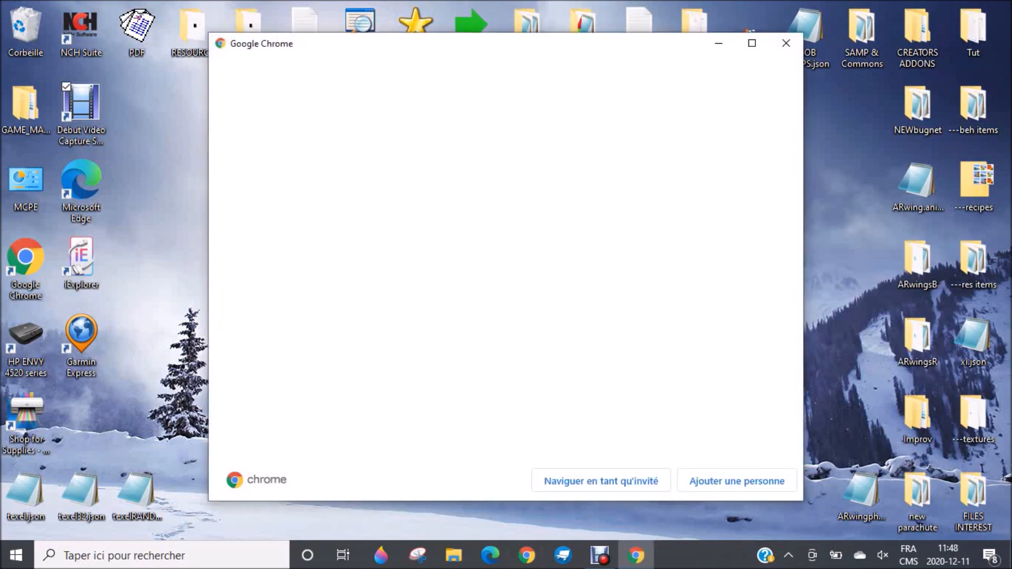
Step: Open a Chrome guest session and search 'planet minecraft' to reach planetminecraft.com
left_click(601, 481)
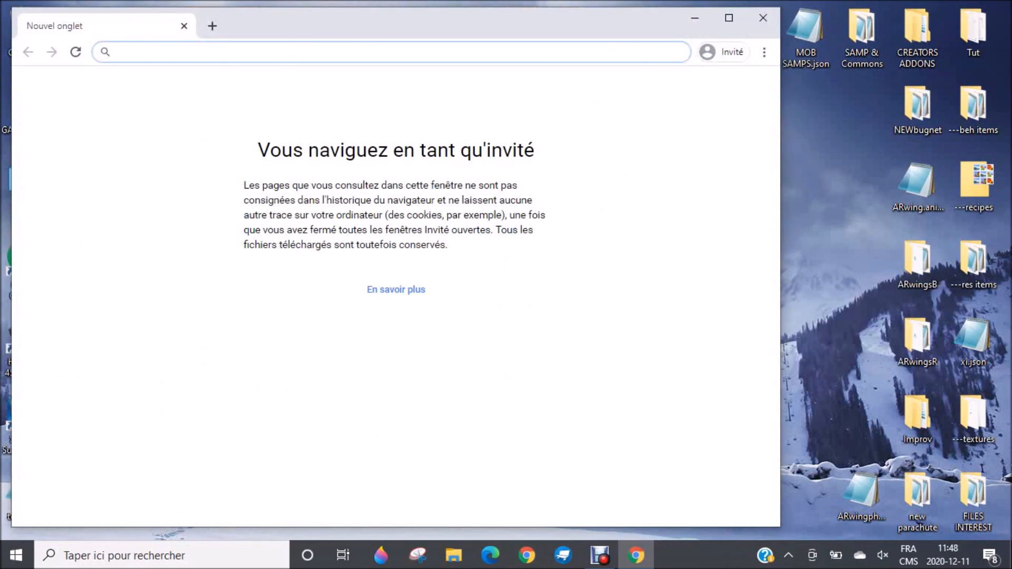
type("planet")
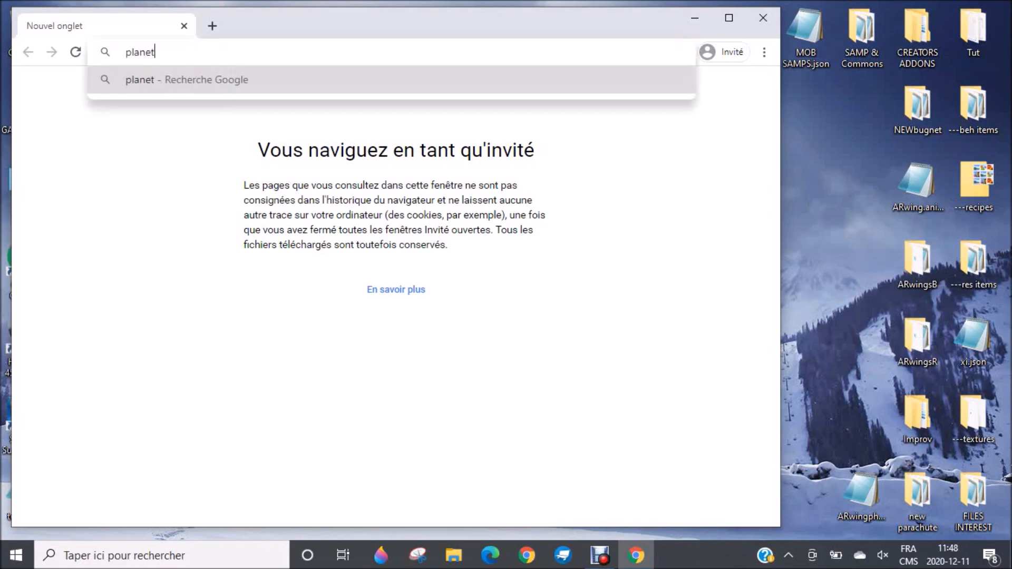
type("minecraft.com")
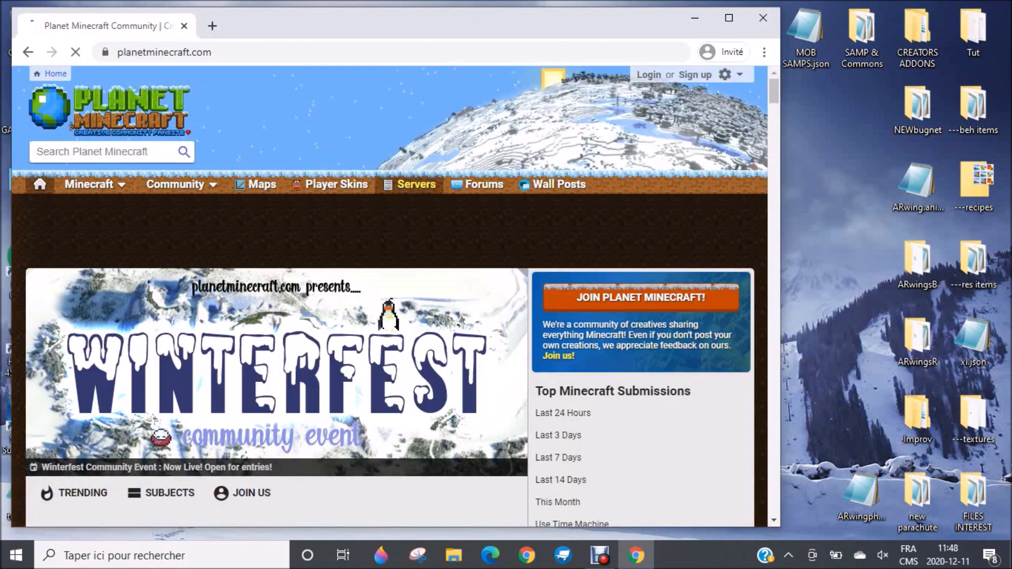
Step: Search Planet Minecraft for 'shark tutorial'
left_click(677, 52)
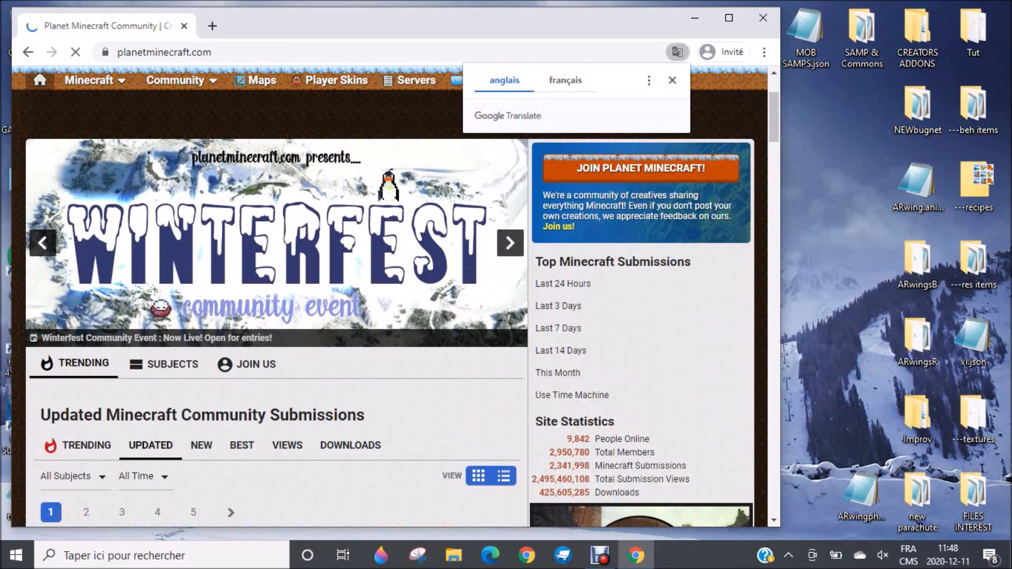
left_click(672, 80)
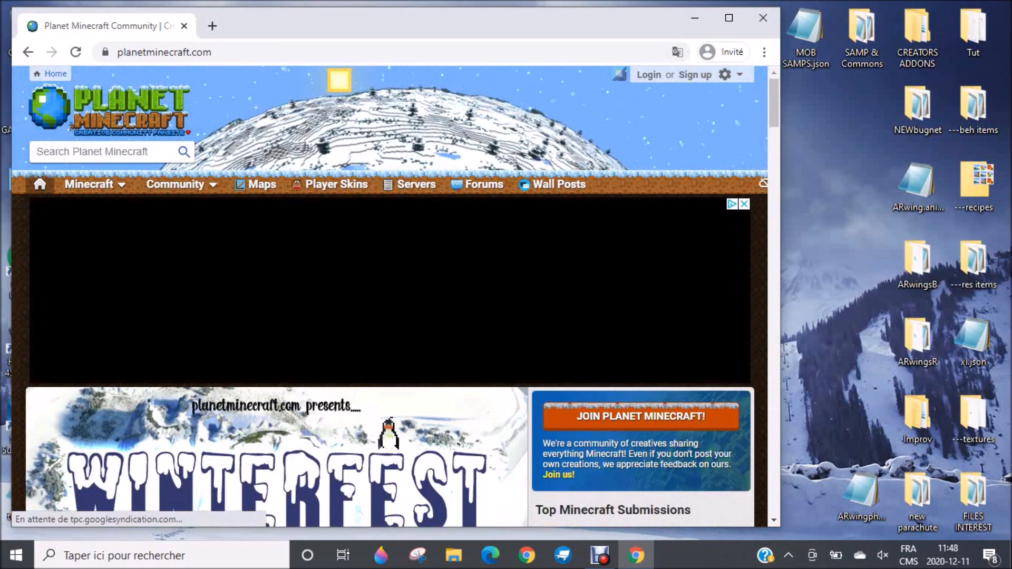
type("shark tut")
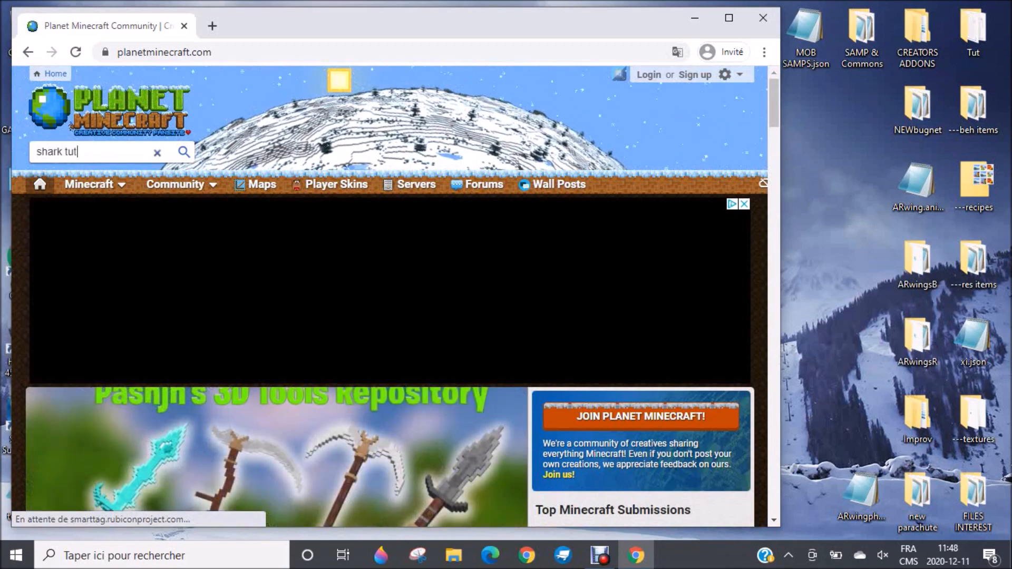
type("orial")
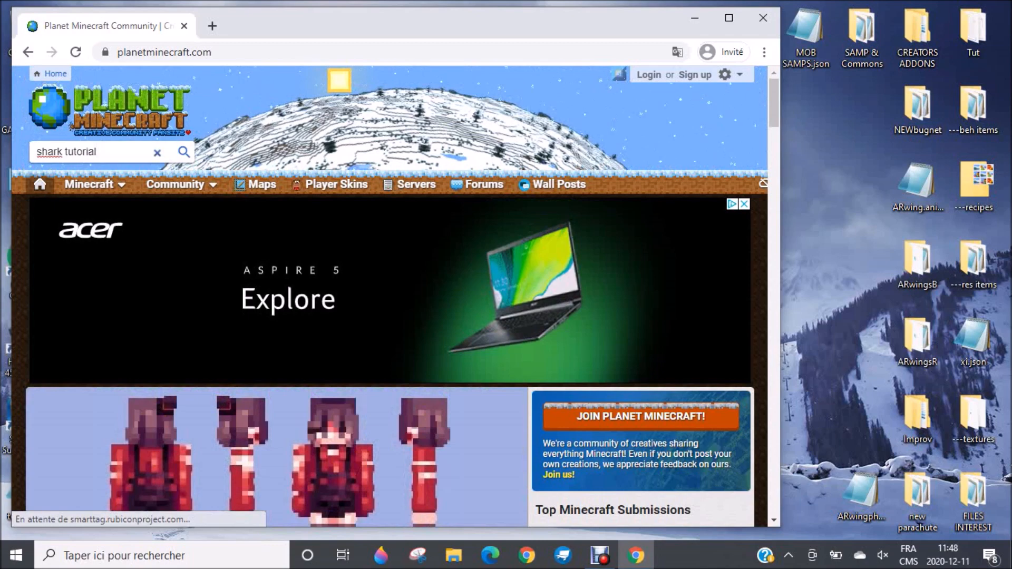
left_click(184, 151)
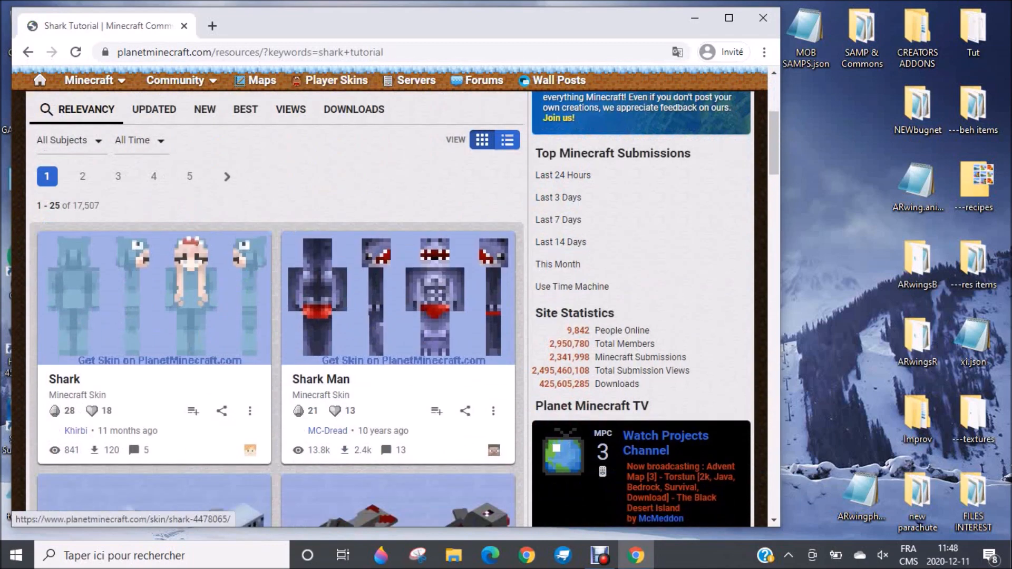
Step: Open 'Create your own addon for MCPE : Shark Tutorial' and choose 'DOWNLOAD : GET THE SHARK'
scroll("down", 3)
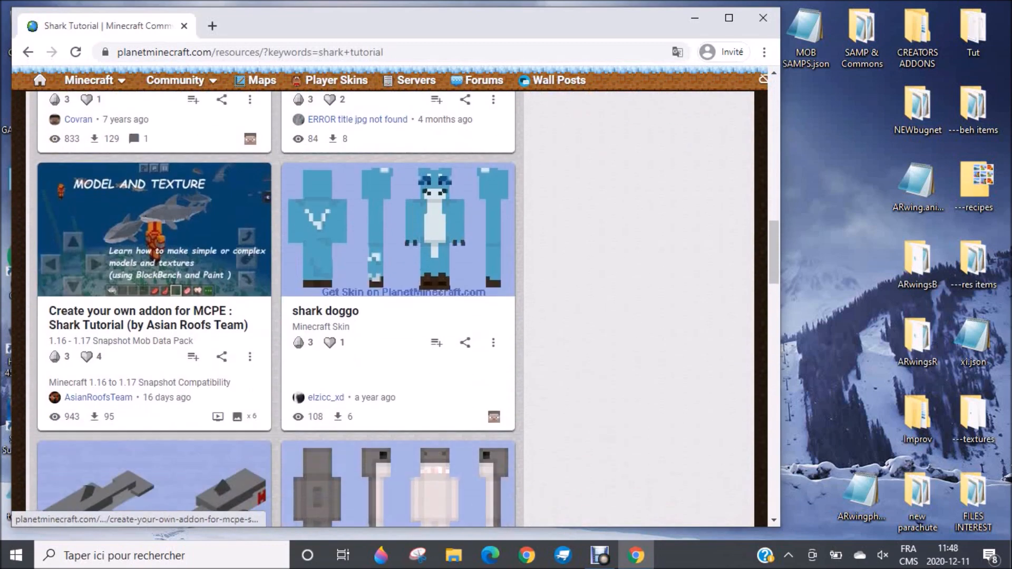
left_click(147, 317)
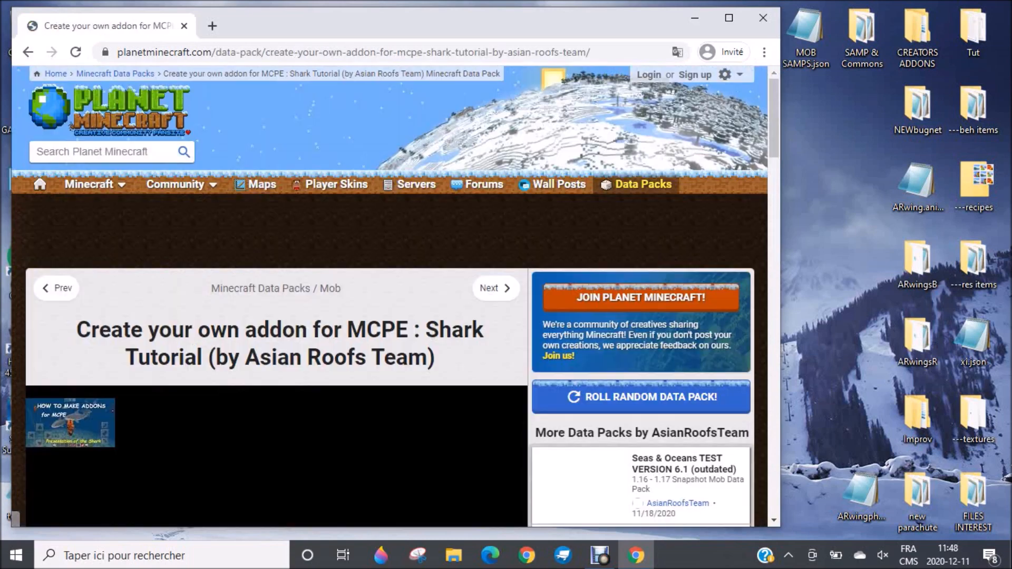
scroll("down", 3)
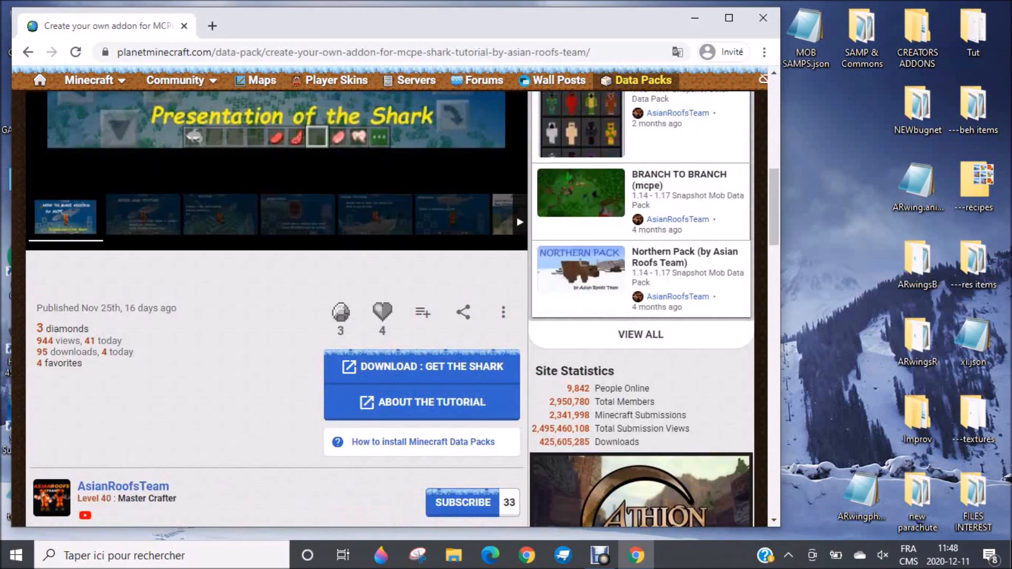
scroll("down", 3)
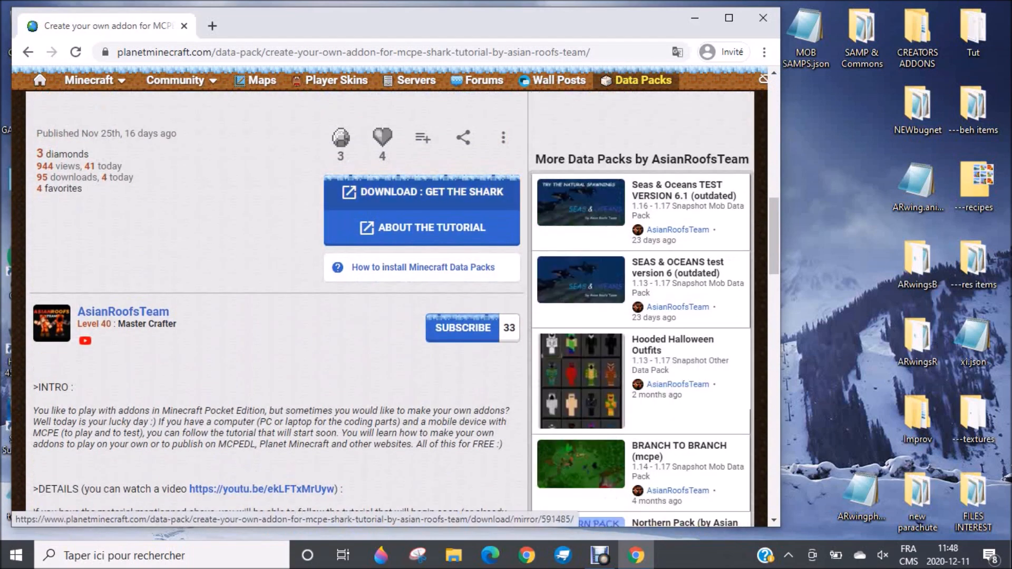
left_click(421, 192)
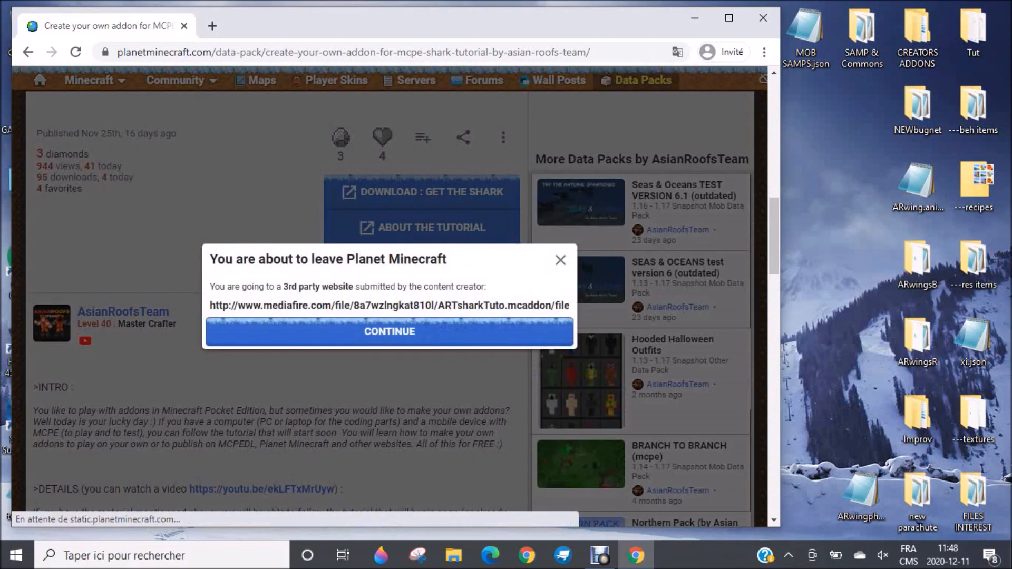
Step: Continue to MediaFire, download ARTsharkTuto.mcaddon, and show it in its folder
left_click(389, 331)
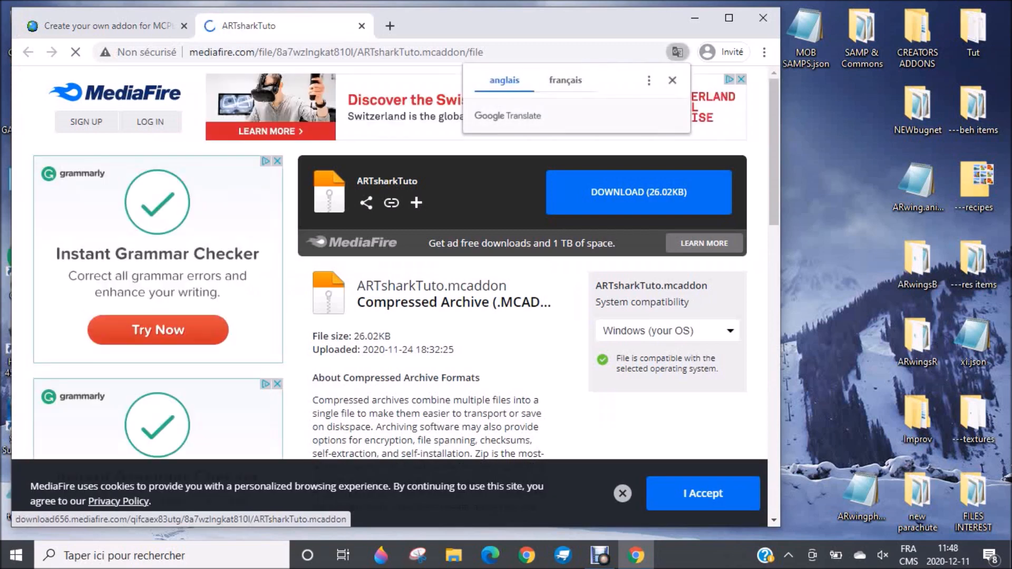
left_click(638, 192)
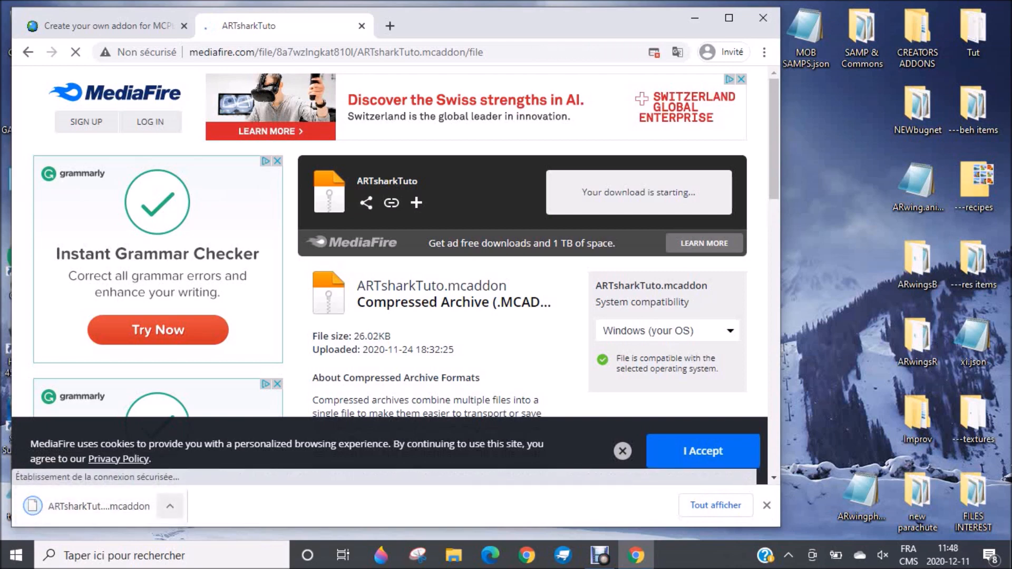
left_click(170, 506)
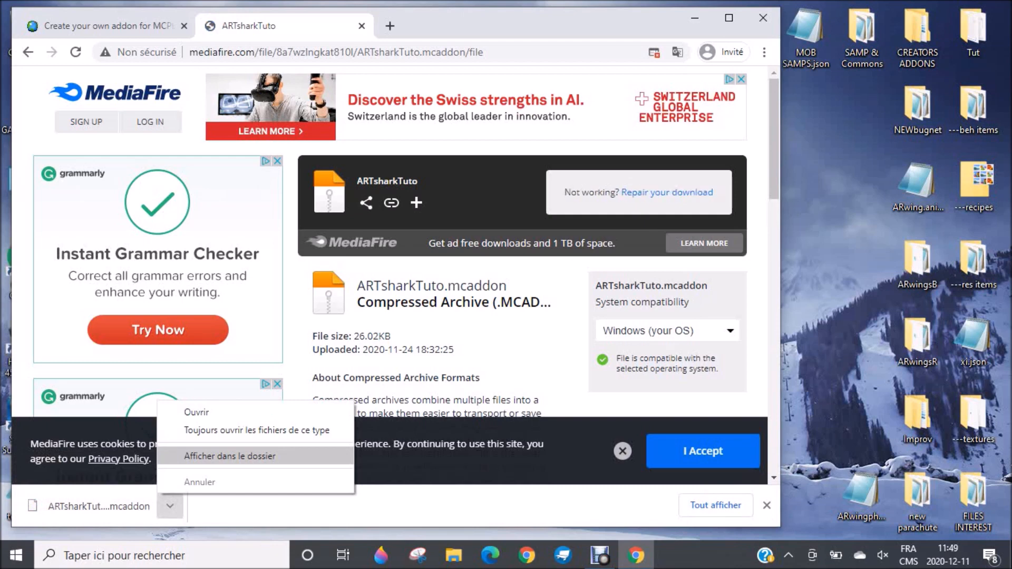
left_click(230, 456)
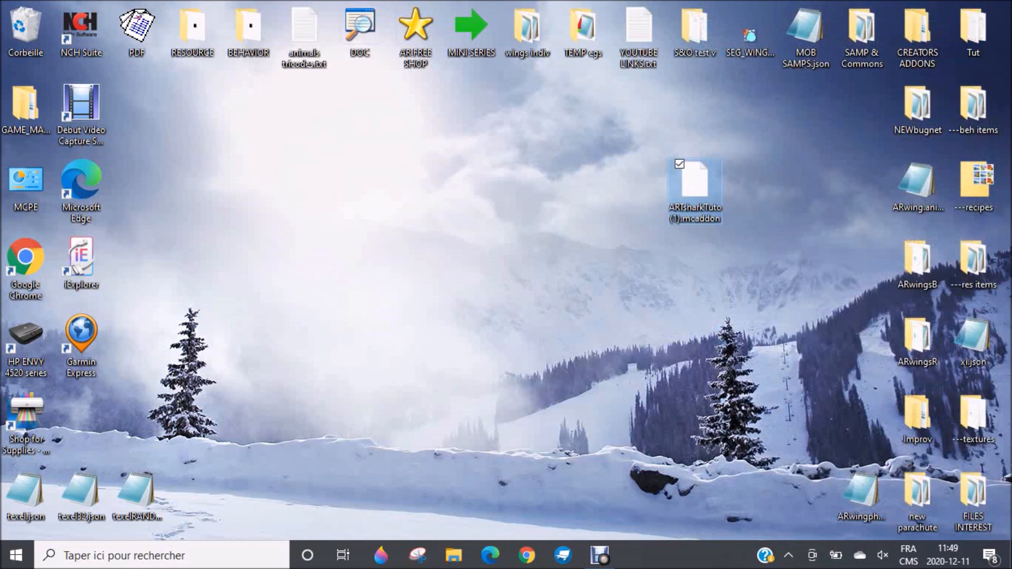
mouse_move(695, 184)
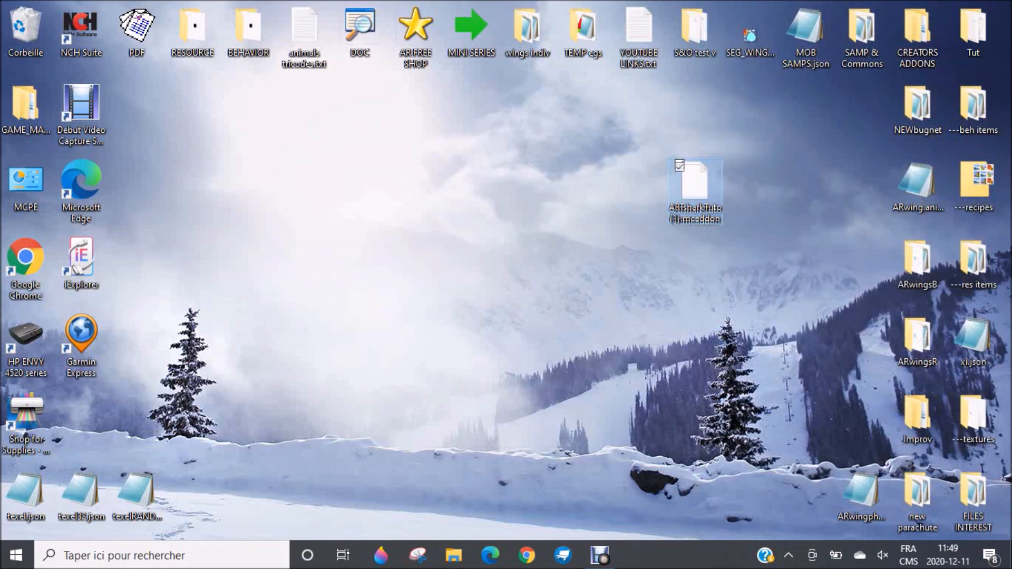
Step: Rename the desktop addon's extension from .mcaddon to .zip, confirming the warning
double_click(695, 187)
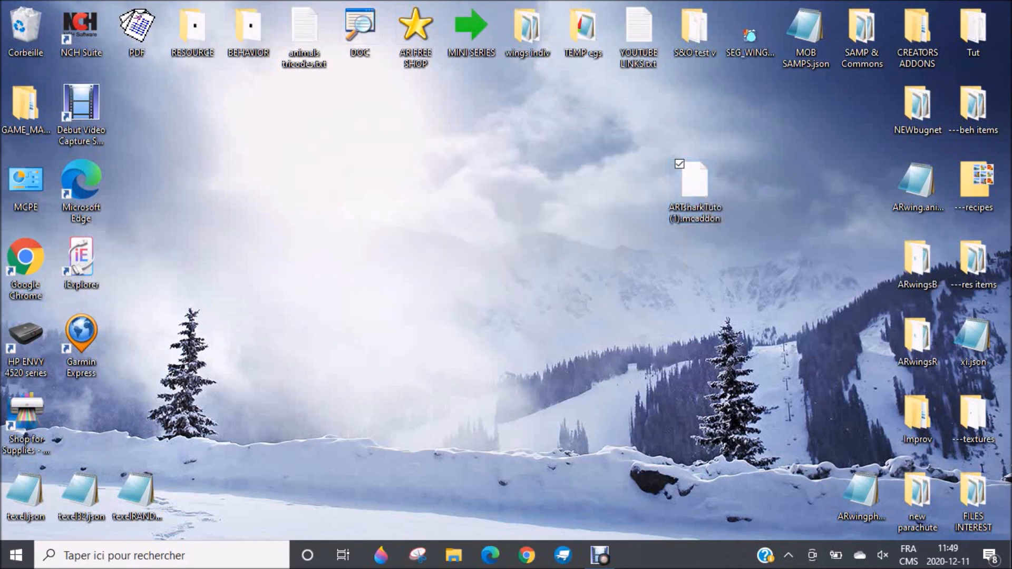
left_click(695, 184)
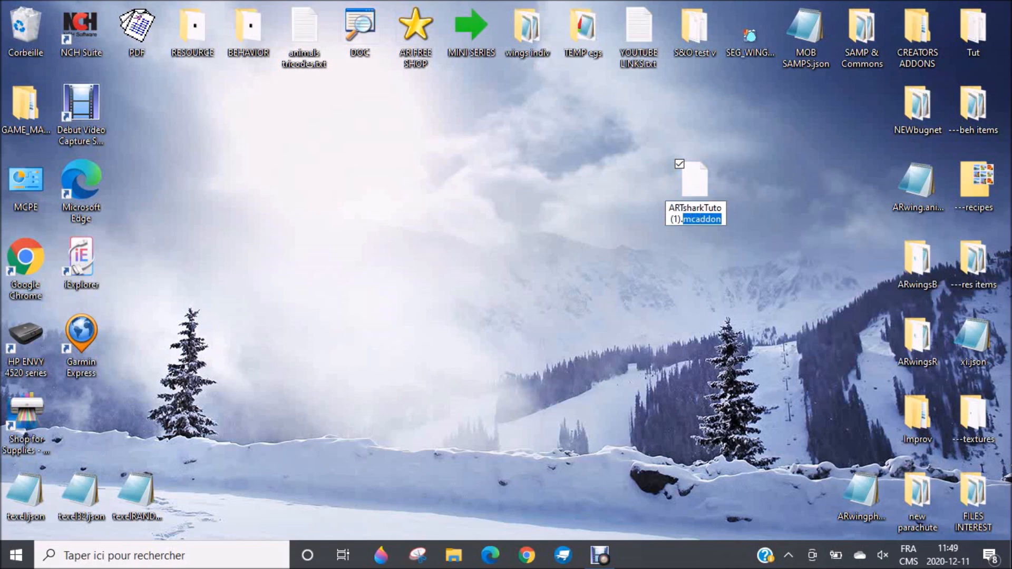
type(".z")
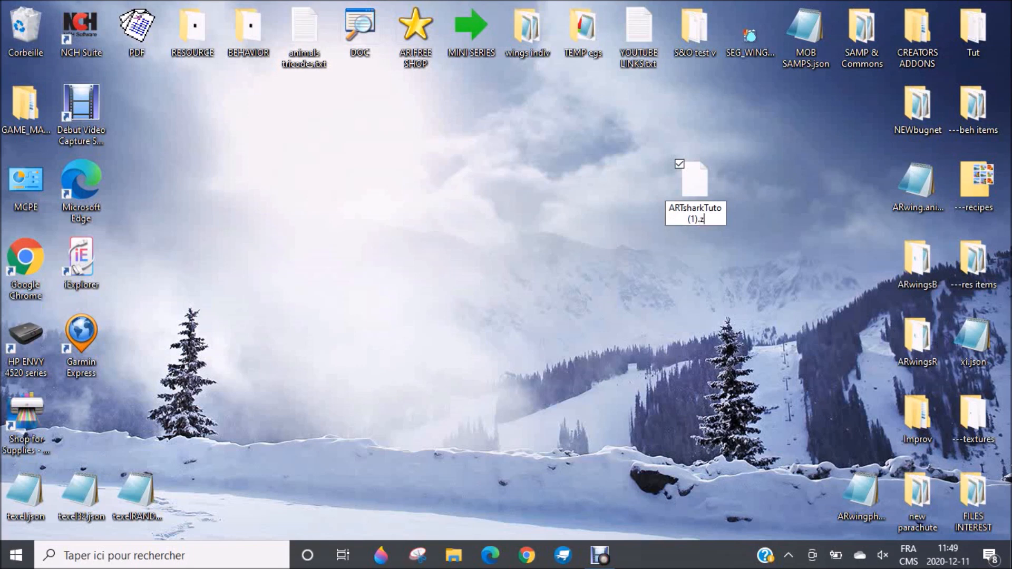
type("ip")
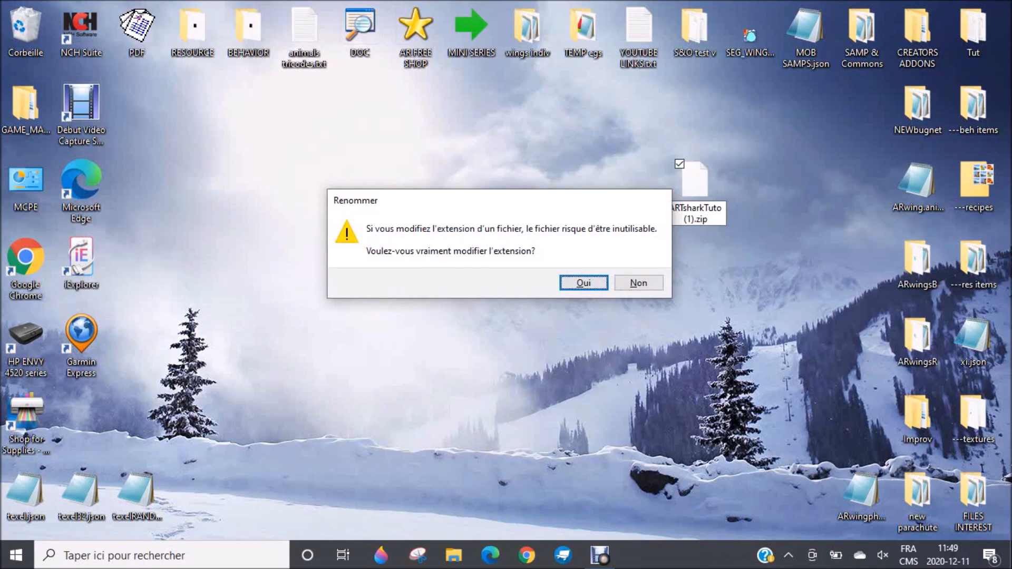
left_click(582, 283)
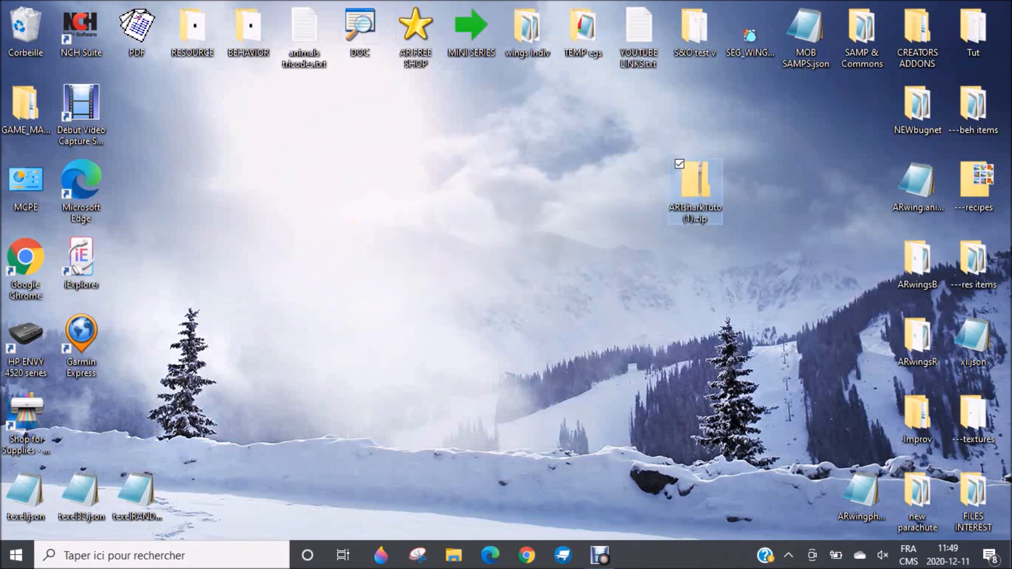
mouse_move(696, 190)
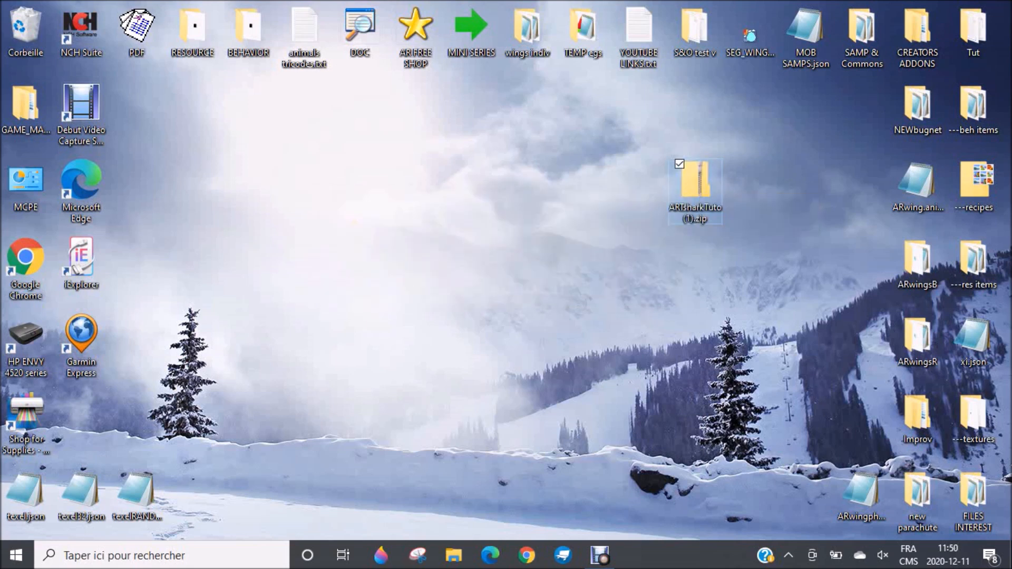
Step: Open ARTsharkTuto (1).zip, extract the pack files, and confirm their .zip extension
double_click(695, 187)
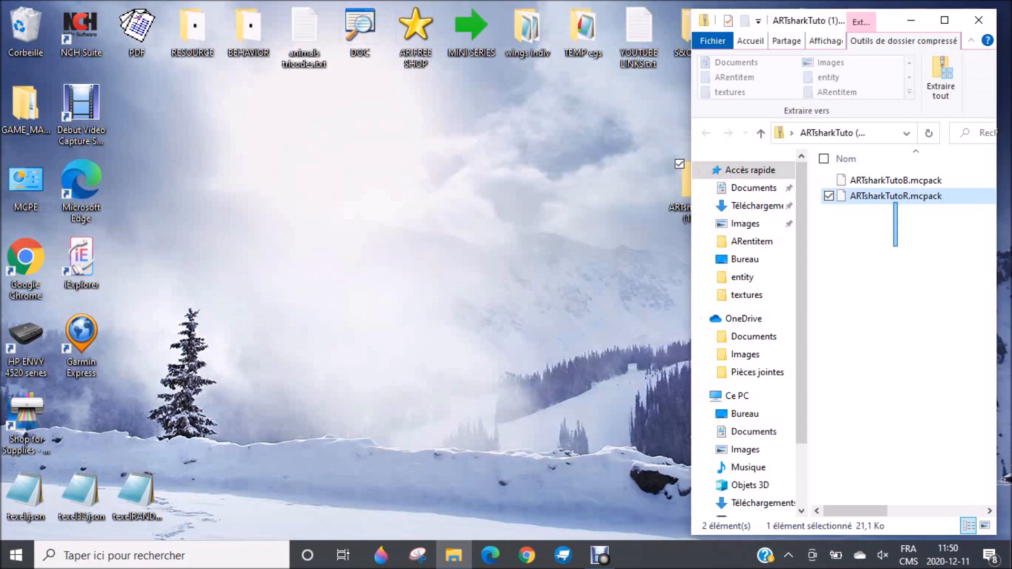
left_click(829, 180)
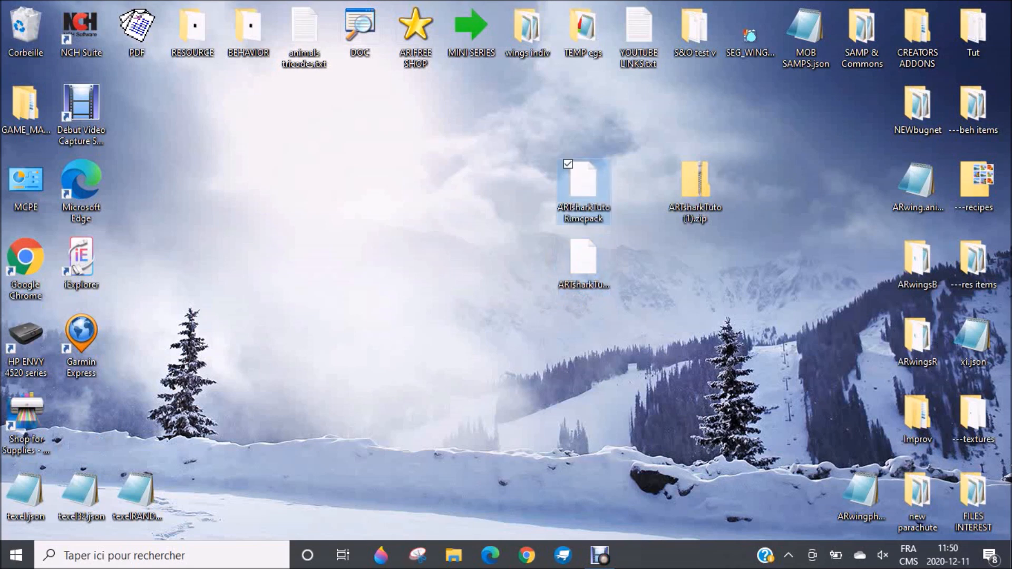
mouse_move(583, 187)
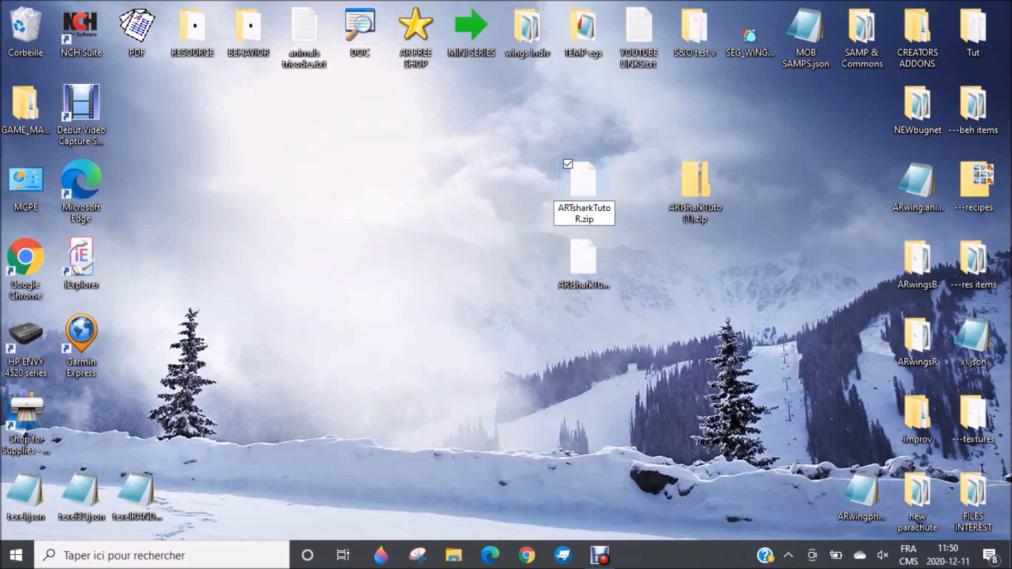
left_click(584, 187)
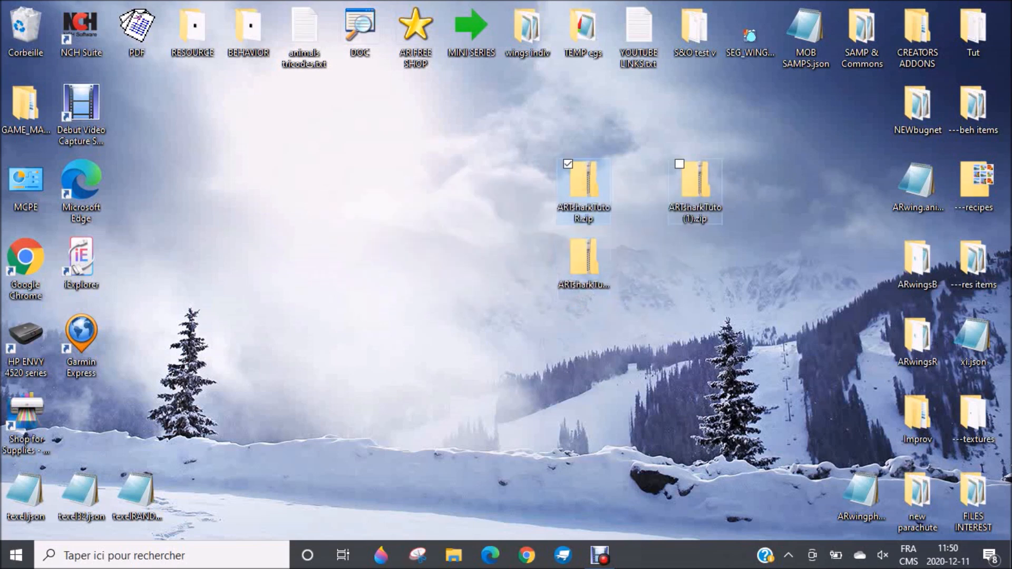
mouse_move(582, 187)
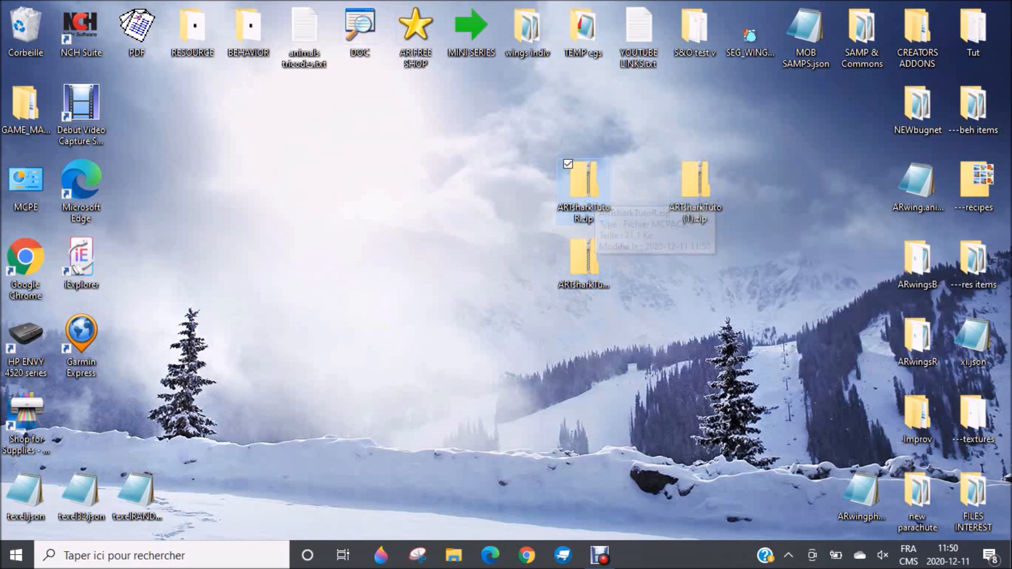
mouse_move(695, 184)
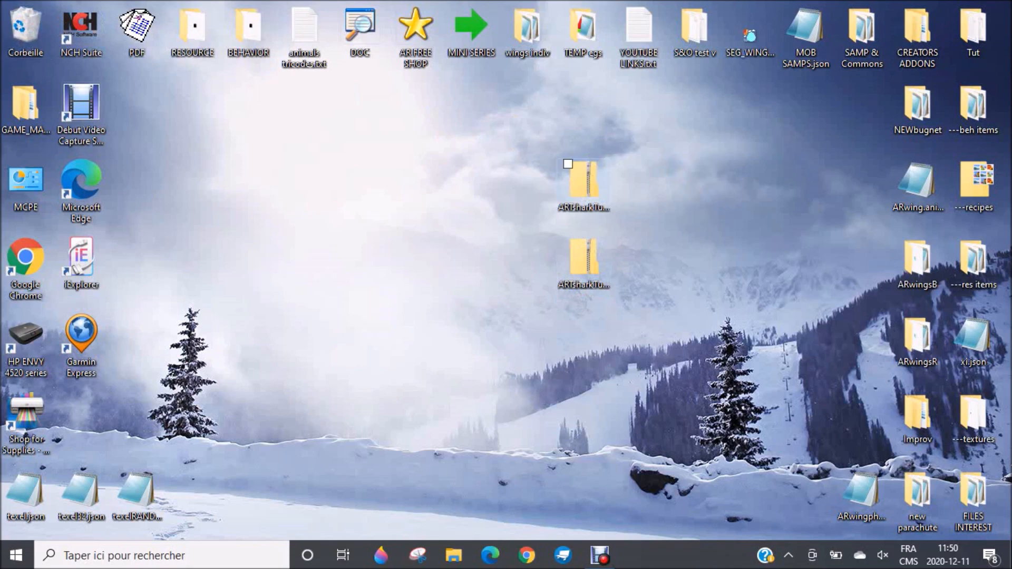
Step: Browse the ARTsharkTutoB.zip archive and open its pack_icon.png image
double_click(582, 181)
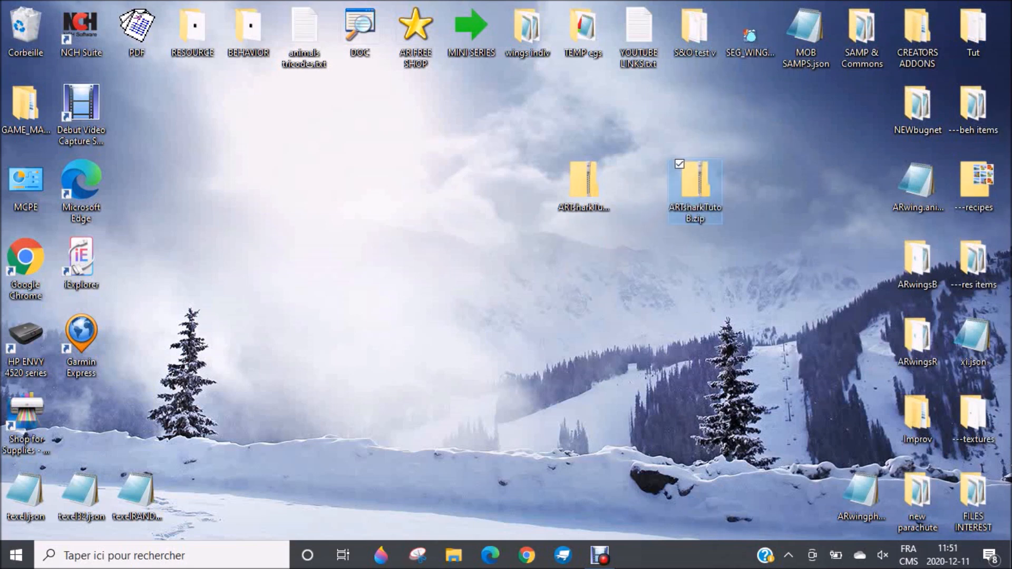
mouse_move(696, 187)
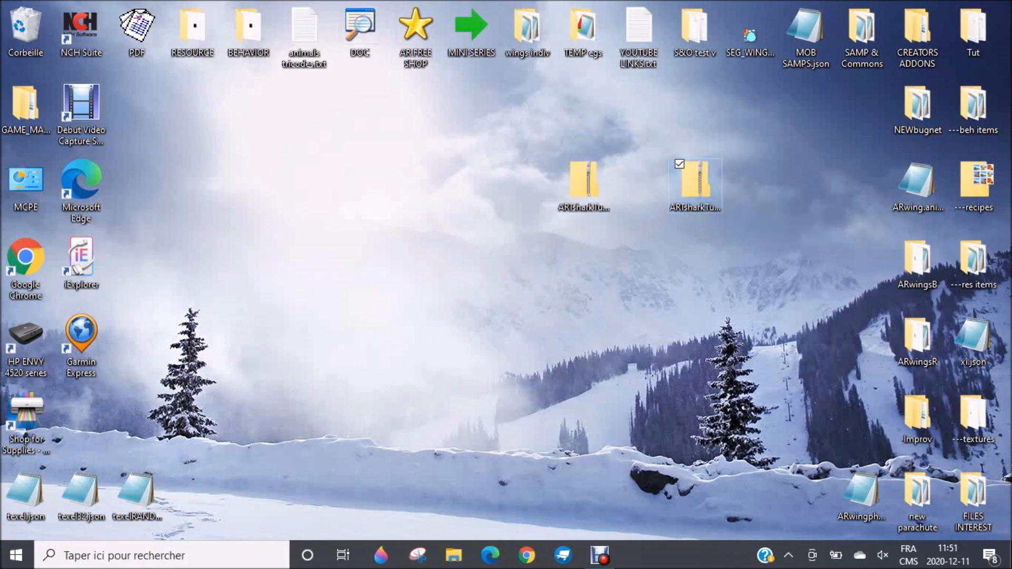
double_click(695, 184)
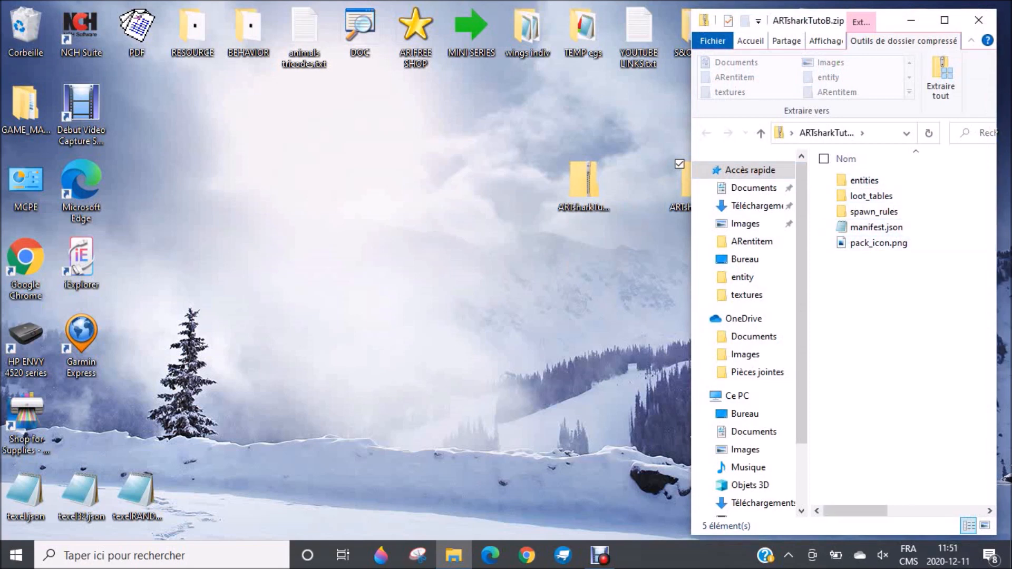
left_click(878, 242)
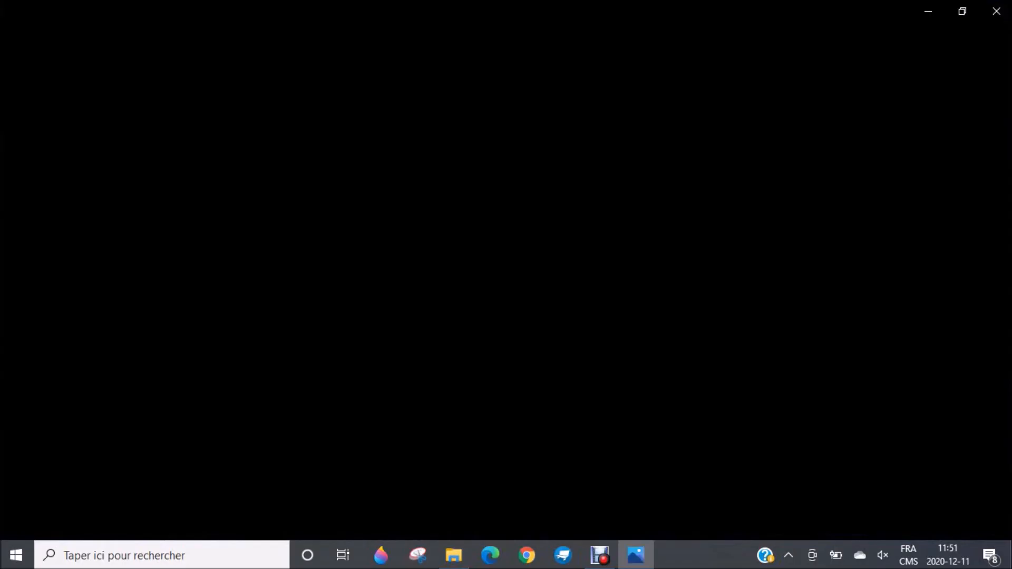
Step: Close the Photos viewer to return to the archive's file list
left_click(636, 555)
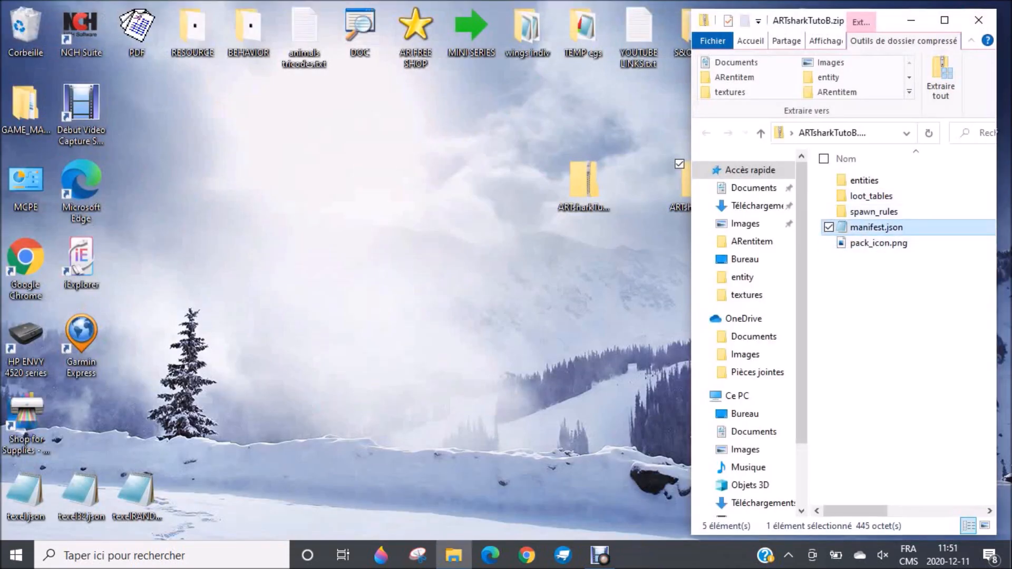
double_click(876, 227)
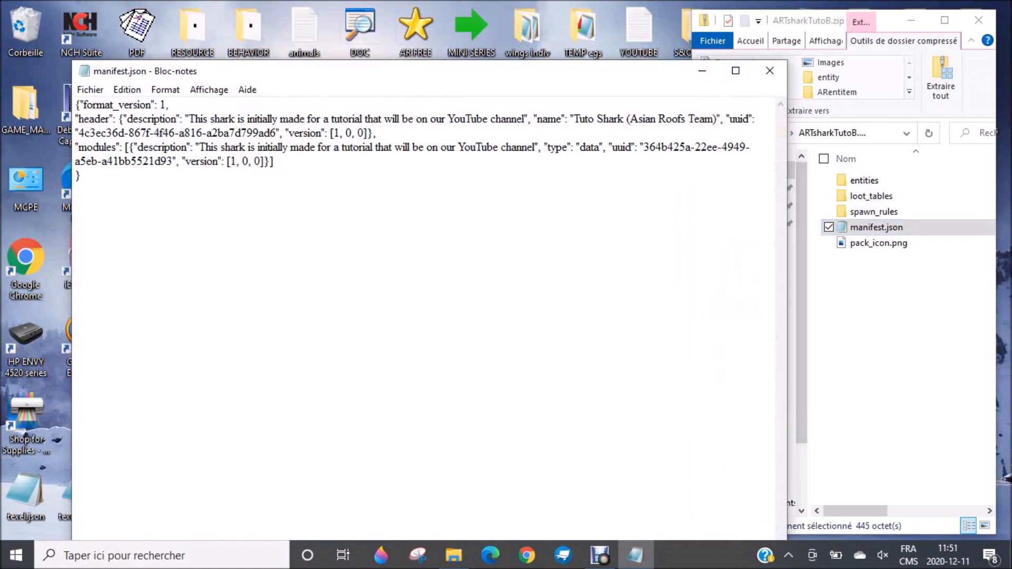
left_click(735, 70)
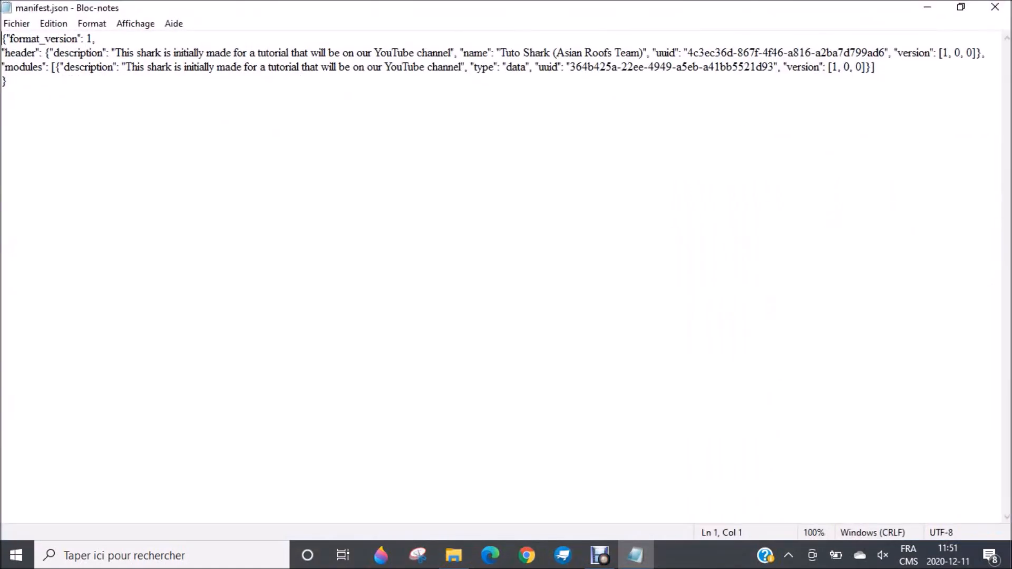
left_click(116, 52)
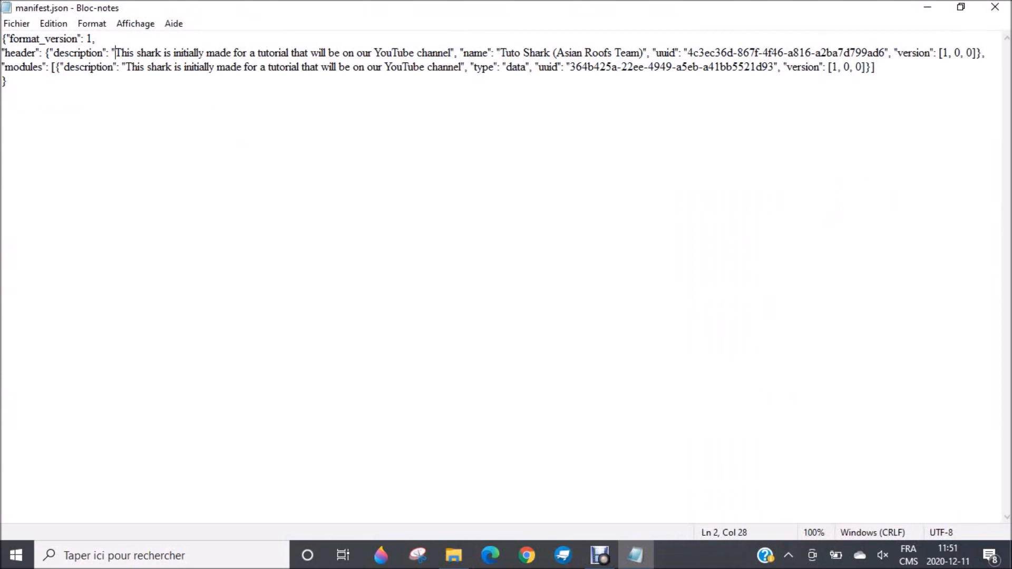
left_click_drag(113, 52, 182, 52)
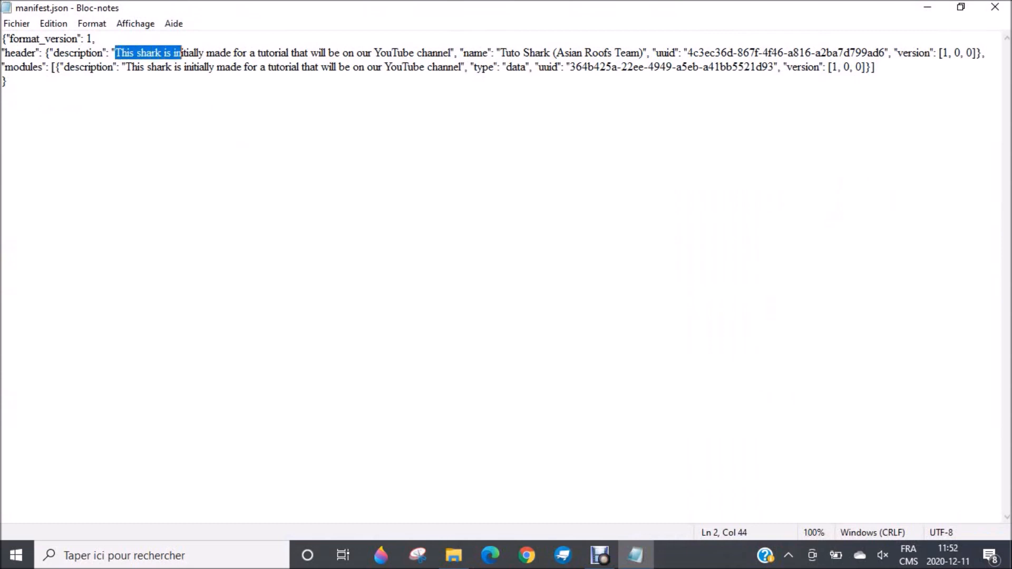
left_click_drag(183, 52, 290, 67)
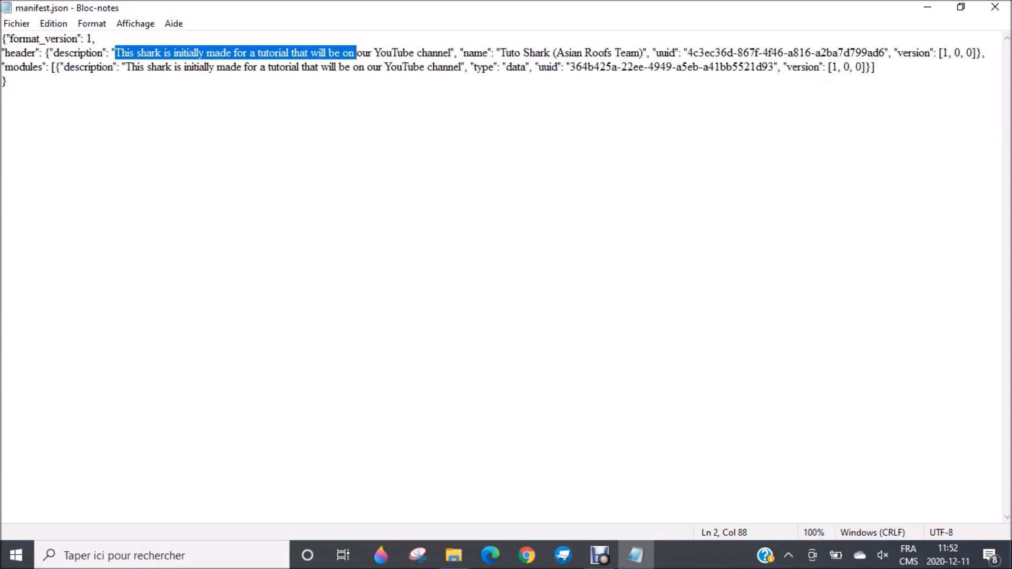
double_click(517, 53)
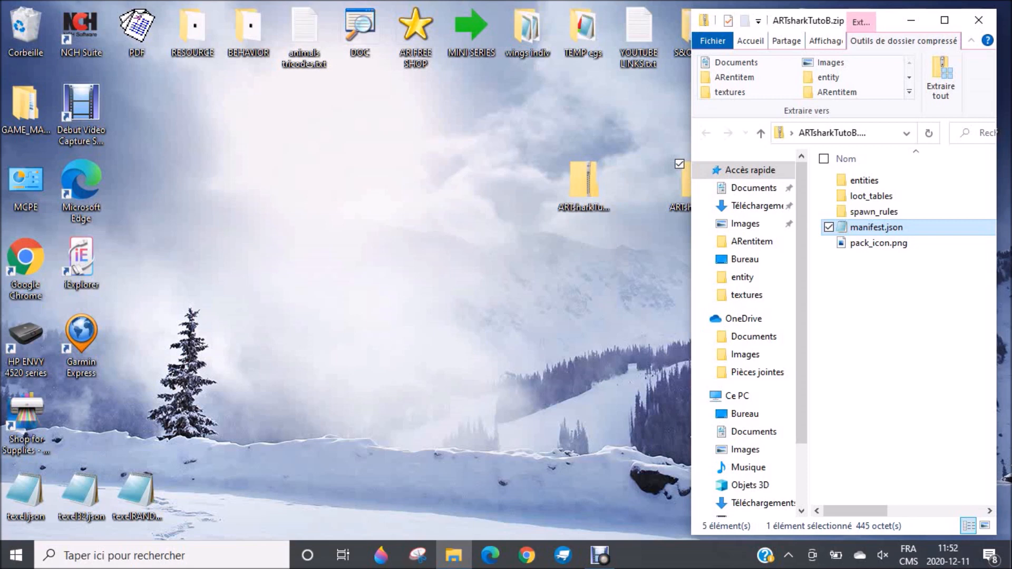
left_click(874, 211)
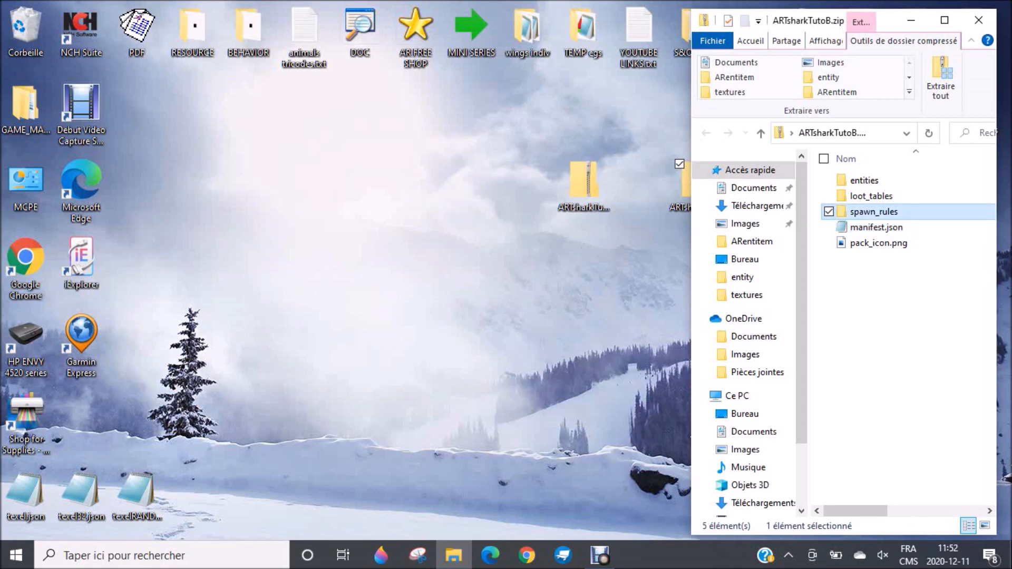
double_click(874, 210)
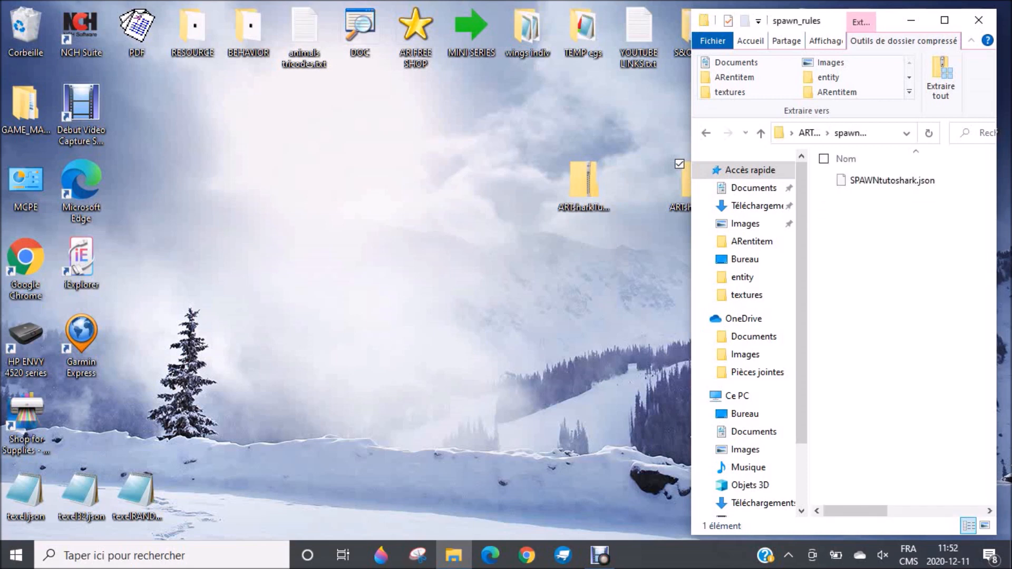
left_click(893, 181)
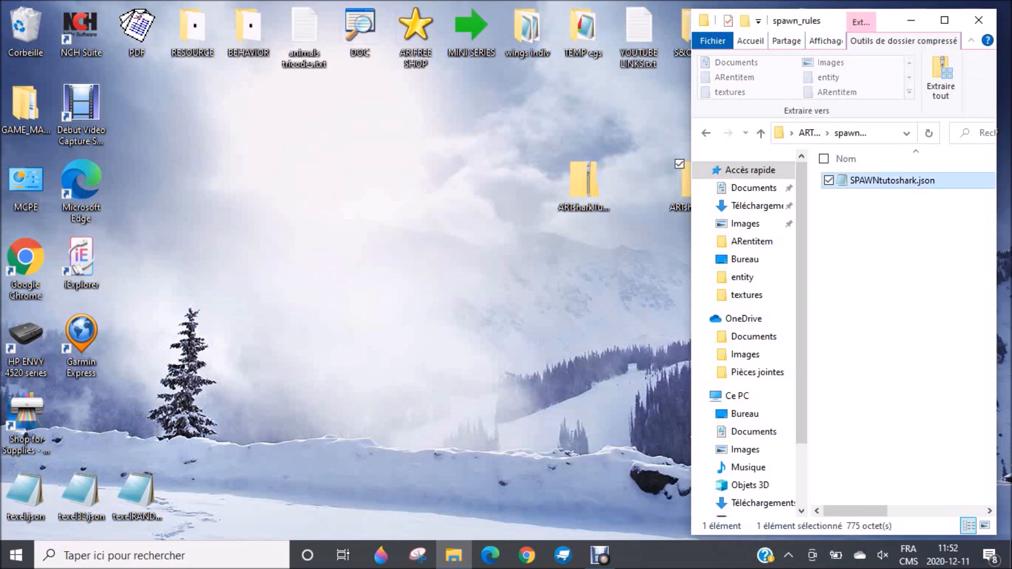
double_click(893, 181)
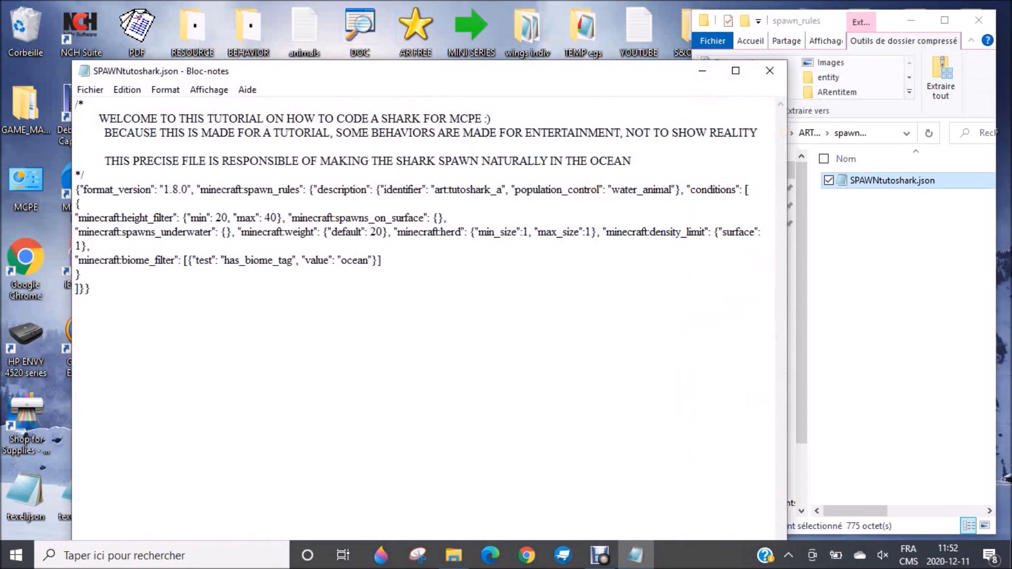
left_click(735, 70)
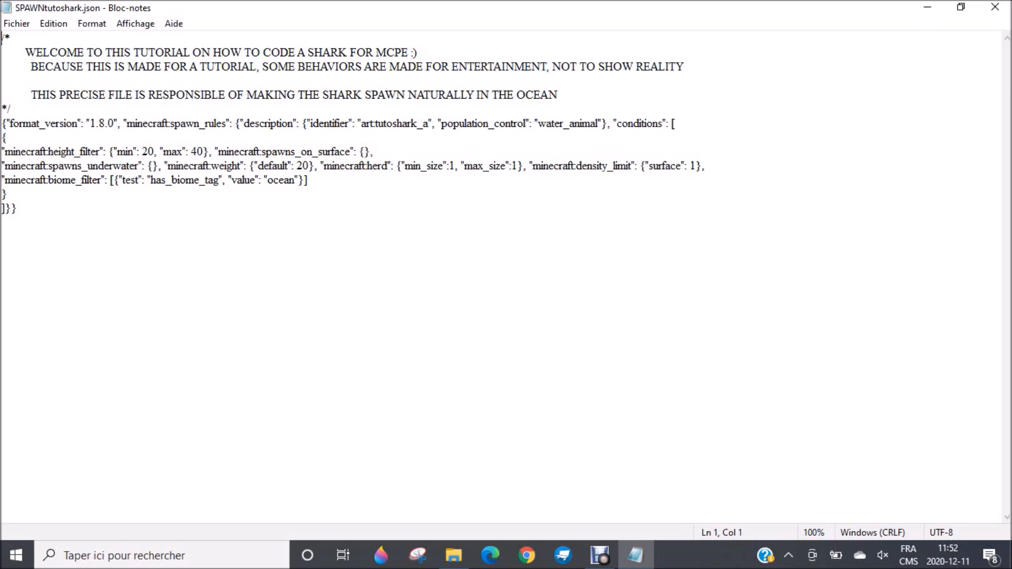
left_click_drag(3, 152, 307, 180)
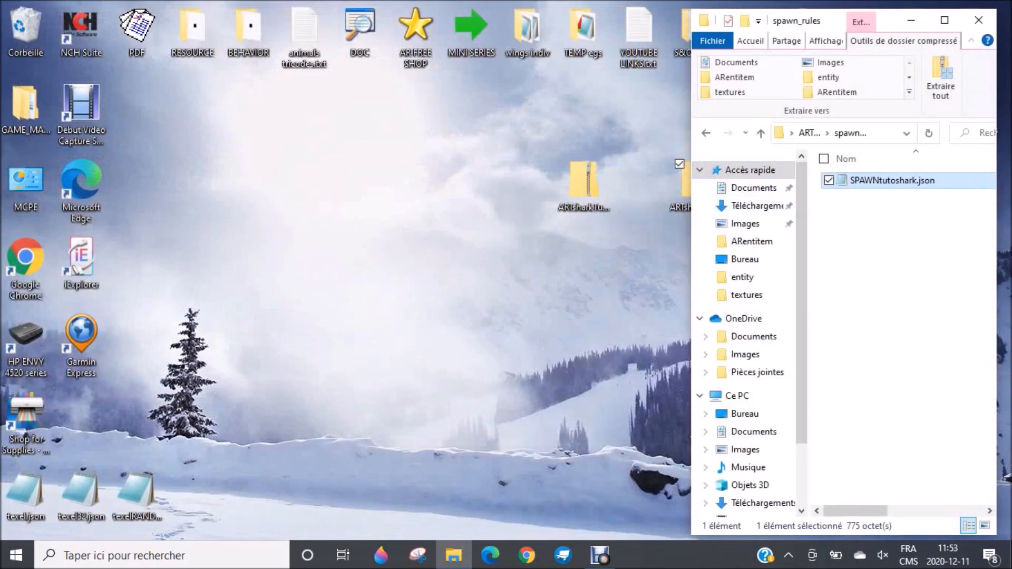
left_click(728, 133)
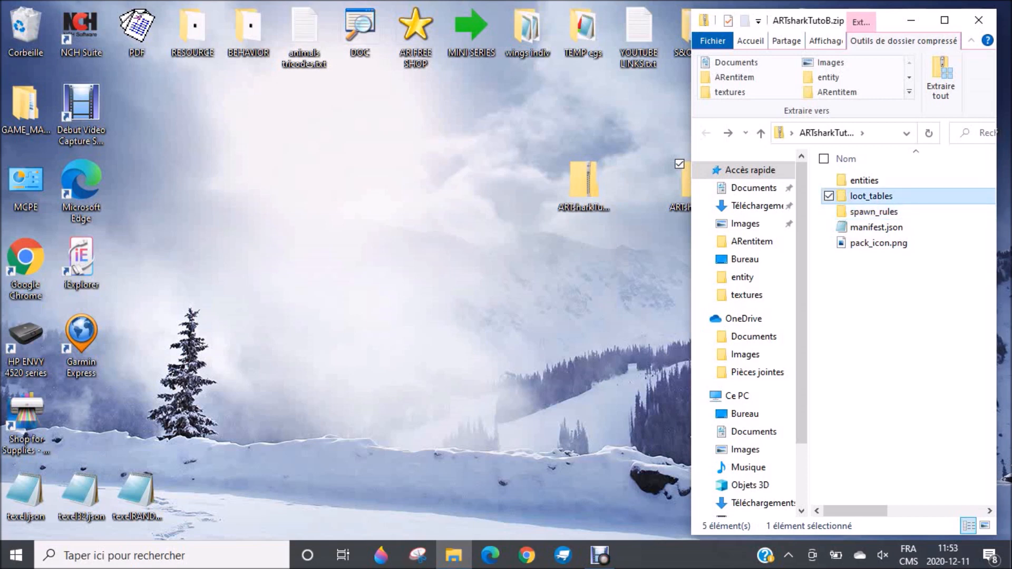
double_click(871, 195)
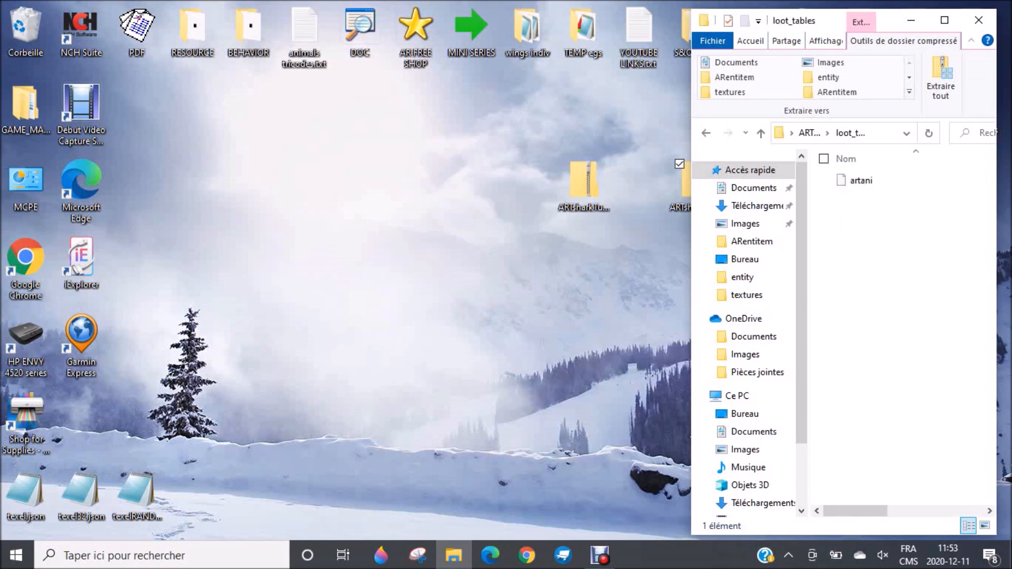
left_click(861, 181)
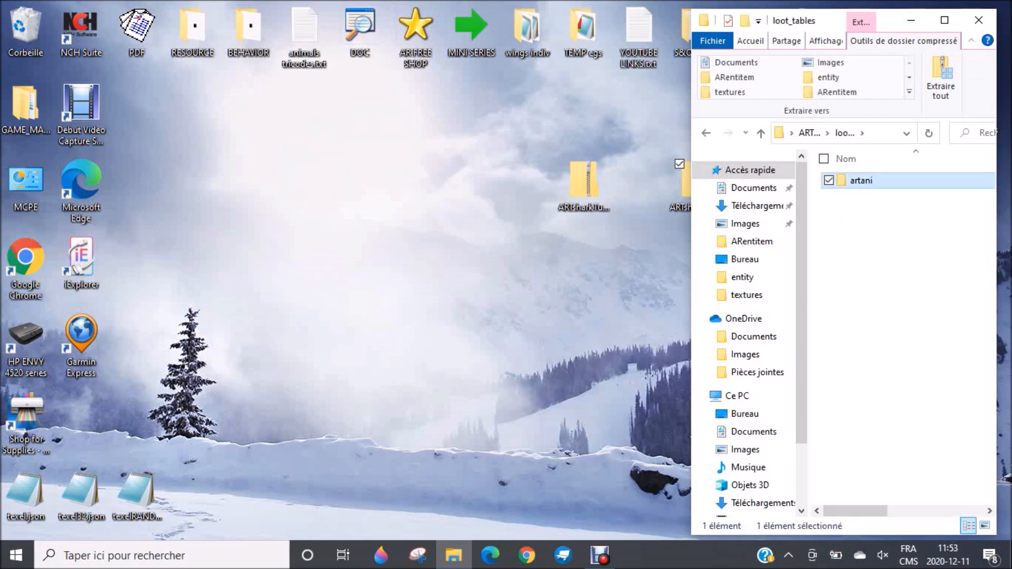
double_click(860, 180)
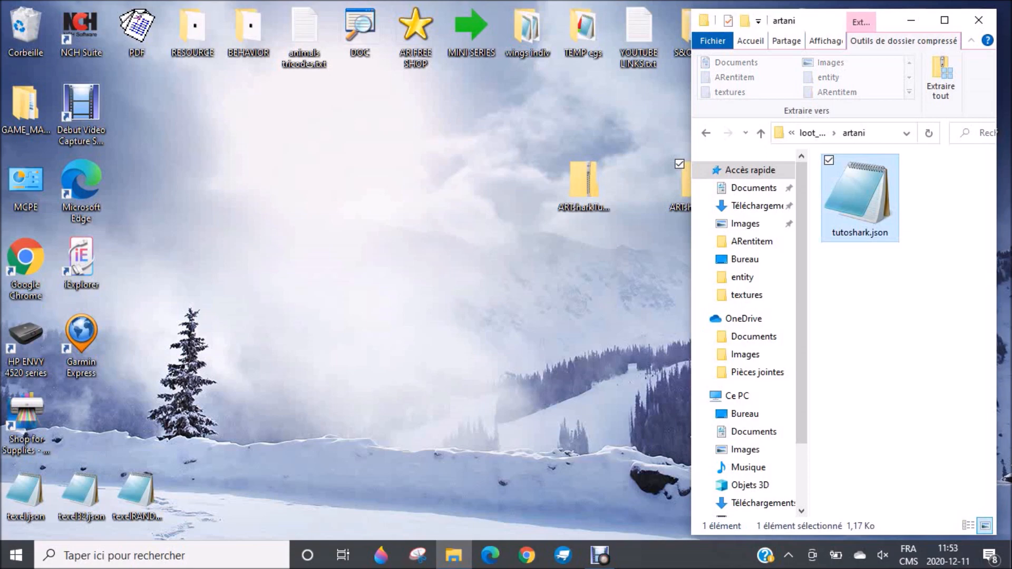
double_click(859, 197)
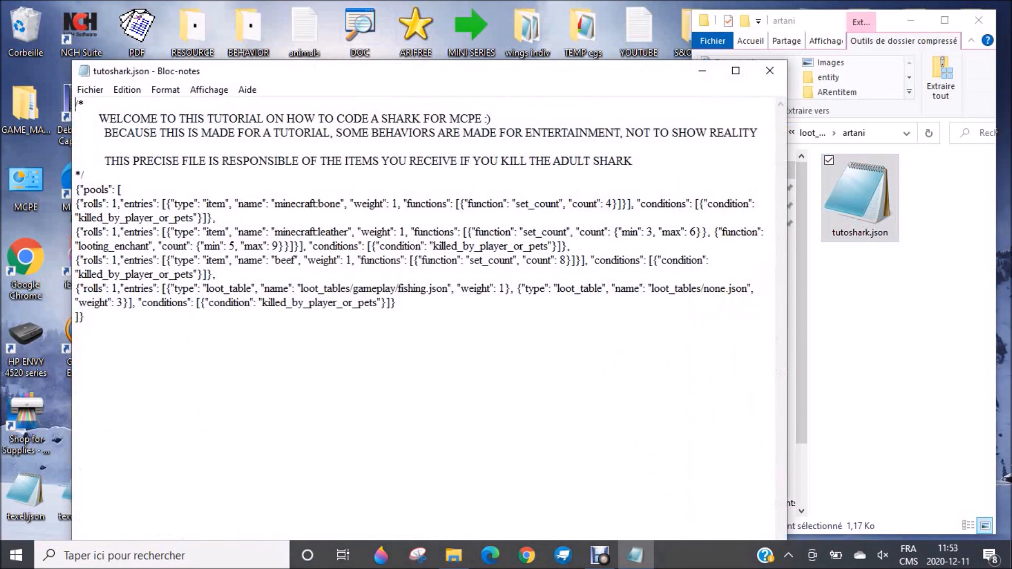
left_click(736, 71)
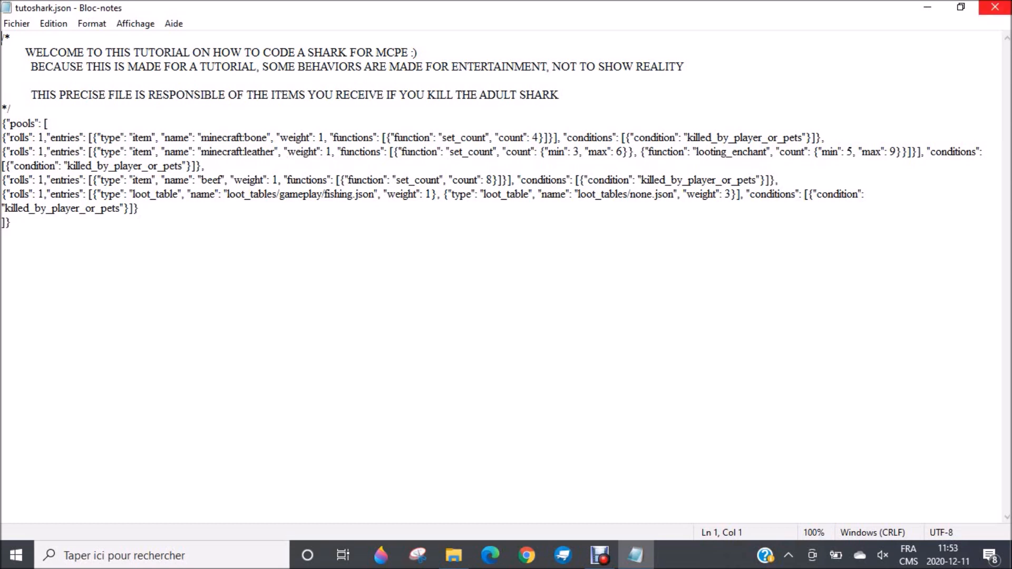
mouse_move(995, 7)
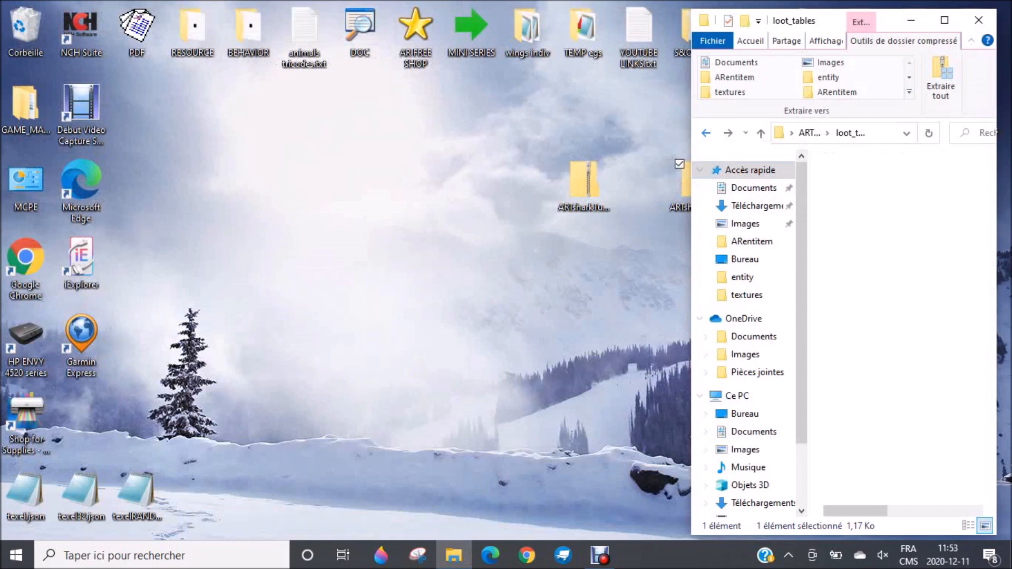
left_click(968, 526)
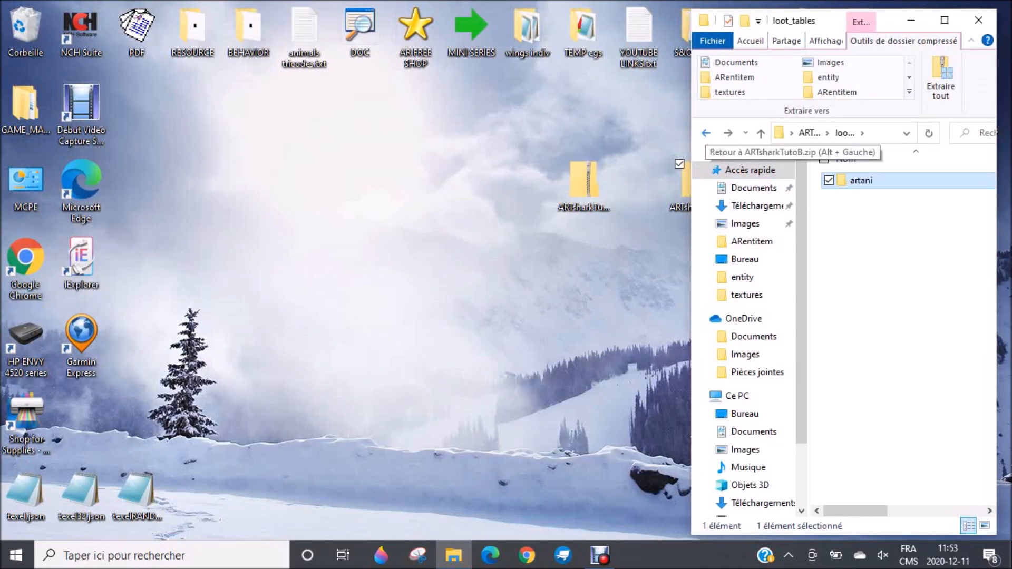
left_click(705, 133)
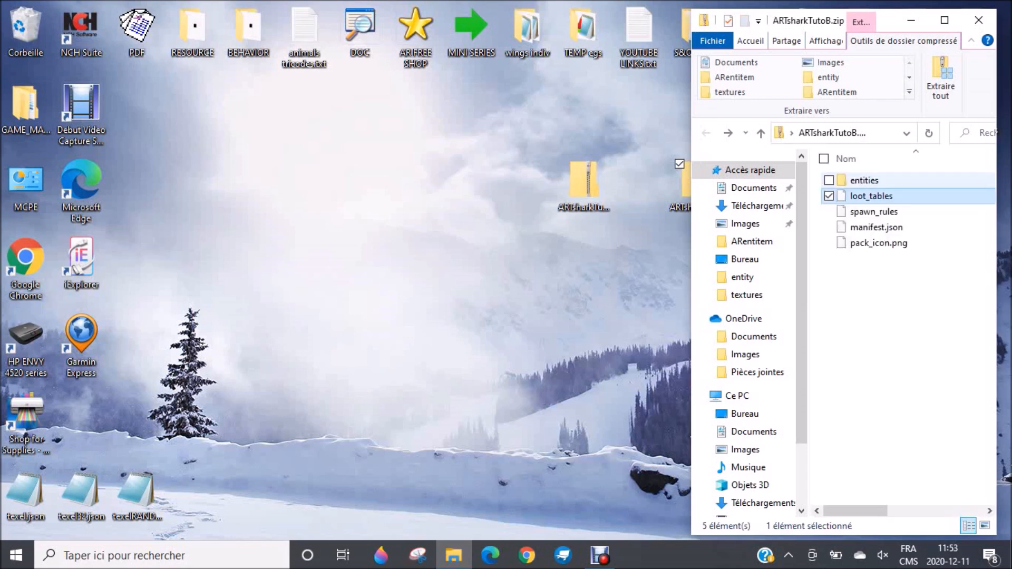
Step: Read entities/ARTtutoshark_a.json in maximized Notepad, then go up and close the pack window
left_click(865, 180)
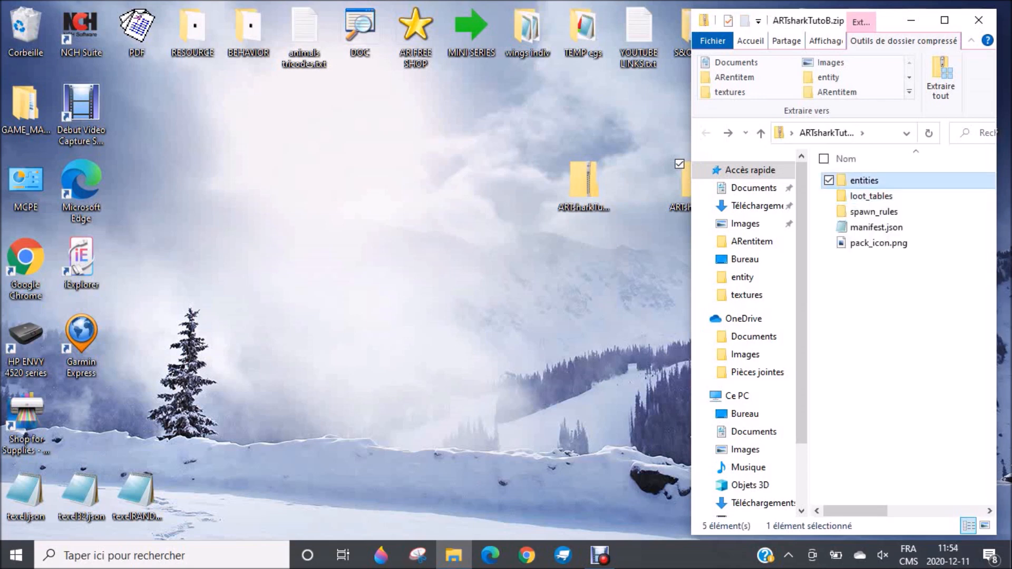
double_click(865, 180)
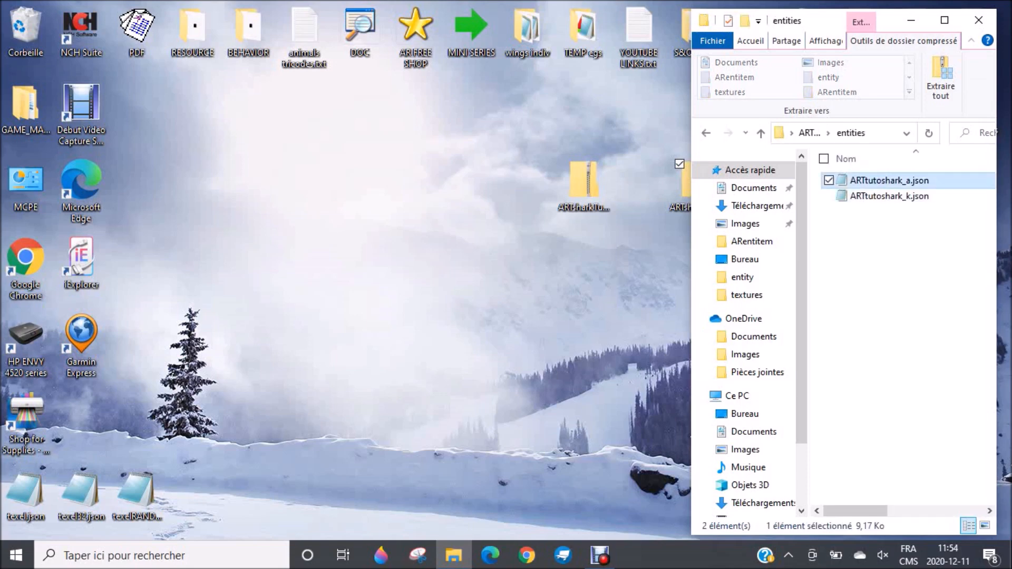
double_click(889, 181)
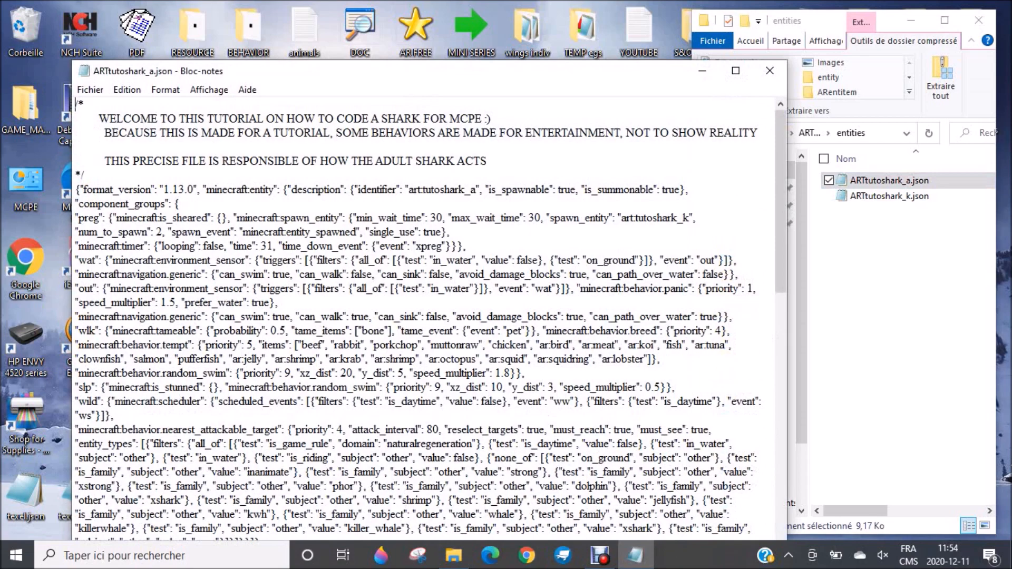
left_click(735, 70)
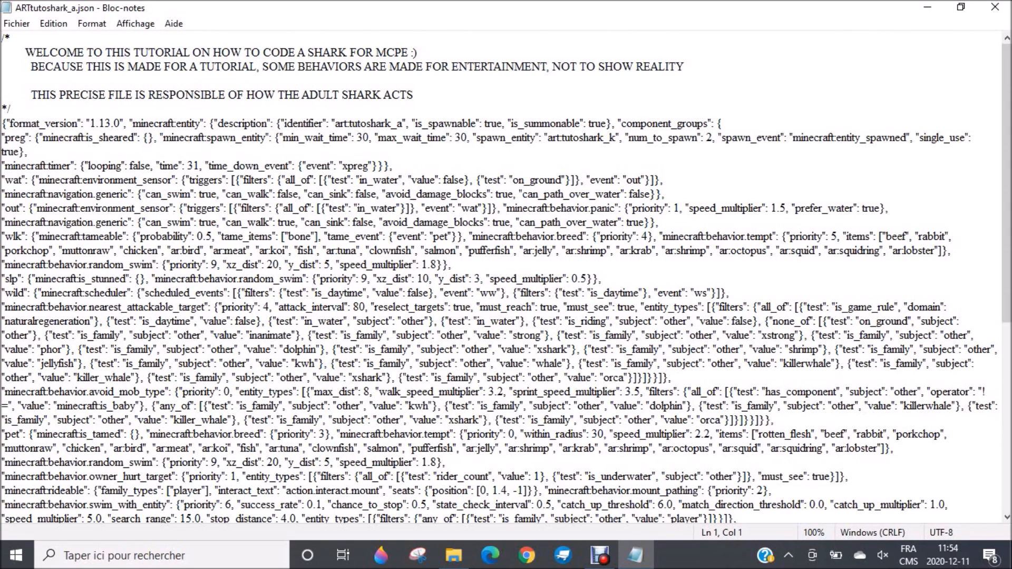
scroll("down", 3)
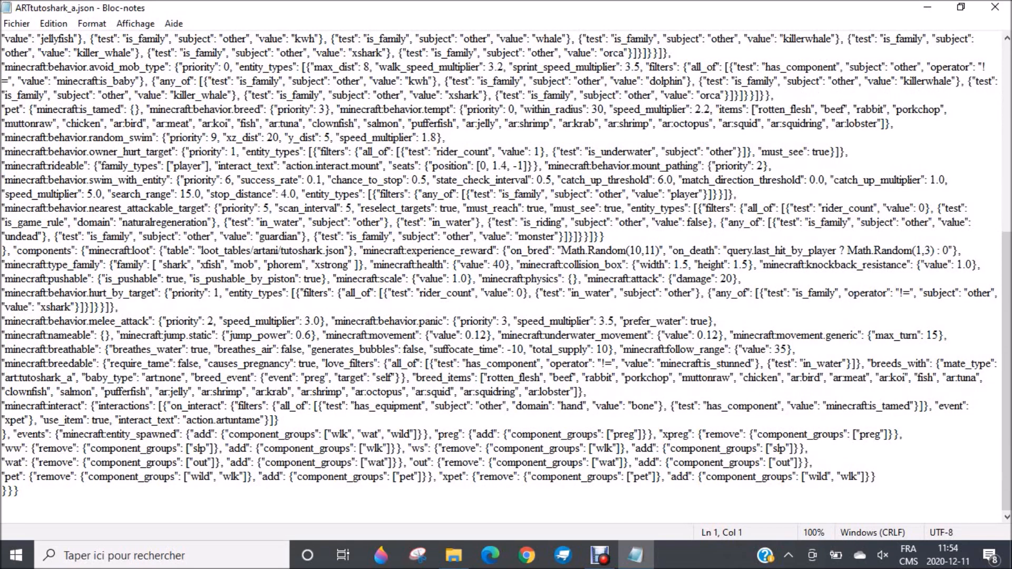
scroll("up", 3)
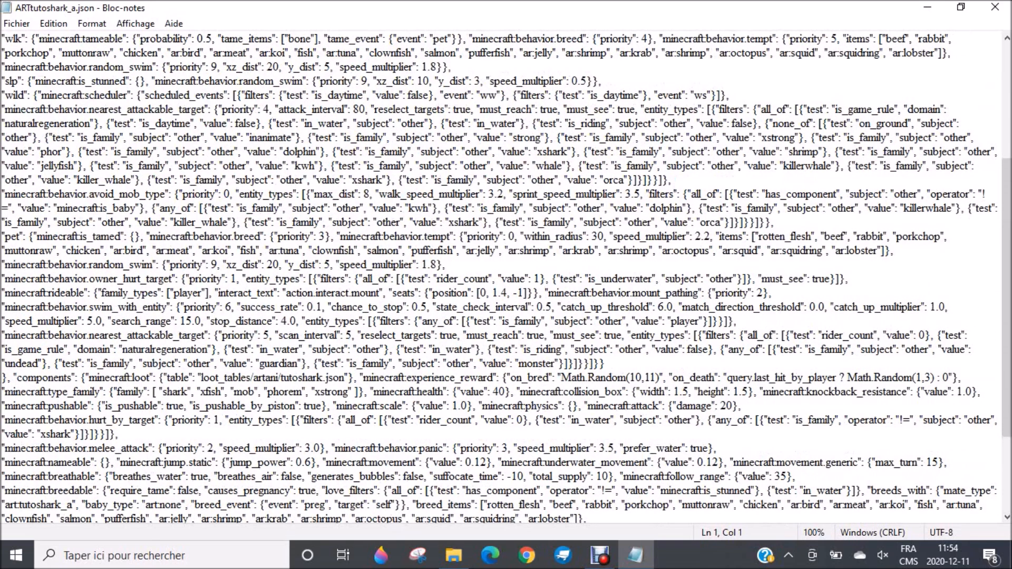
mouse_move(995, 7)
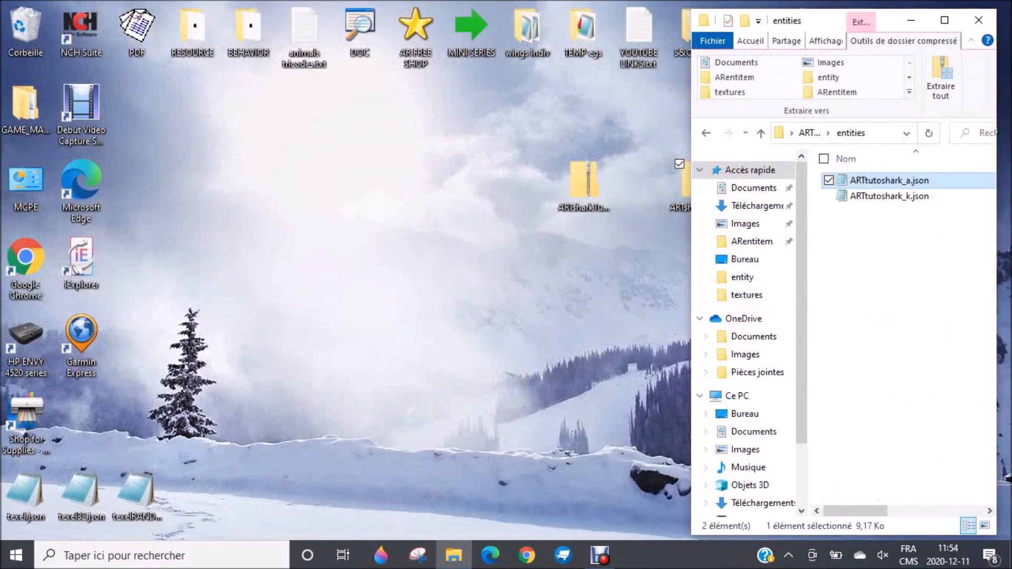
left_click(761, 133)
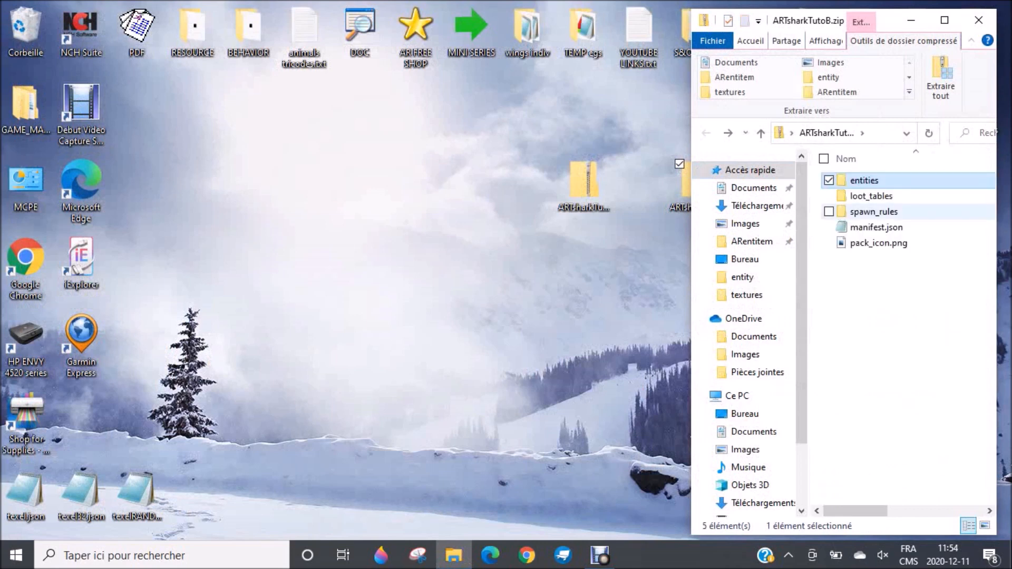
left_click(829, 211)
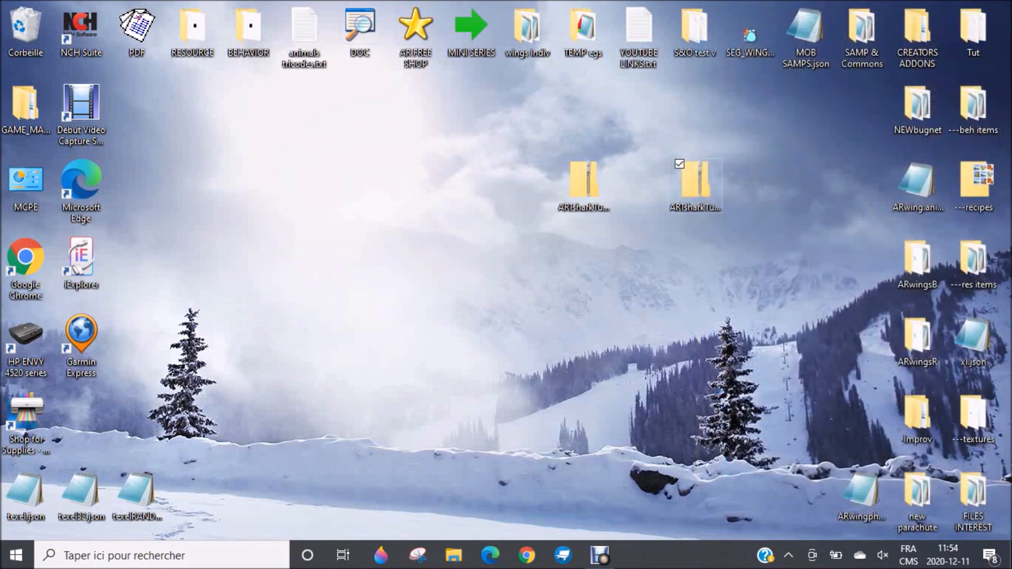
Step: Open ARTsharkTutoR.zip, browse textures > artent, and view the tutoshark.png texture
left_click(583, 186)
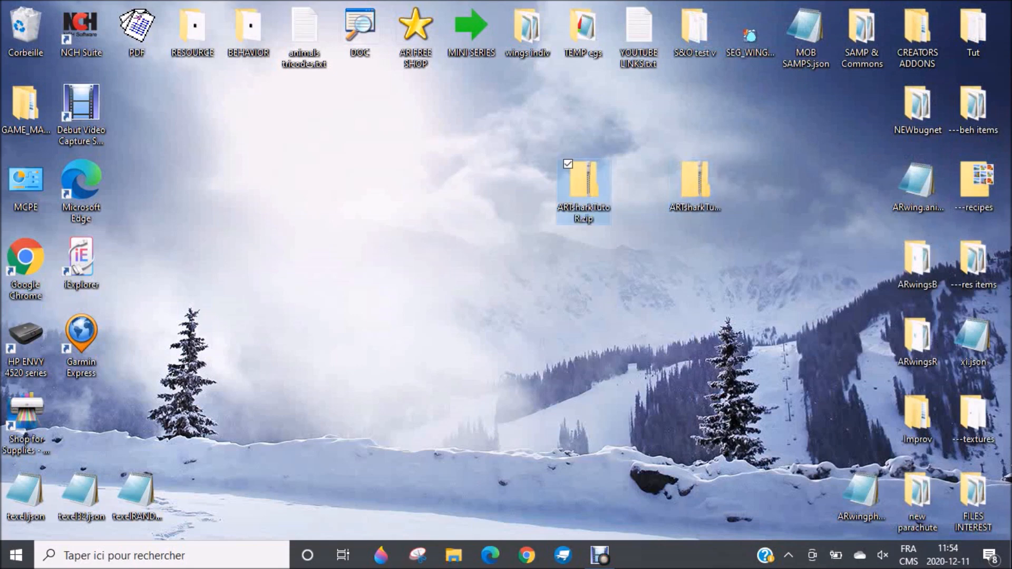
double_click(583, 187)
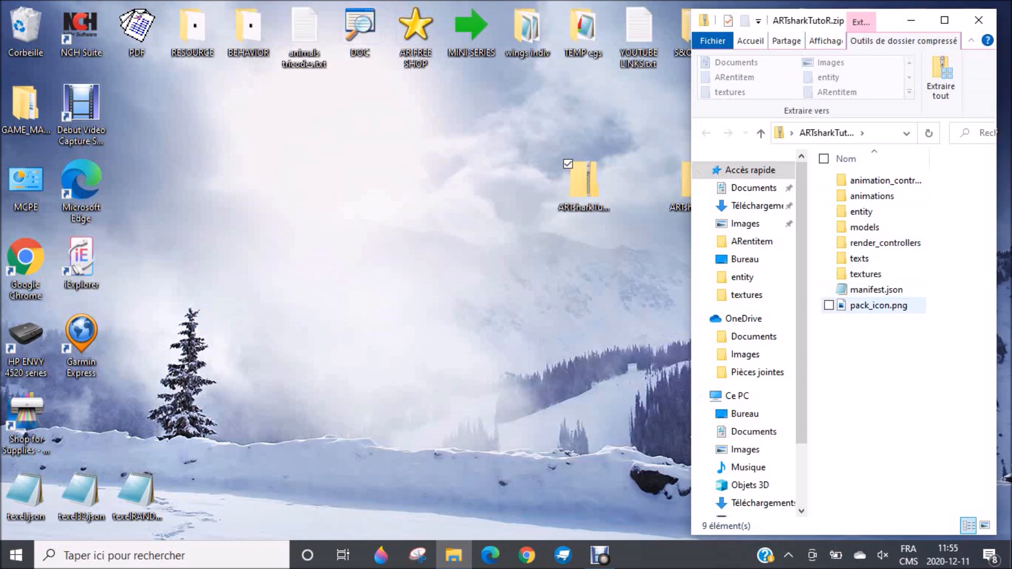
left_click(876, 289)
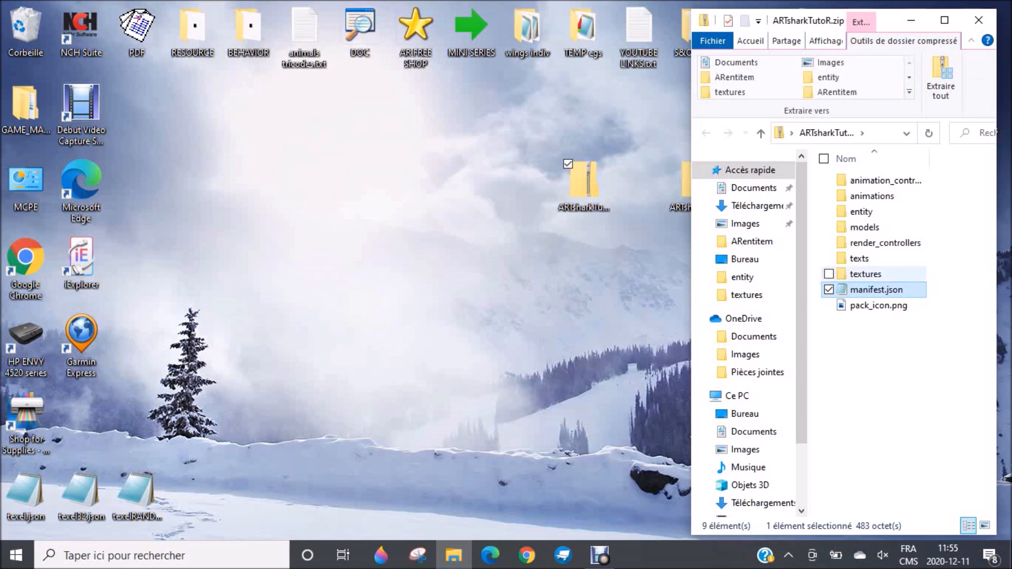
left_click(866, 273)
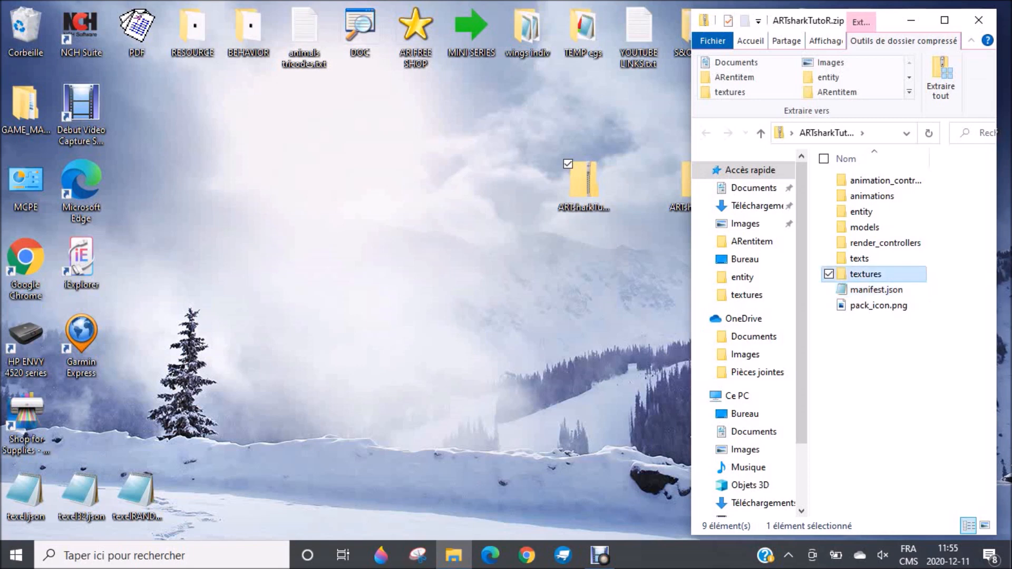
double_click(866, 274)
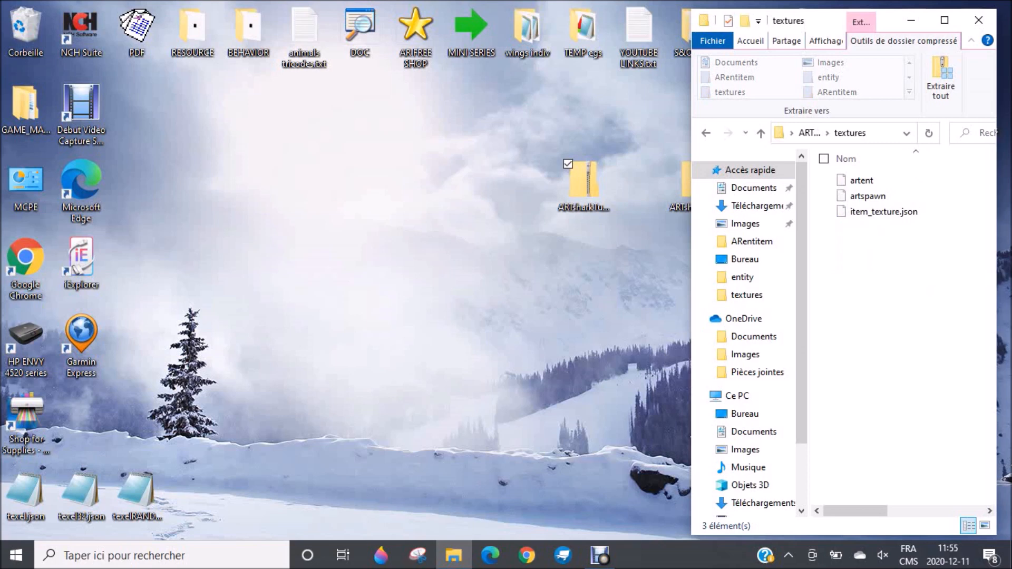
left_click(861, 180)
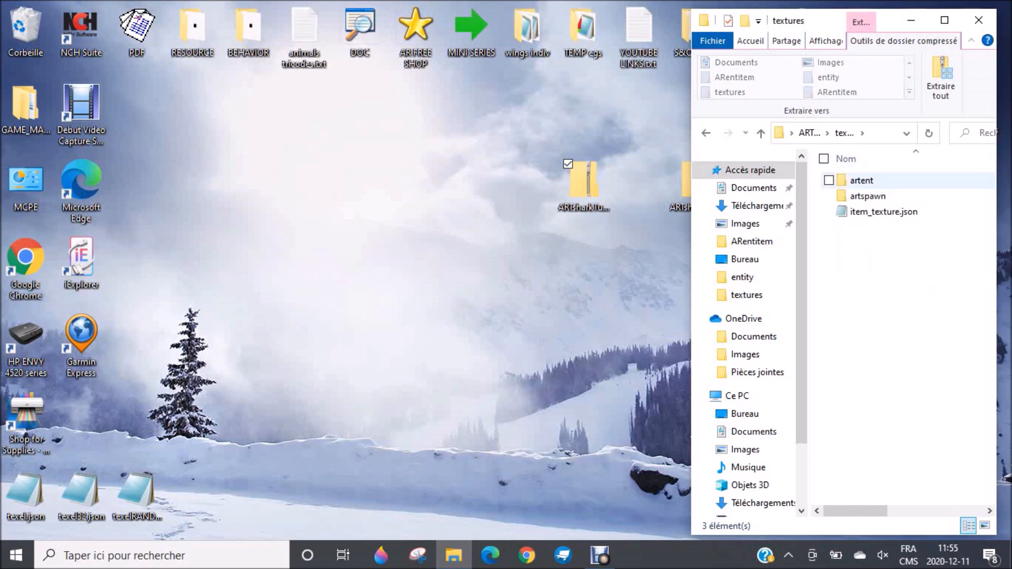
double_click(861, 181)
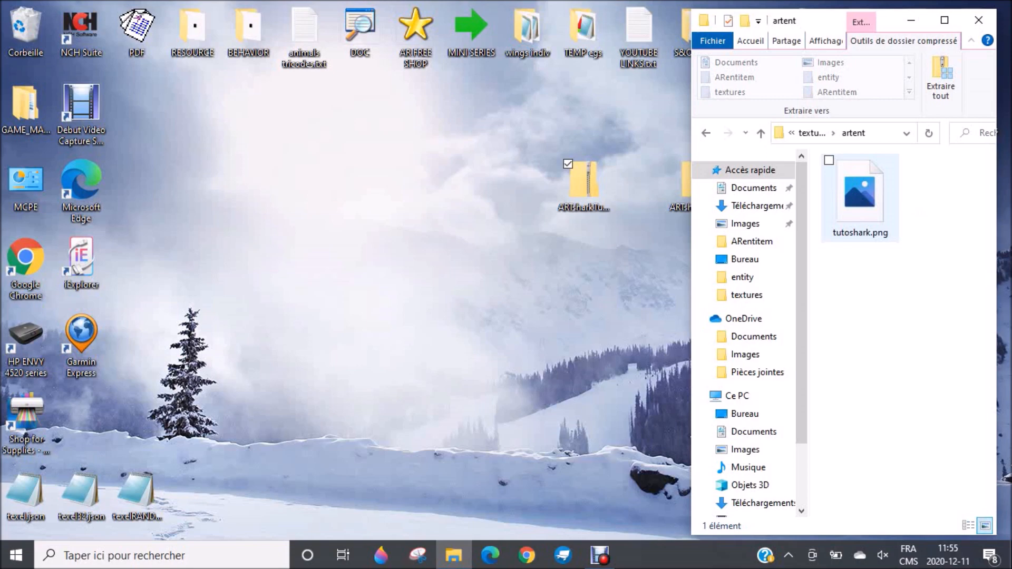
left_click(859, 190)
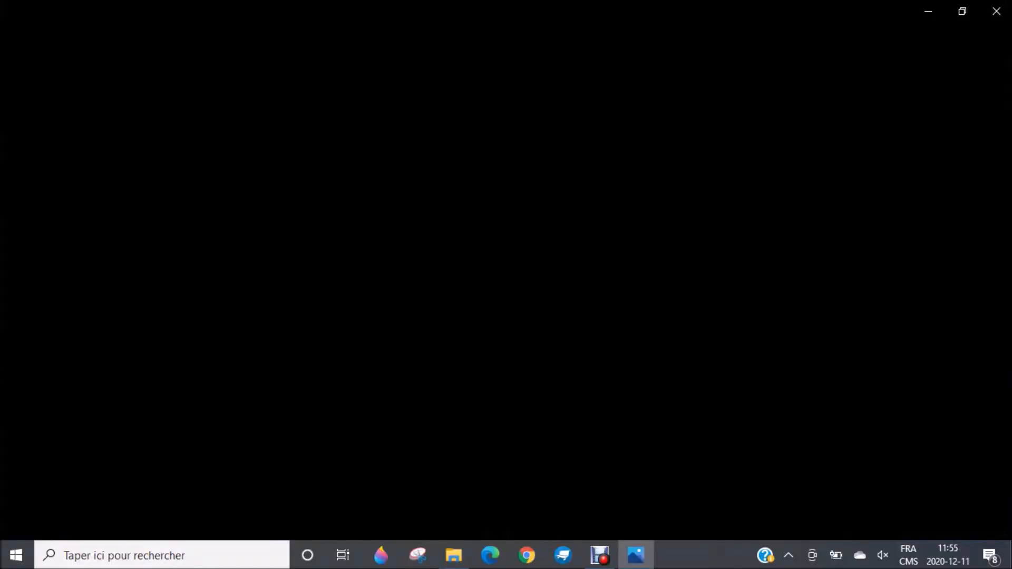
left_click(636, 556)
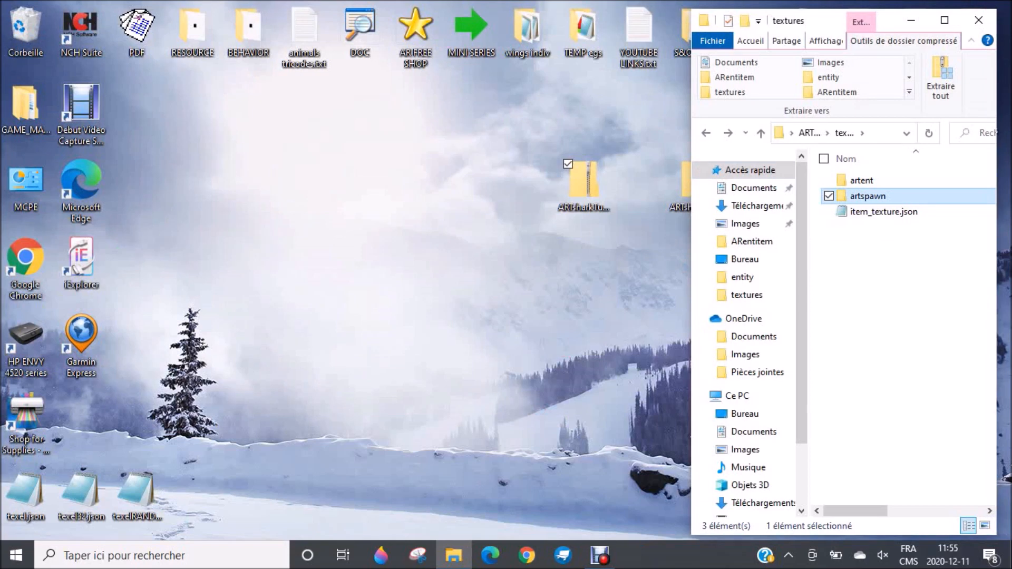
Step: View tutoshark.png from the artspawn folder in Photos, then close the viewer
double_click(867, 195)
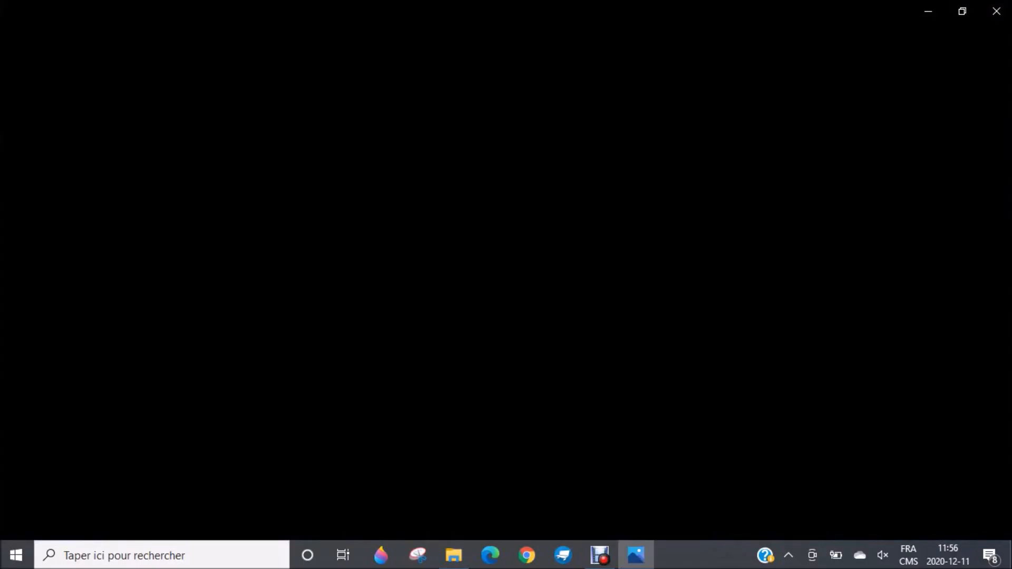
left_click(637, 555)
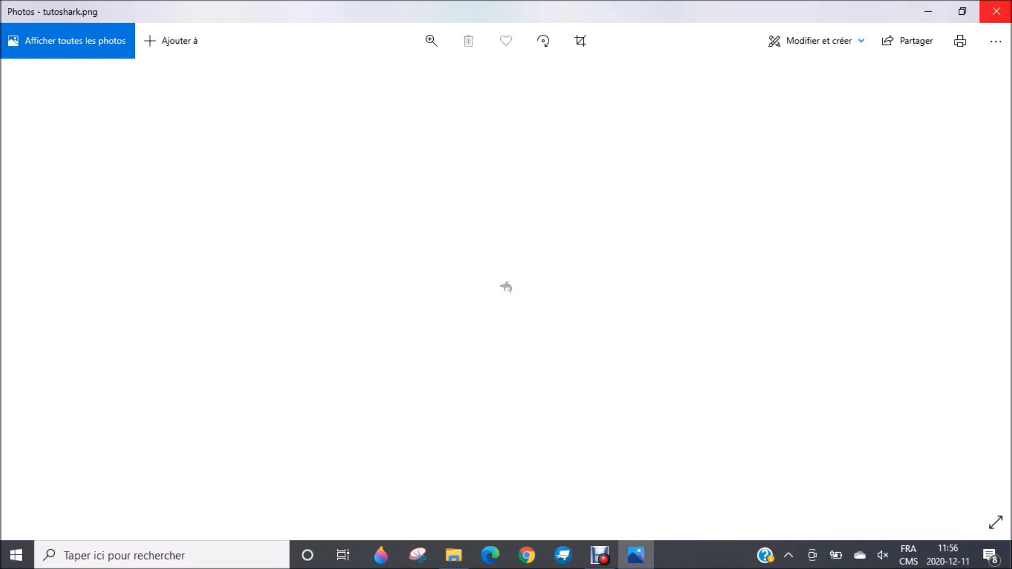
mouse_move(996, 12)
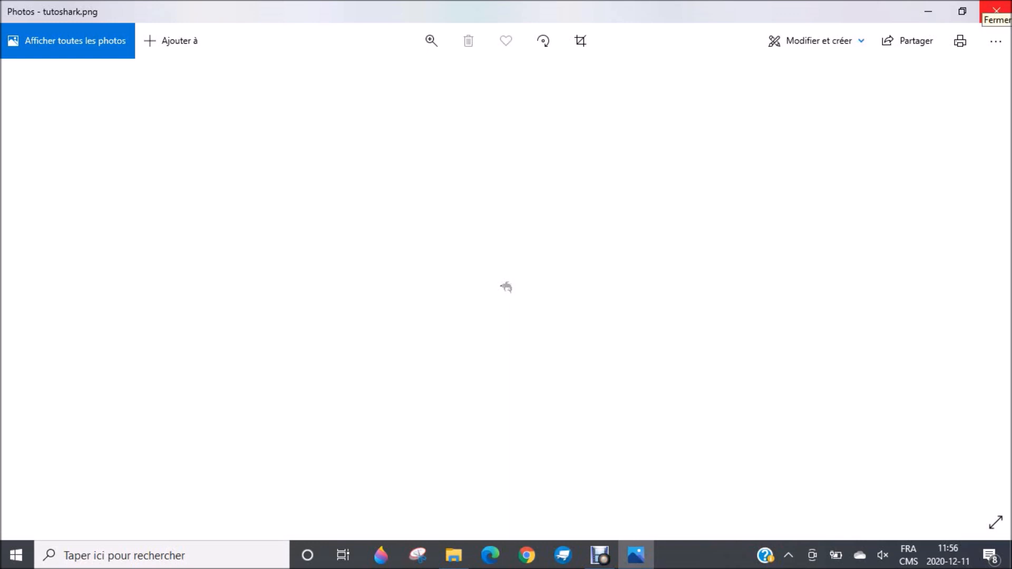
left_click(997, 11)
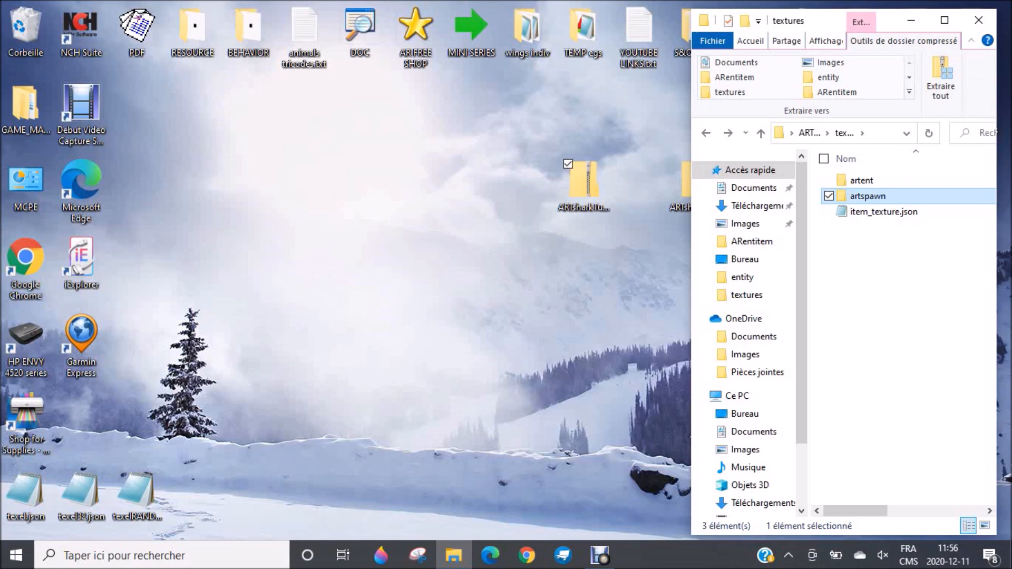
Step: Read item_texture.json's spawn egg texture mapping in maximized Notepad, then close it
left_click(883, 211)
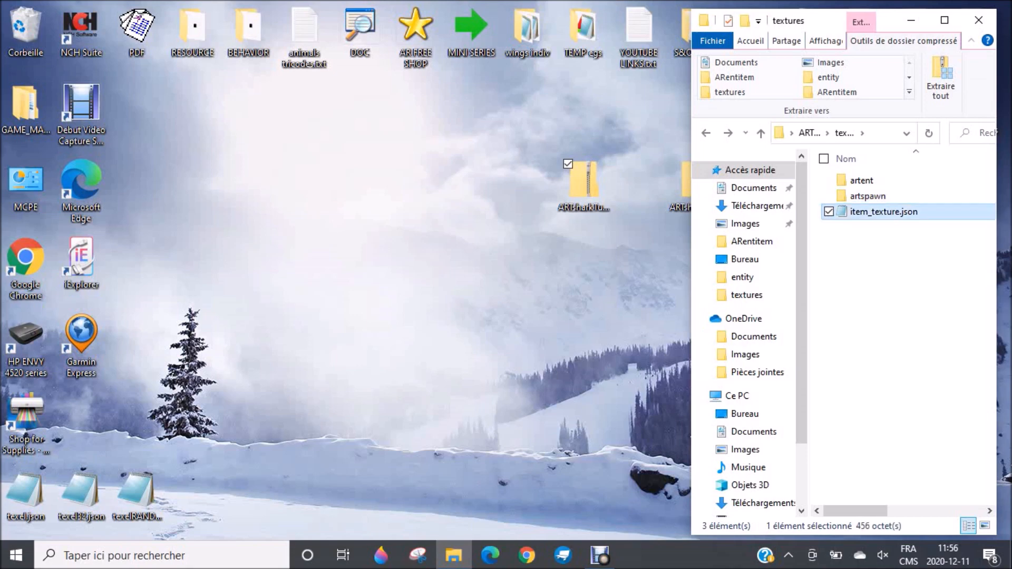
double_click(883, 211)
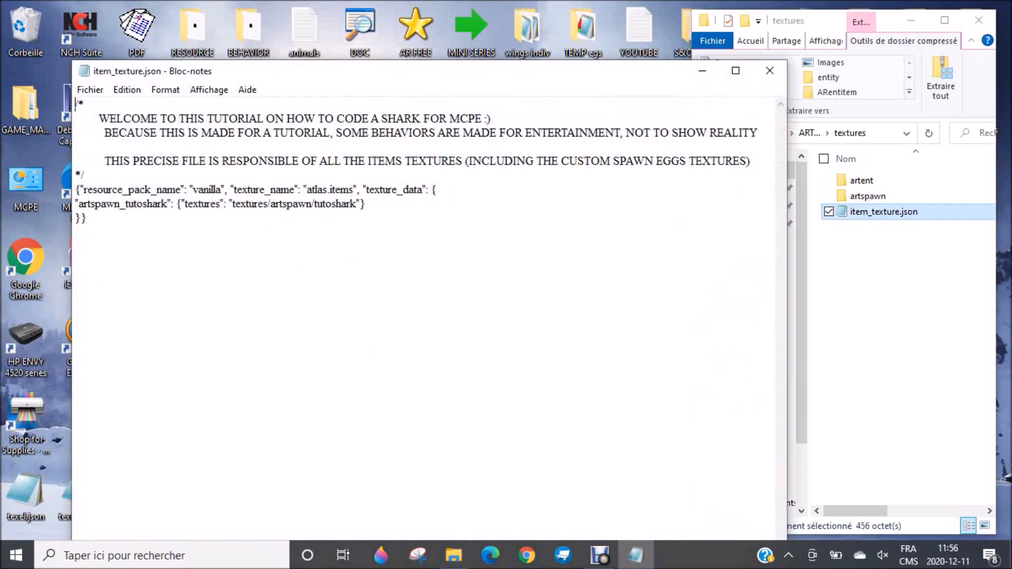
left_click(734, 70)
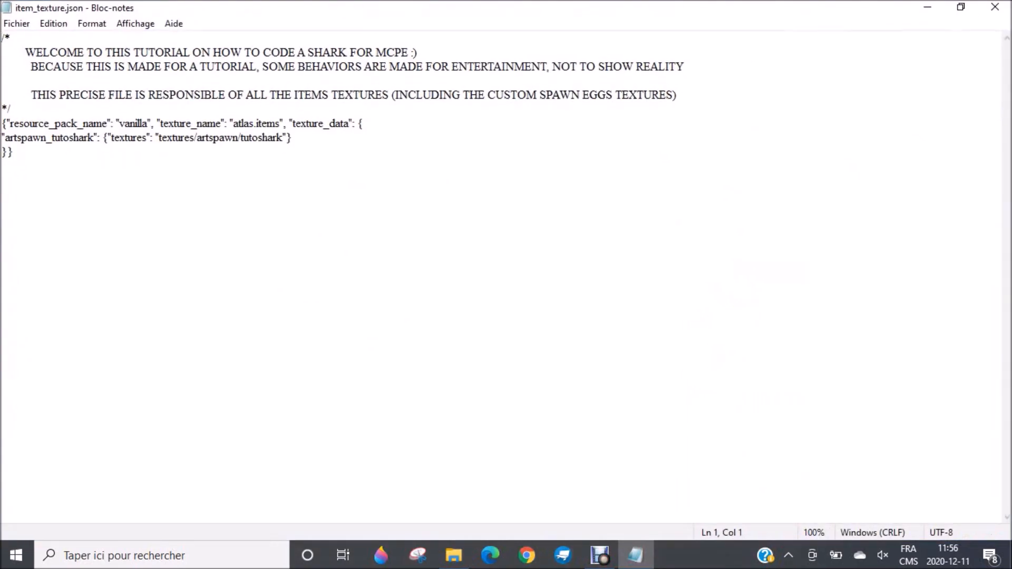
left_click_drag(220, 138, 274, 137)
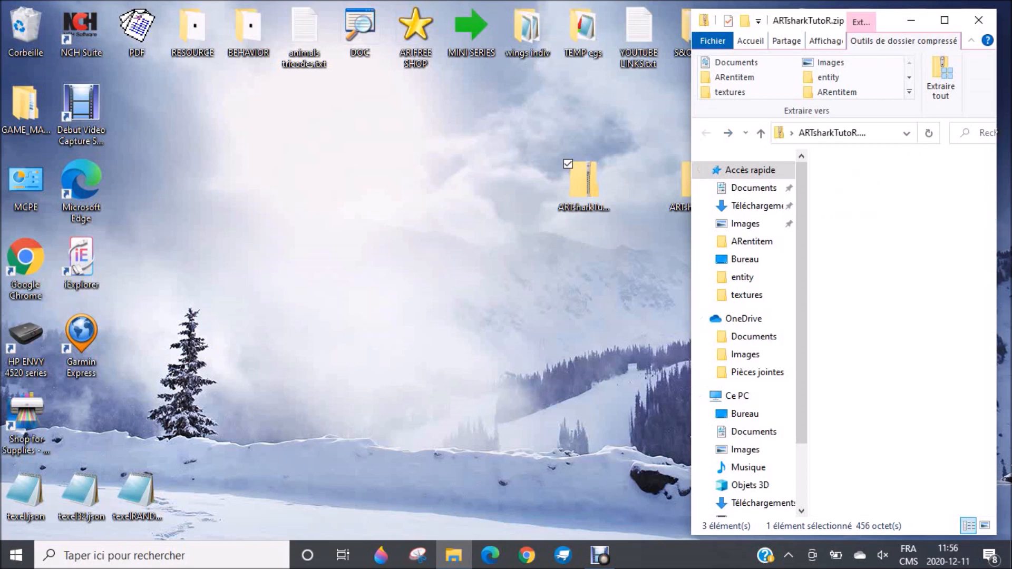
left_click(866, 274)
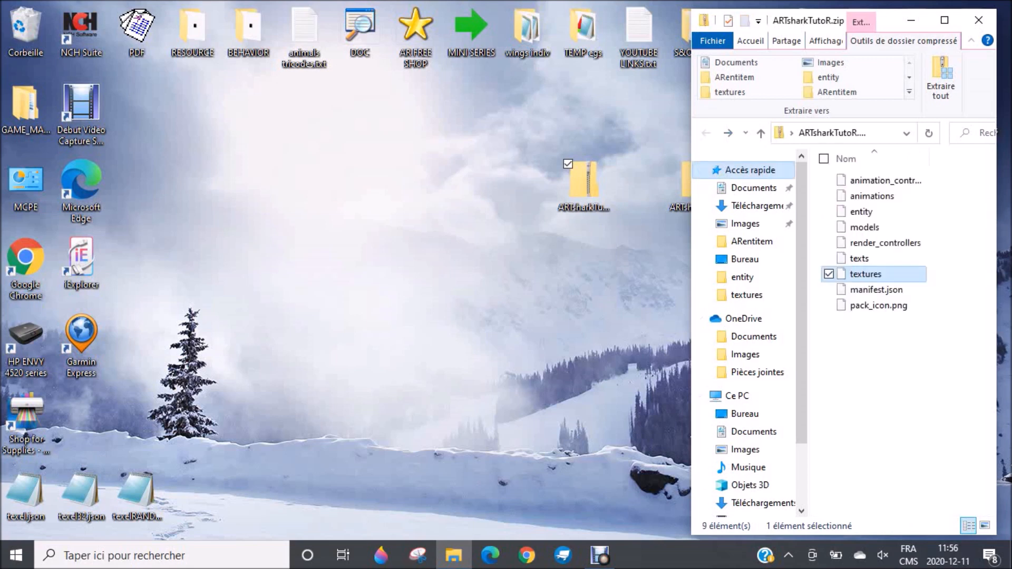
Step: Open texts > en_US.lang and highlight the spawn egg, Untame and Sneak-to-dismount lines
left_click(859, 258)
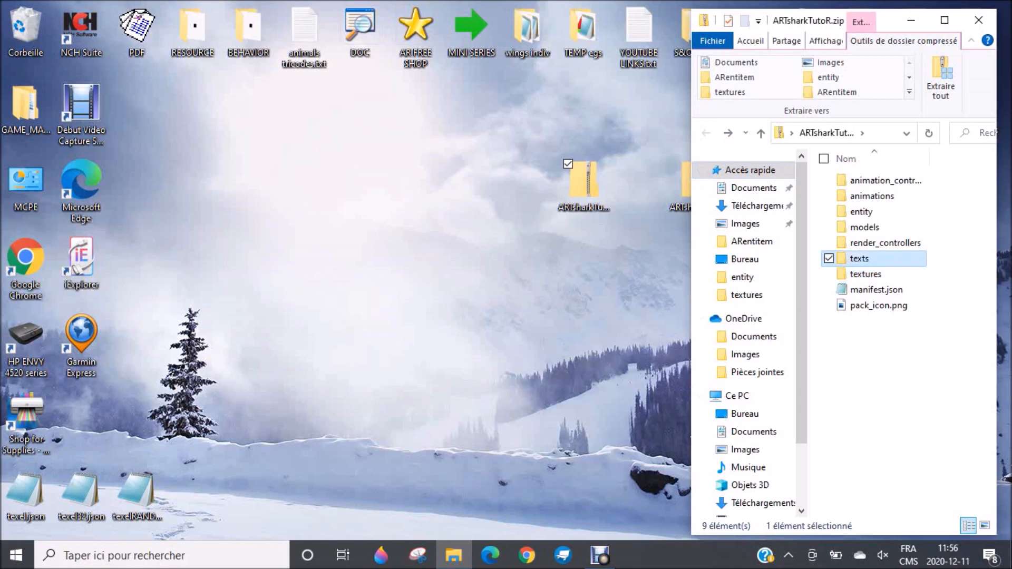
double_click(860, 258)
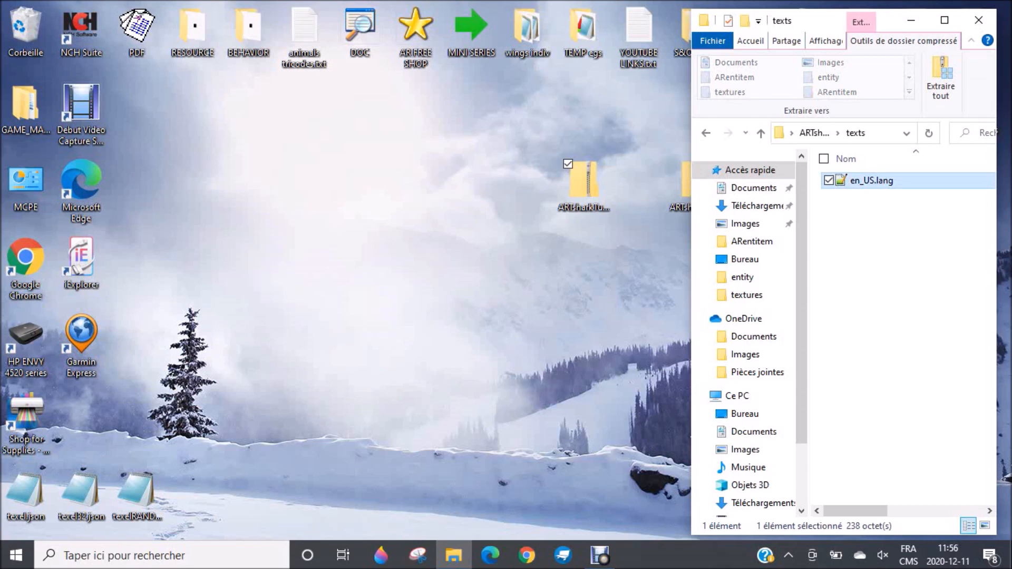
double_click(872, 180)
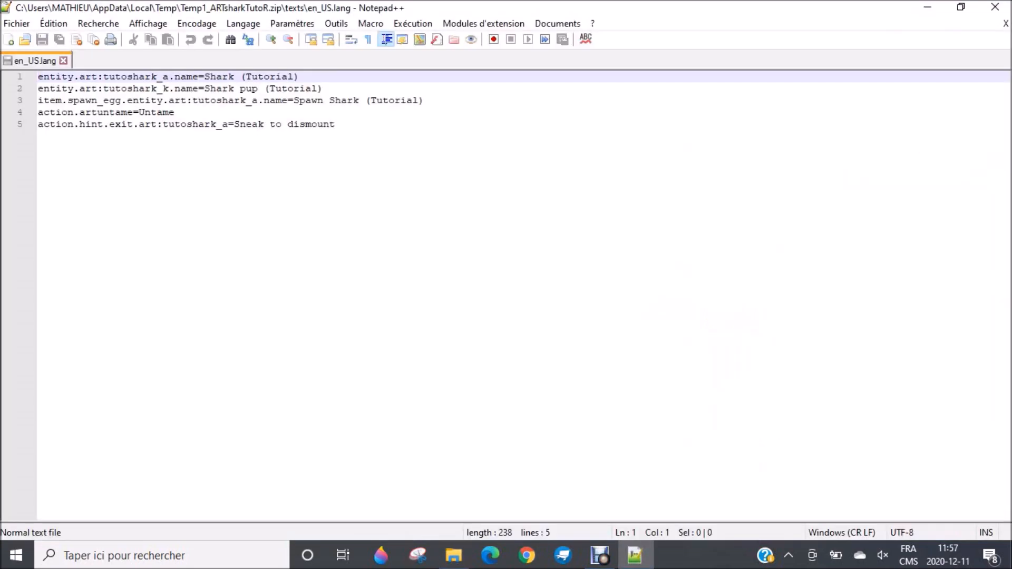
left_click_drag(38, 101, 173, 112)
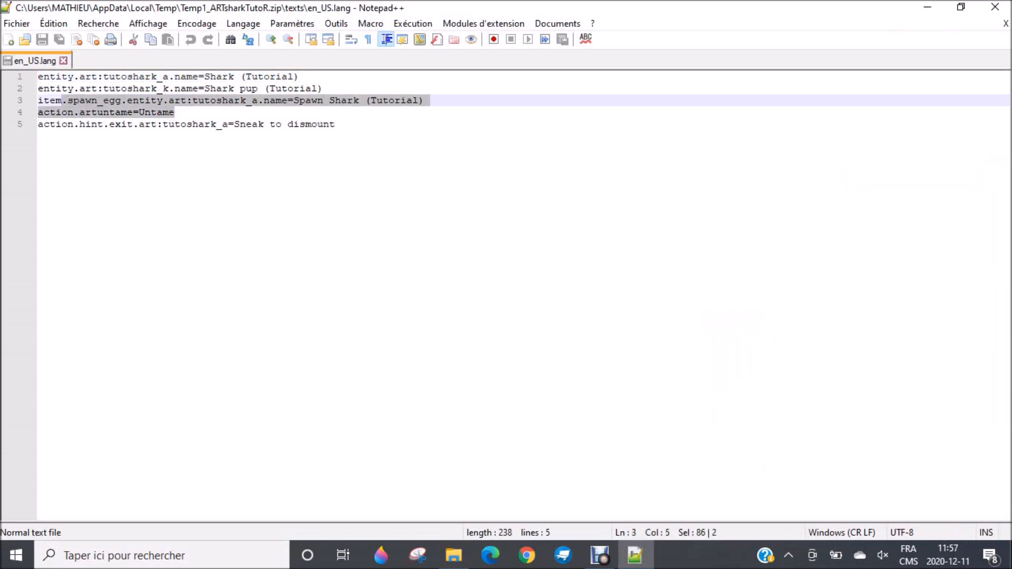
double_click(155, 112)
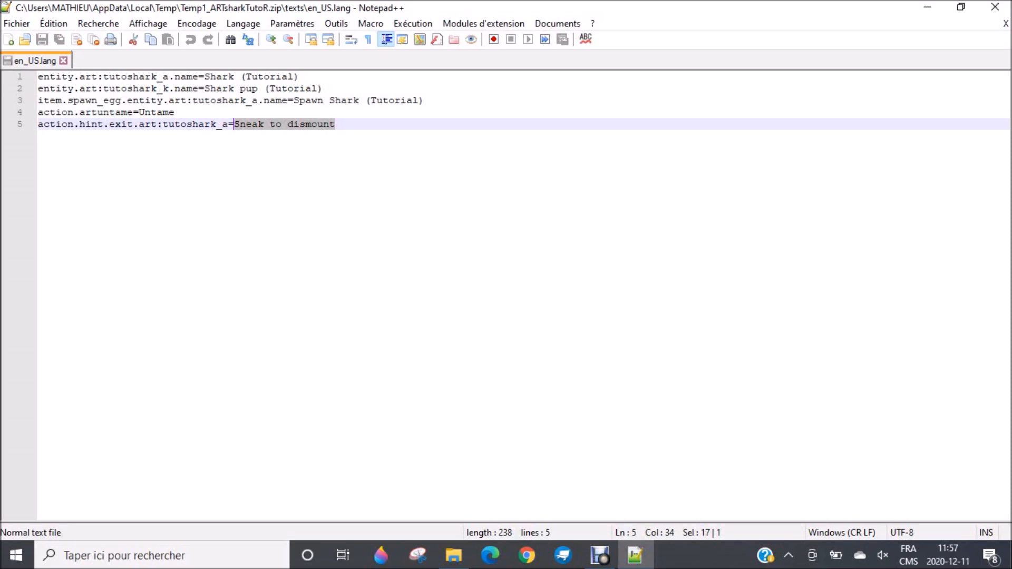
left_click(9, 39)
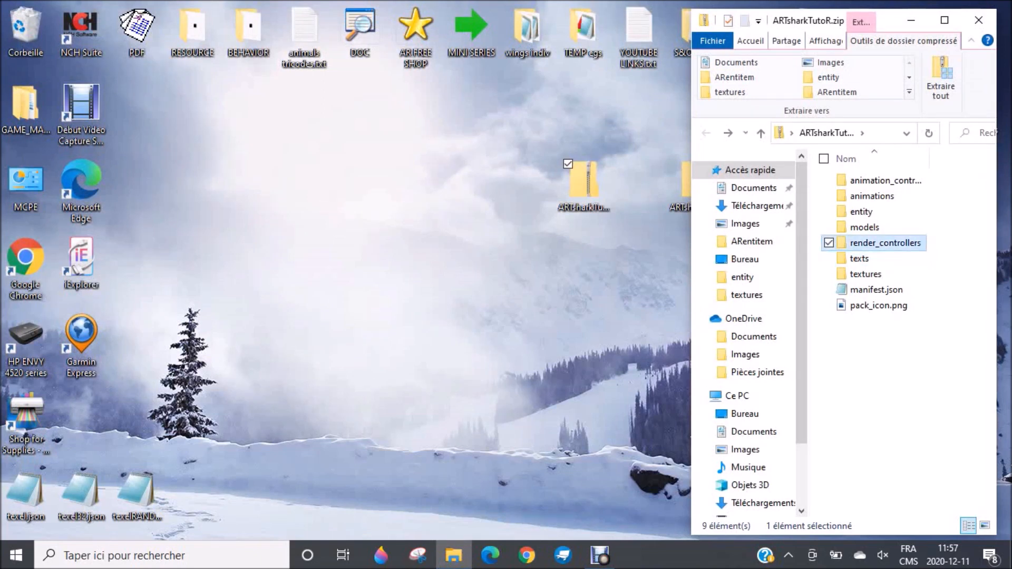
Step: Open render_controllers > ARTshark.rend.json in maximized Notepad to review geometry, materials and visibility
double_click(886, 243)
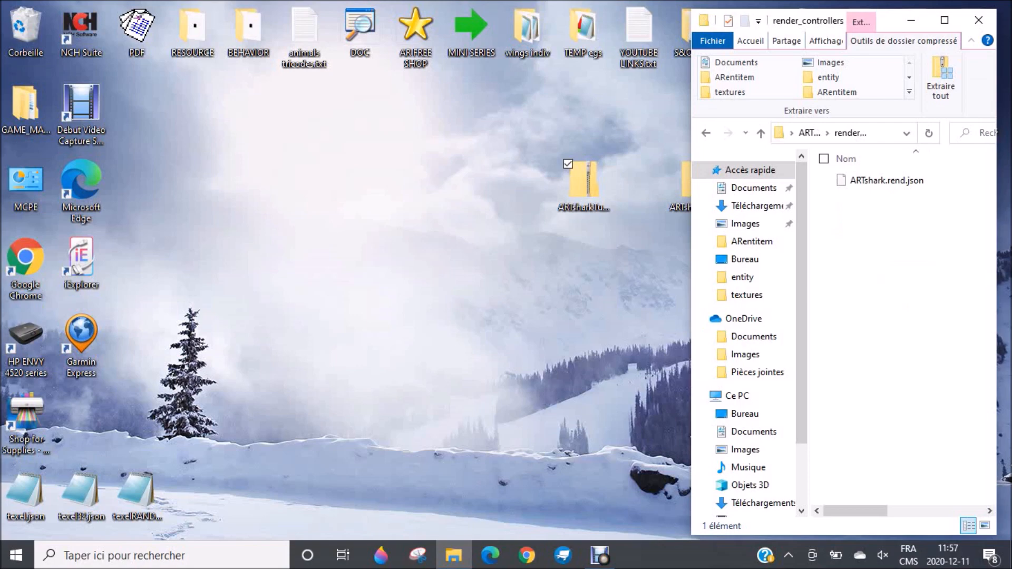
left_click(886, 180)
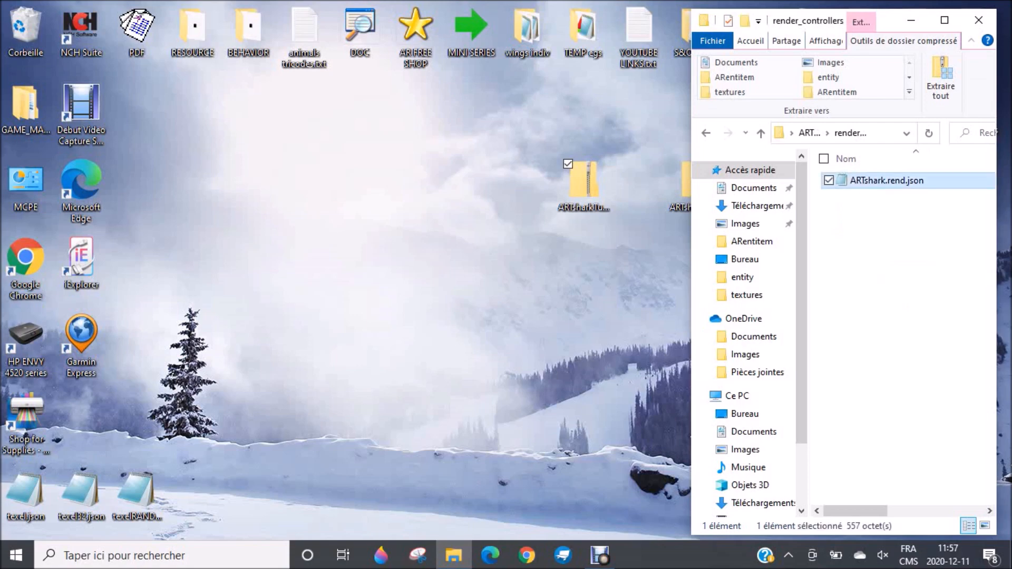
double_click(885, 181)
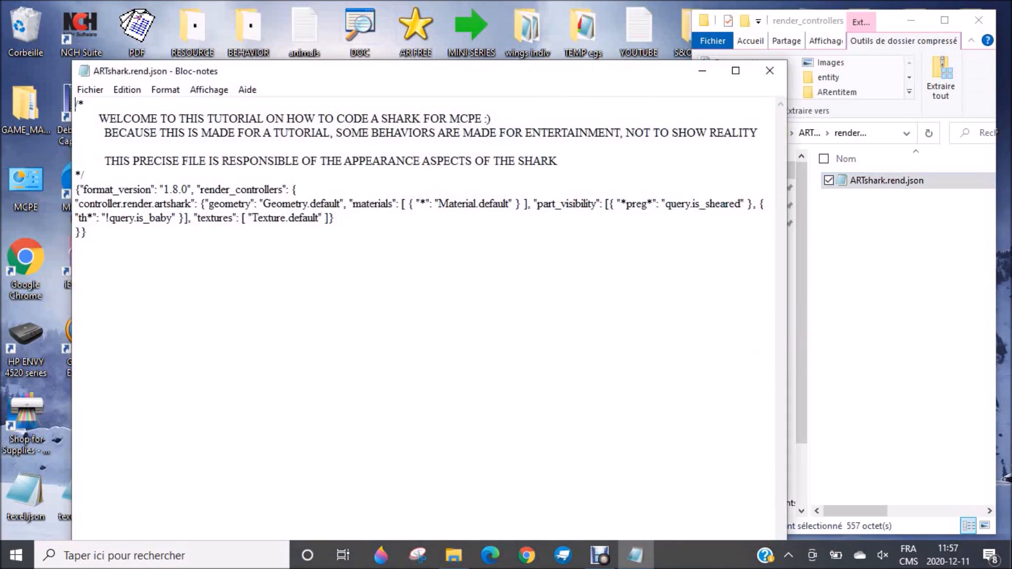
left_click(735, 70)
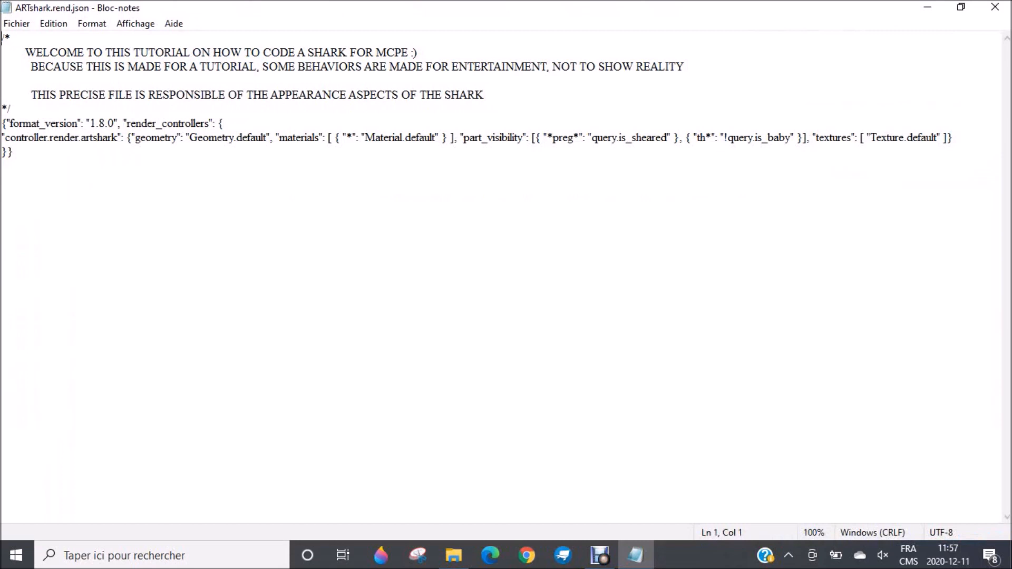
left_click(305, 137)
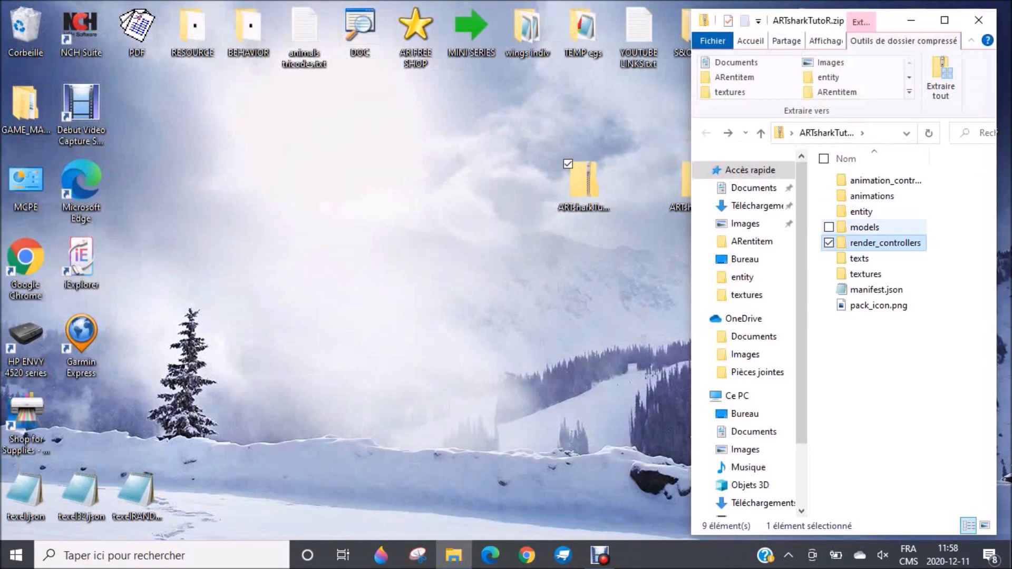
Step: Open models > entity > ARTtutoshark.geo.json in a maximized Notepad window
double_click(865, 227)
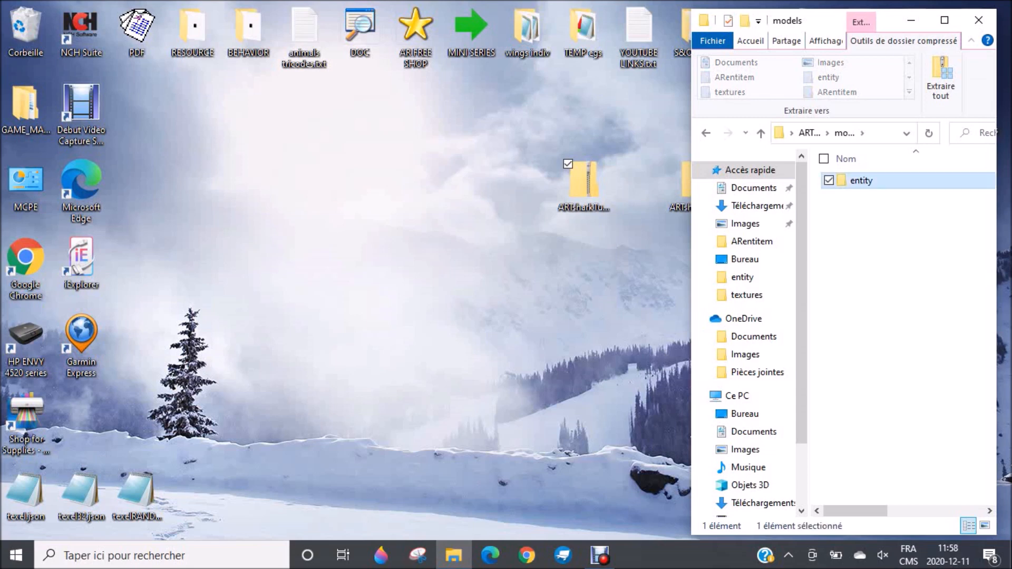
double_click(860, 181)
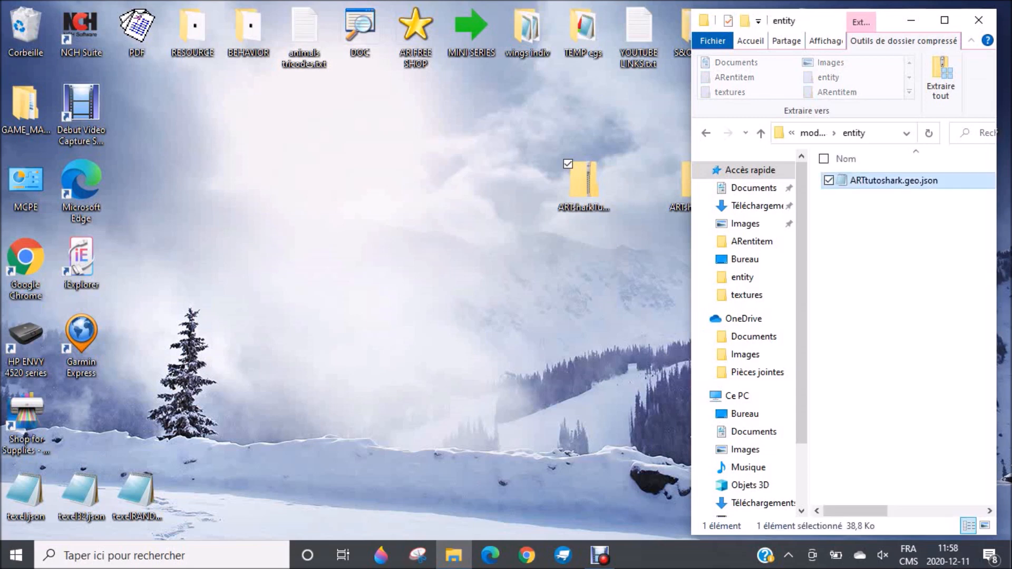
double_click(894, 181)
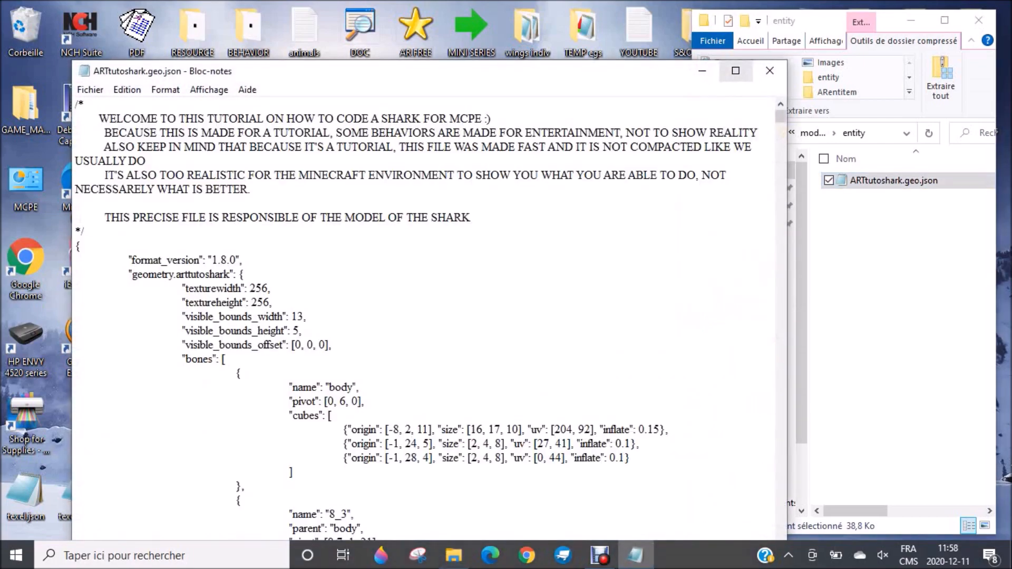
left_click(736, 70)
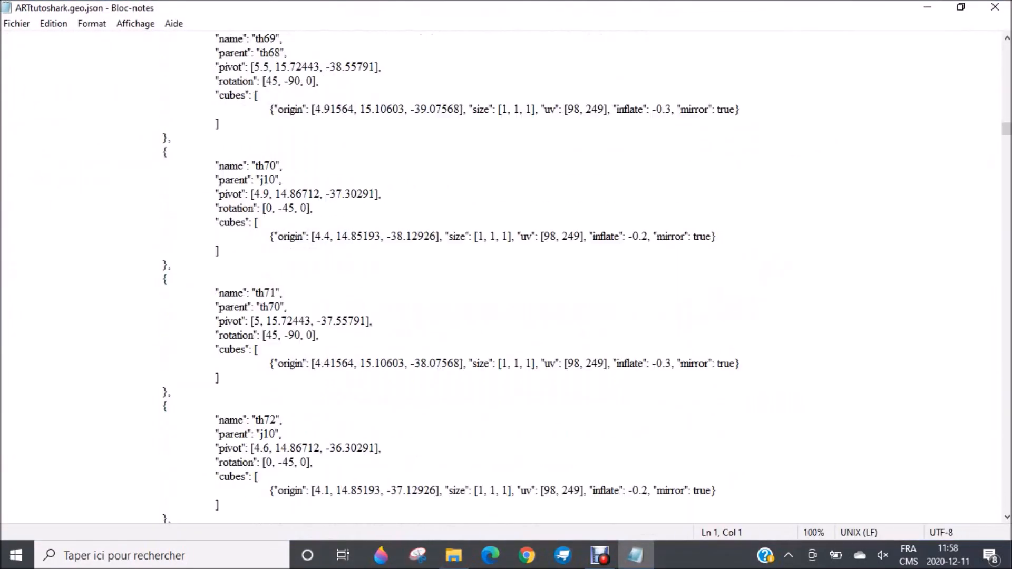
Step: Scroll through the shark's bones and cubes, then return to the zip root
scroll("up", 3)
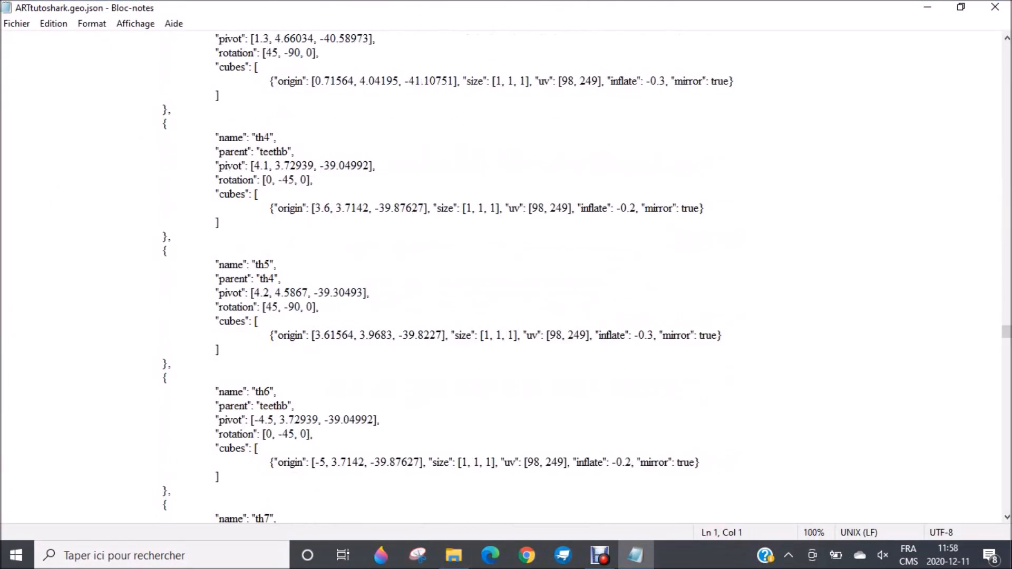
scroll("up", 3)
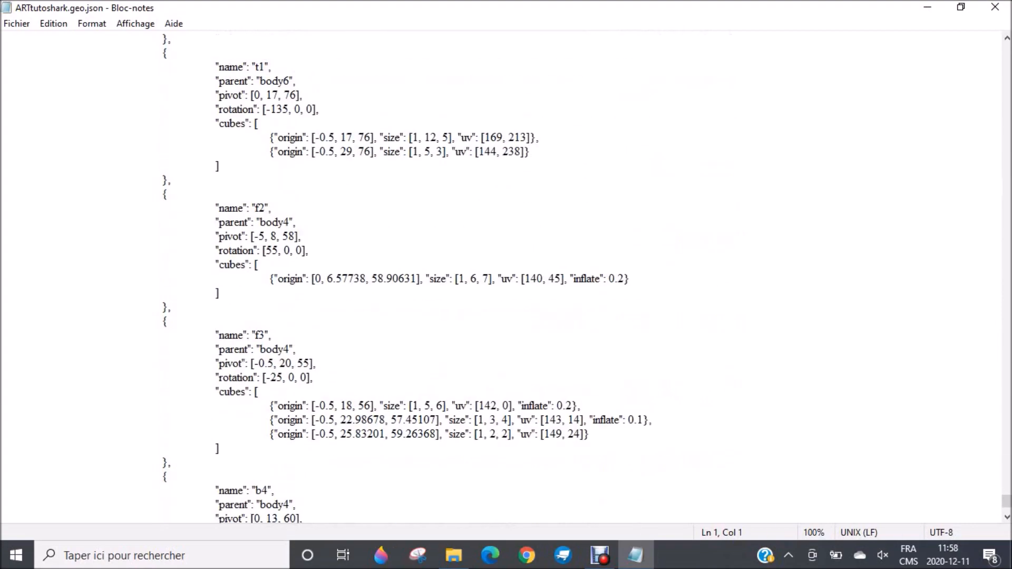
scroll("down", 3)
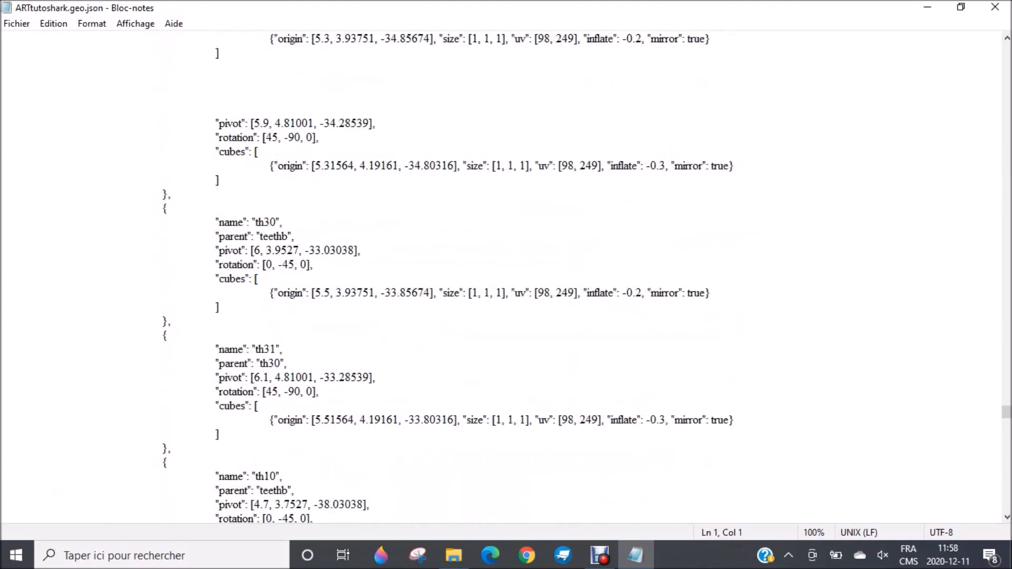
scroll("down", 3)
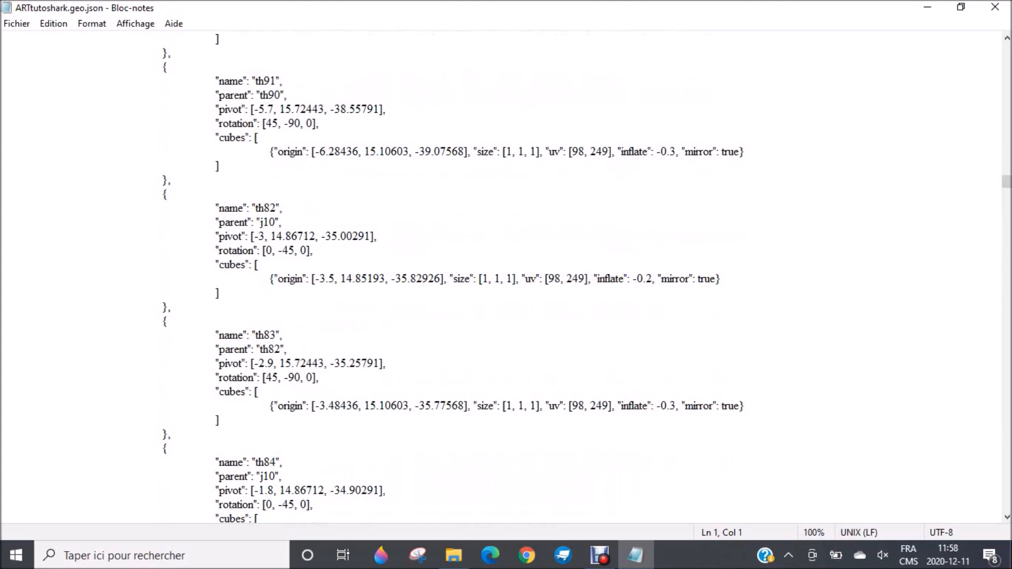
key("ctrl+Home")
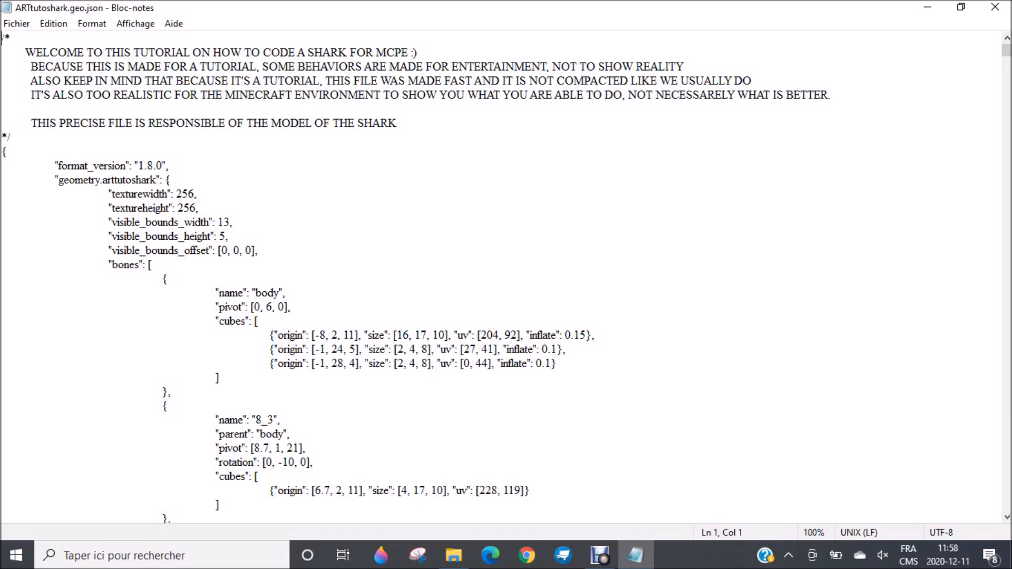
scroll("down", 3)
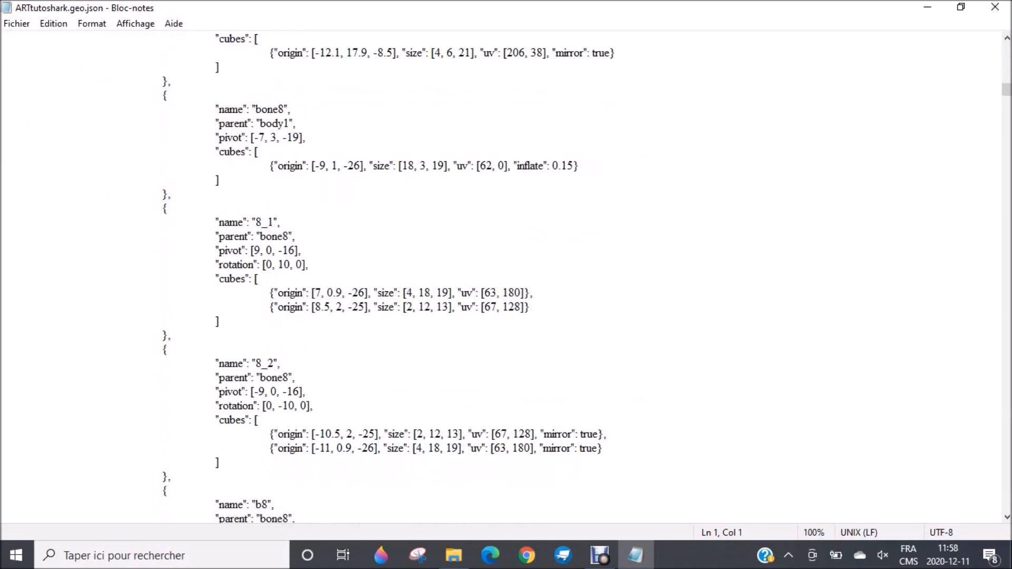
scroll("down", 3)
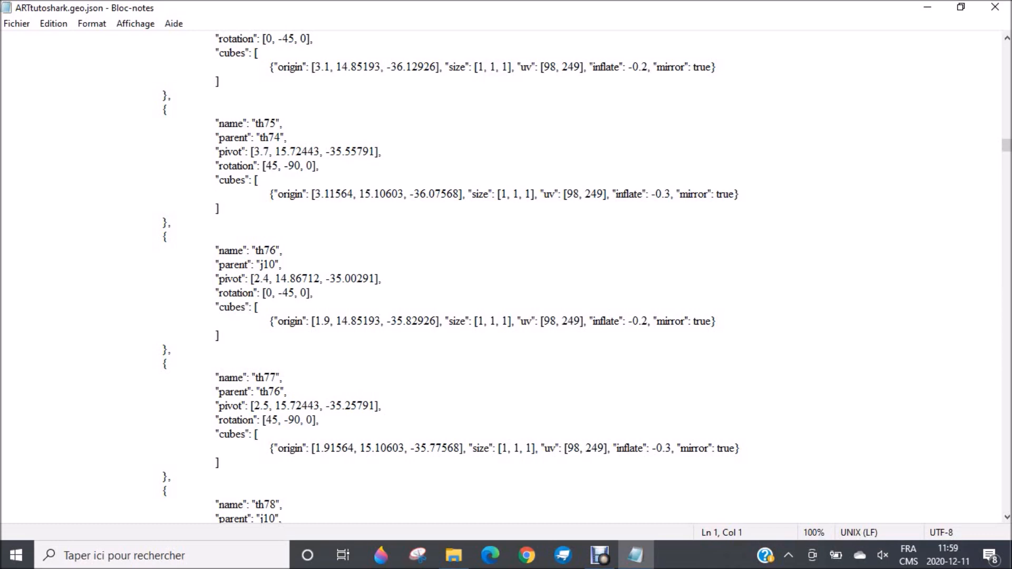
scroll("up", 3)
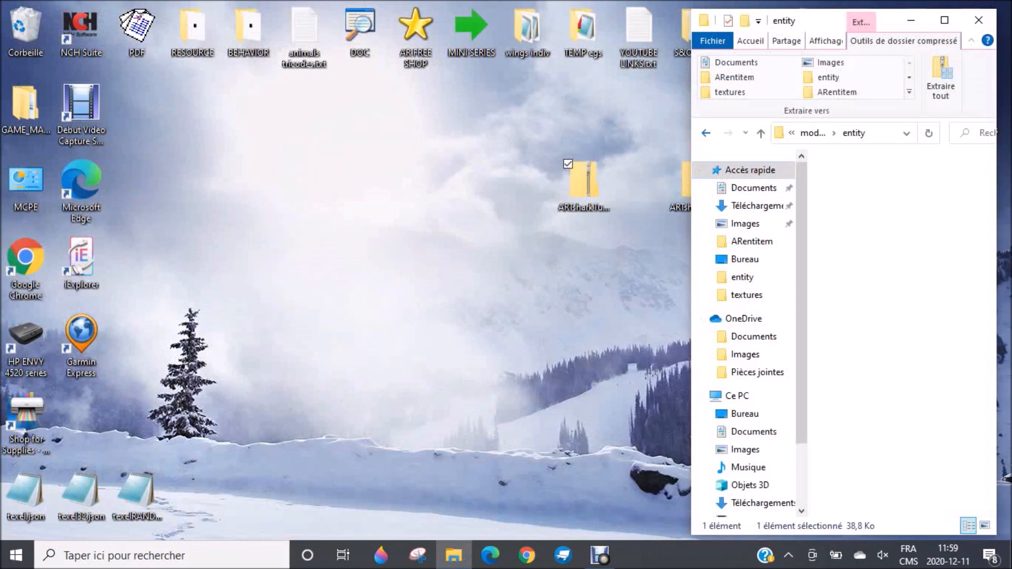
left_click(761, 133)
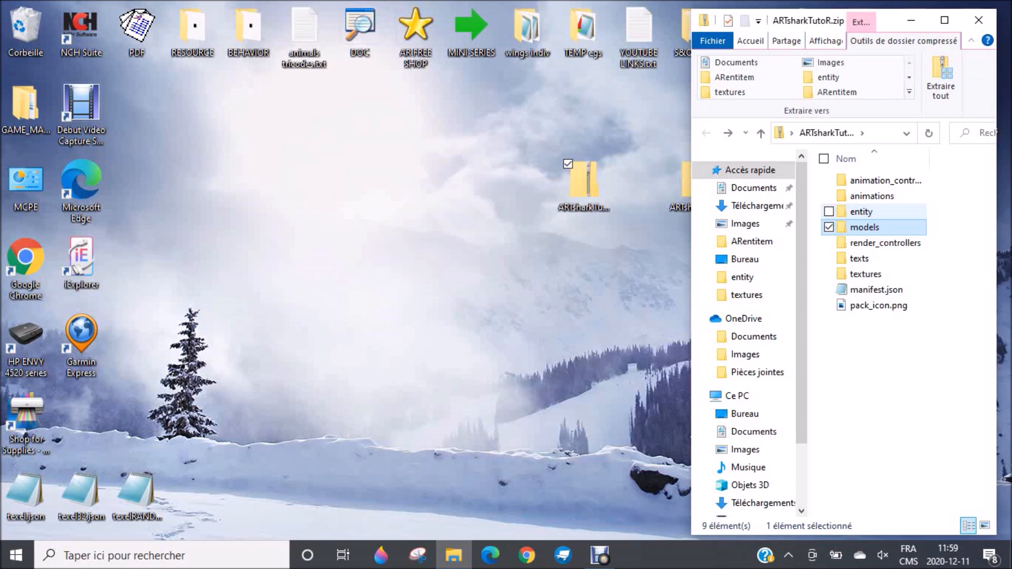
Step: Open entity > ARTtutoshark_a.entity.json maximized, highlight 'scripts', then return to the zip root
left_click(860, 211)
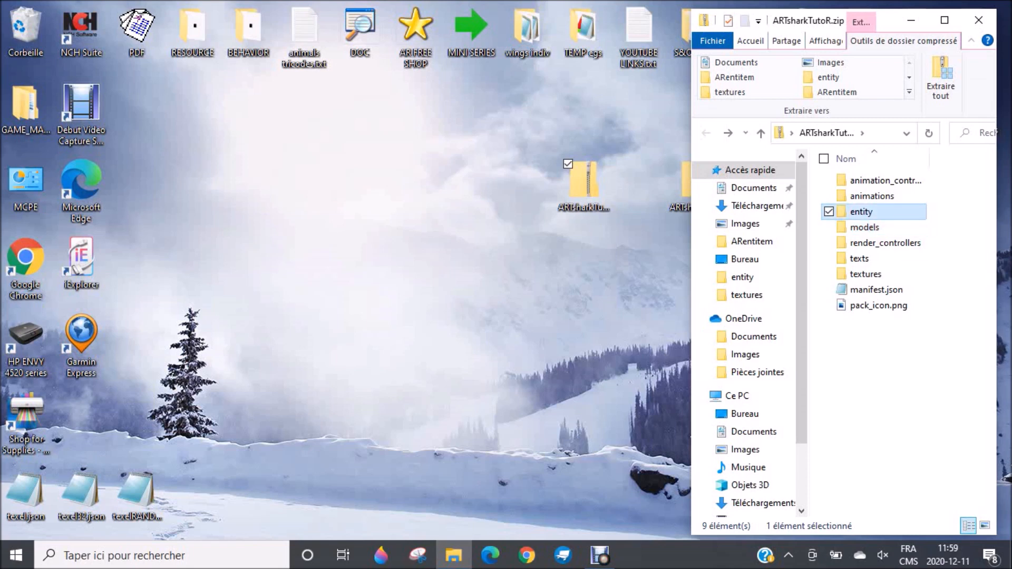
double_click(861, 211)
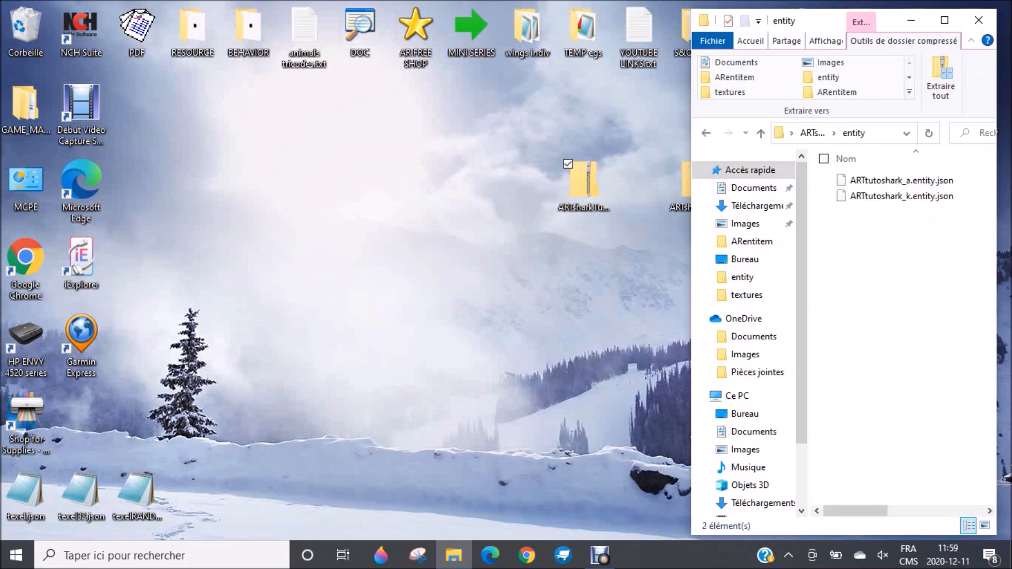
left_click(903, 181)
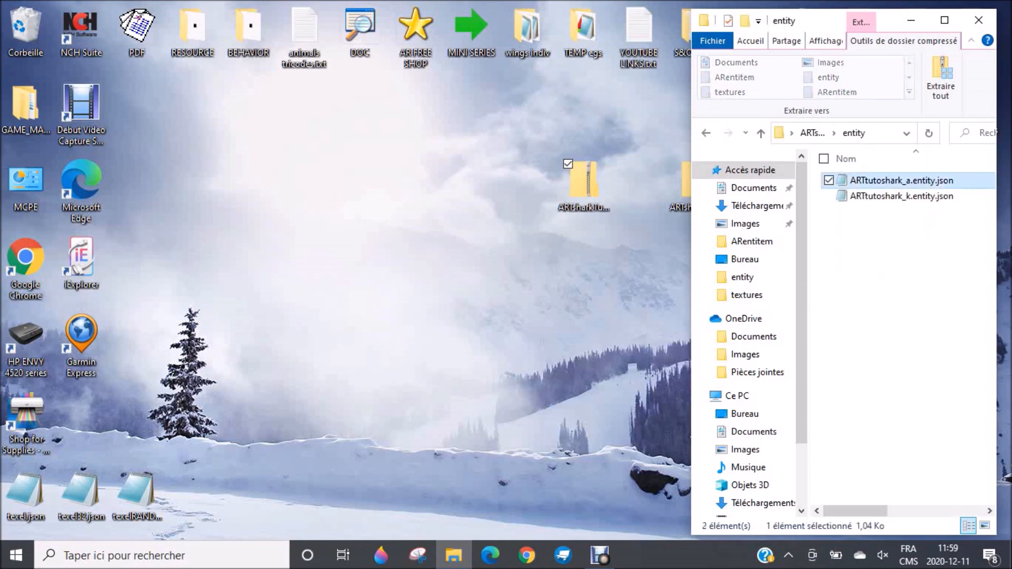
double_click(901, 181)
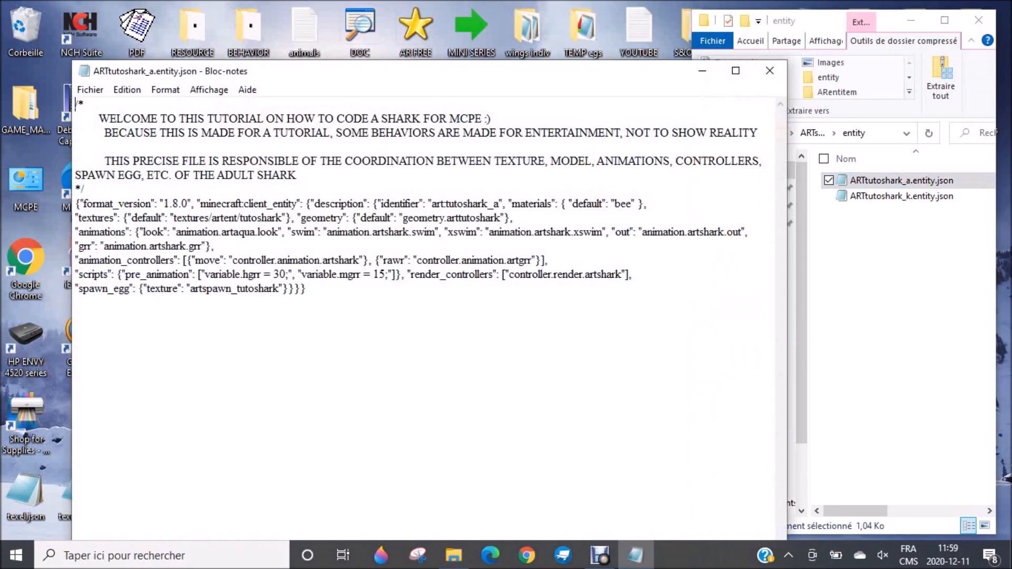
left_click(735, 72)
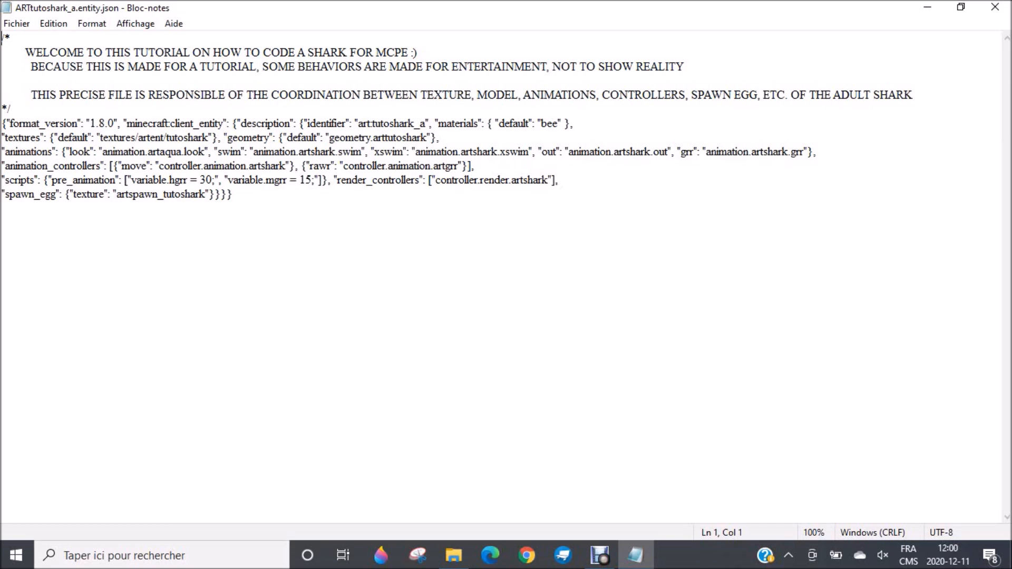
double_click(20, 179)
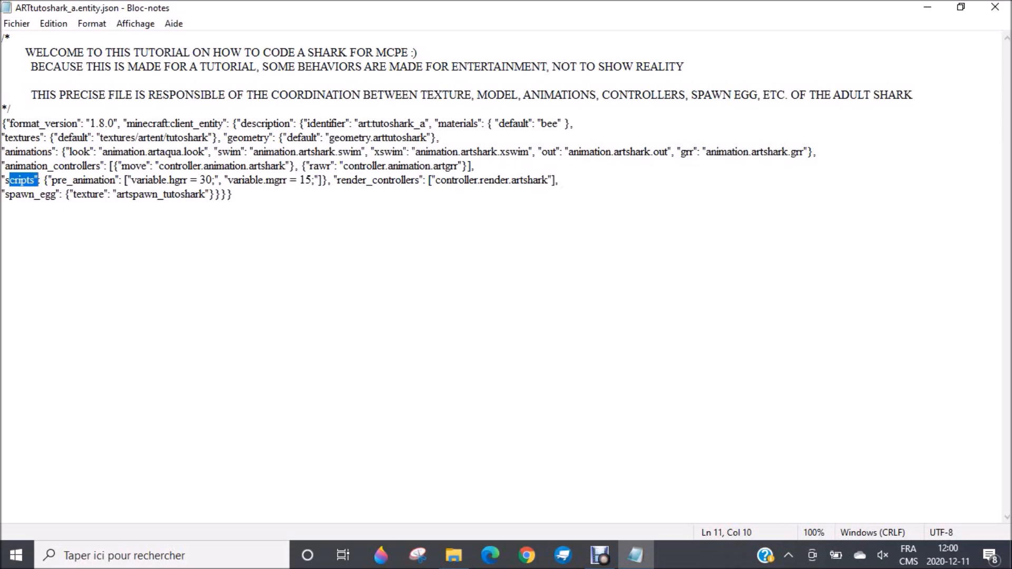
mouse_move(994, 6)
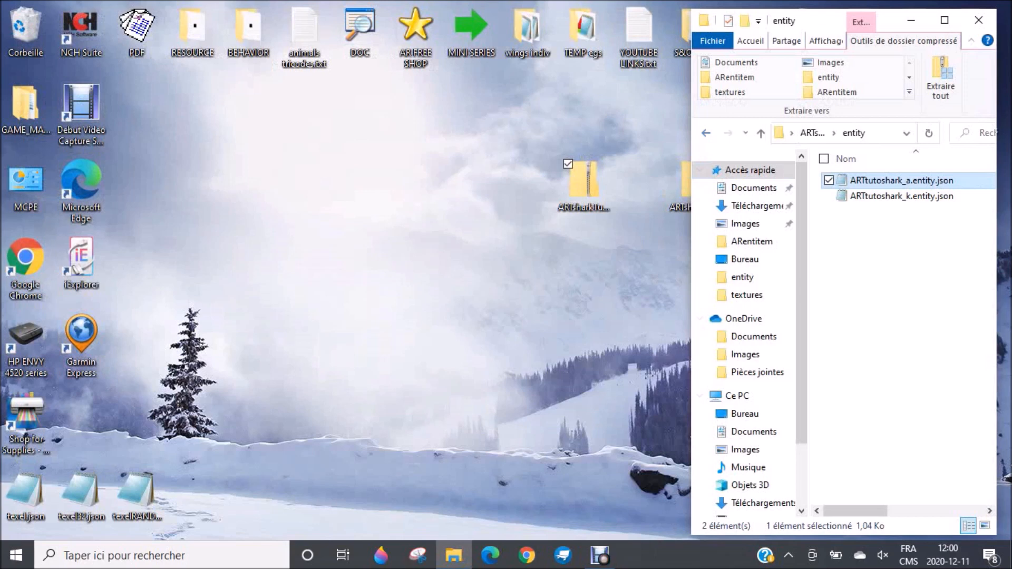
left_click(902, 196)
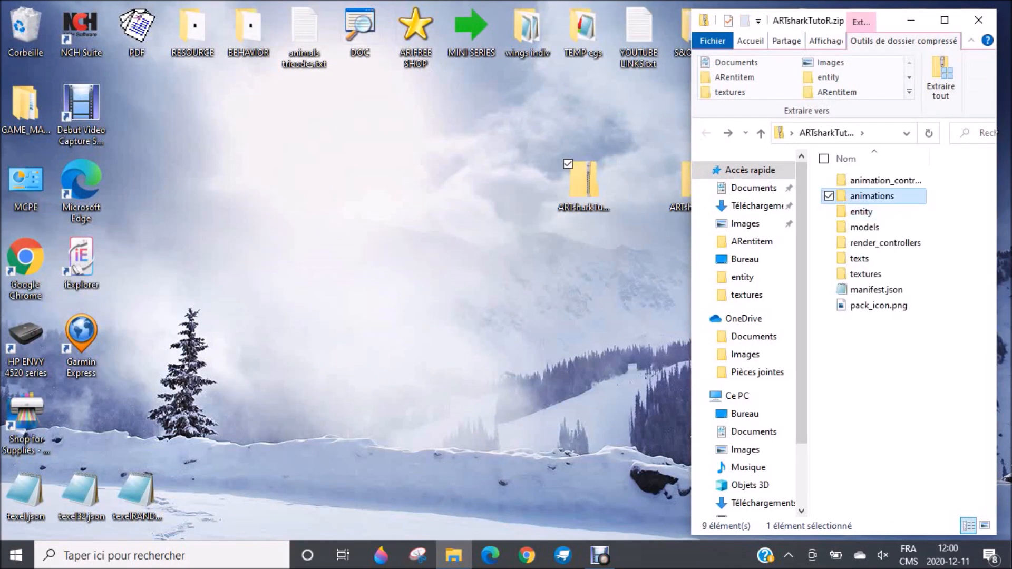
Step: Open animations > ARTshark.anim.json in maximized Notepad to read the swim, look and fin animations
double_click(872, 195)
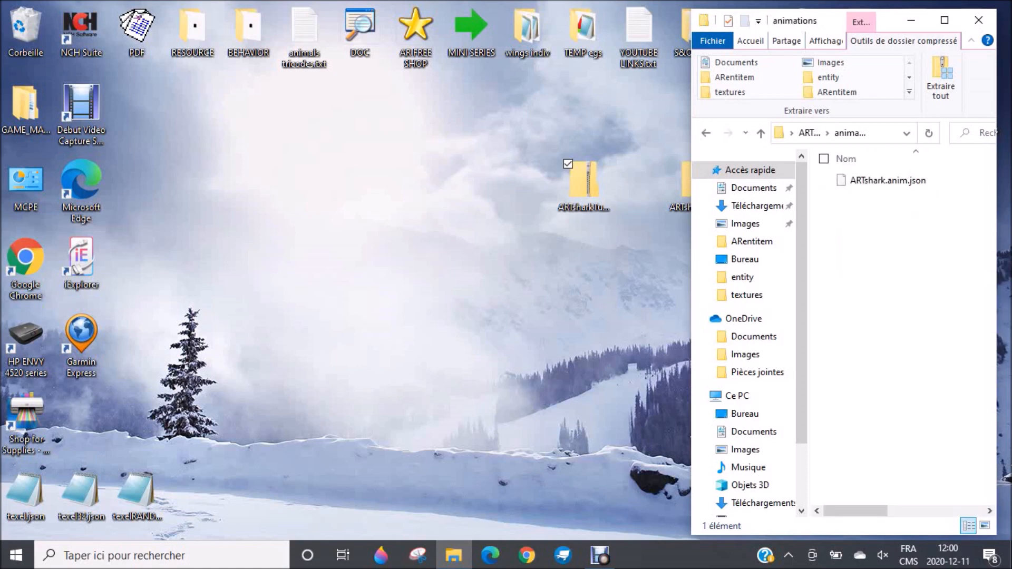
left_click(888, 181)
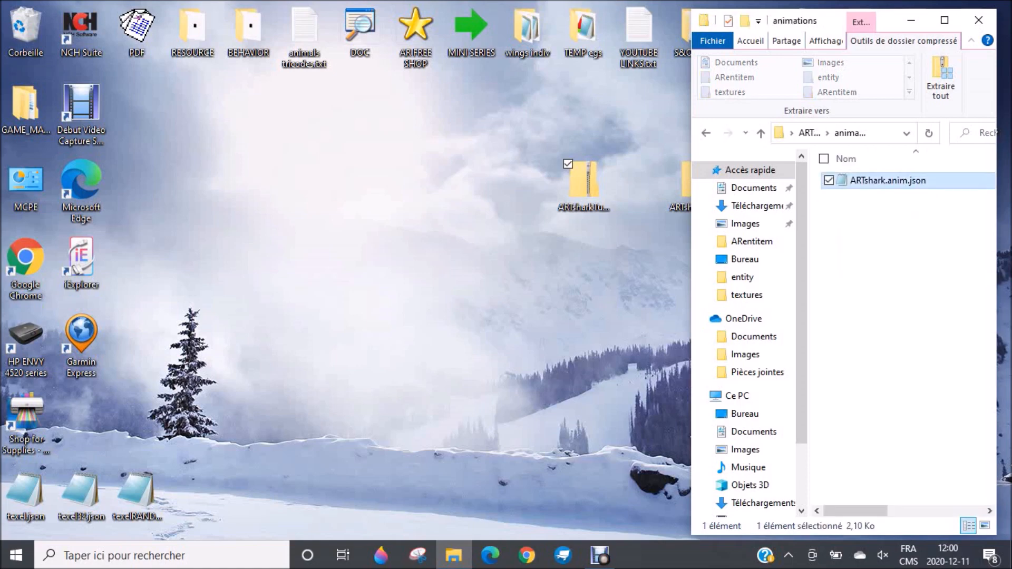
double_click(886, 181)
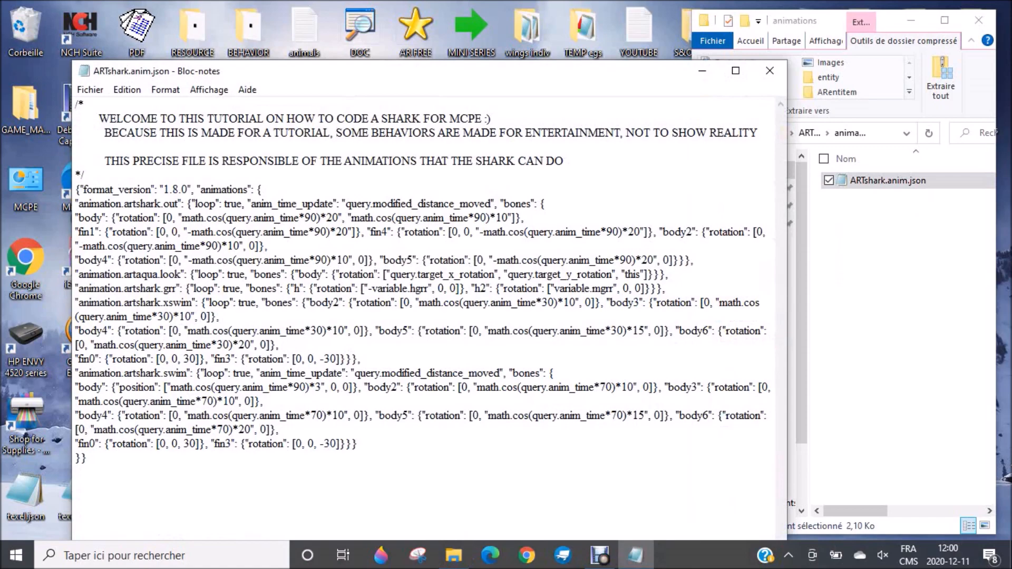
left_click(735, 72)
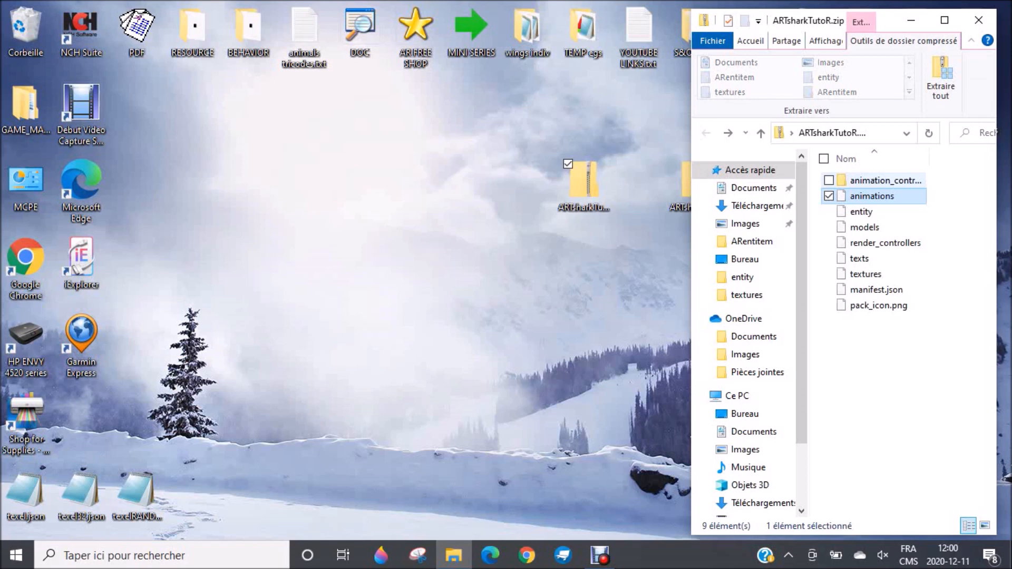
Step: Open animation_controllers > artcommon.cont.json in Notepad
left_click(885, 180)
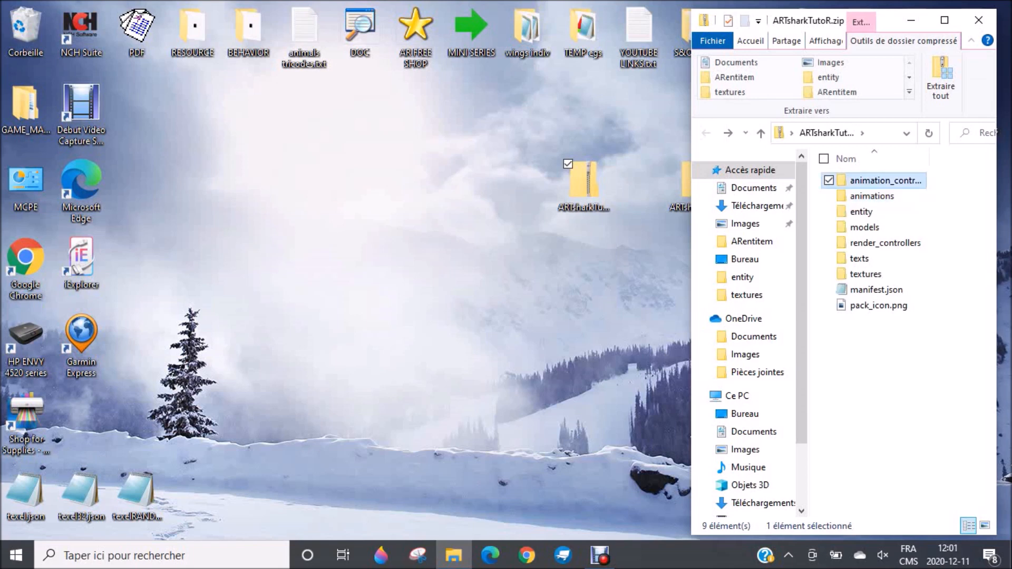
double_click(885, 180)
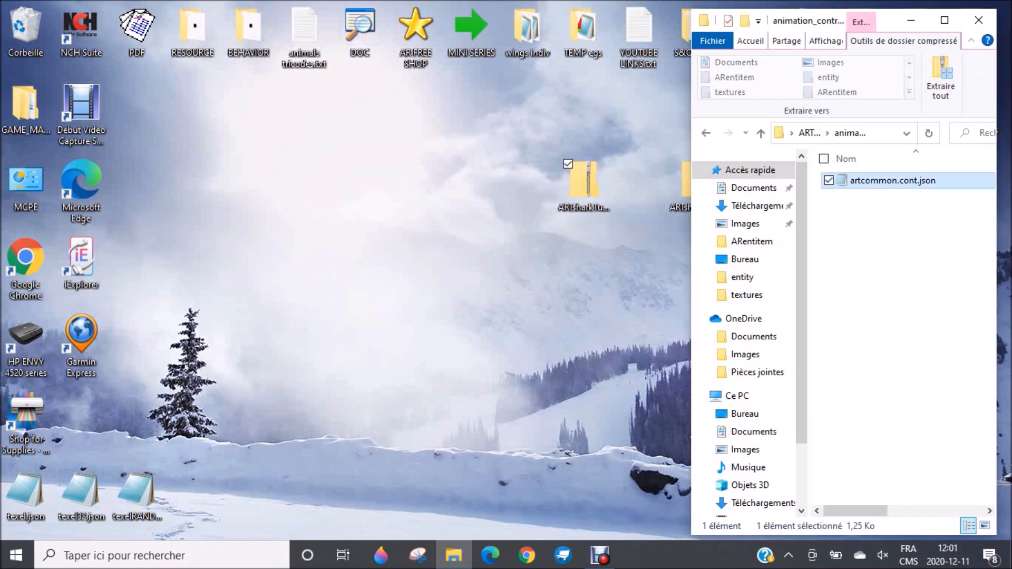
double_click(893, 180)
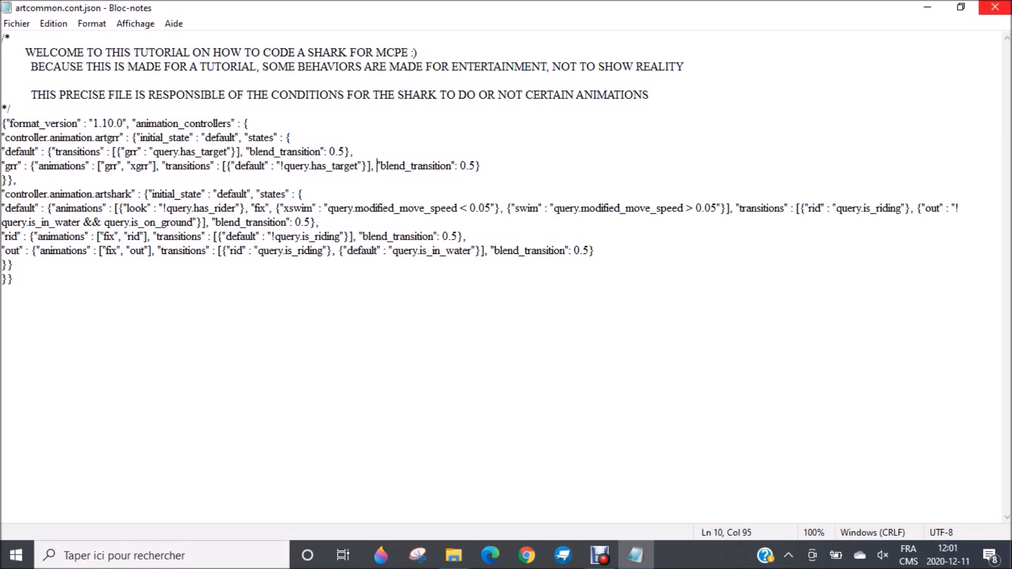
mouse_move(995, 7)
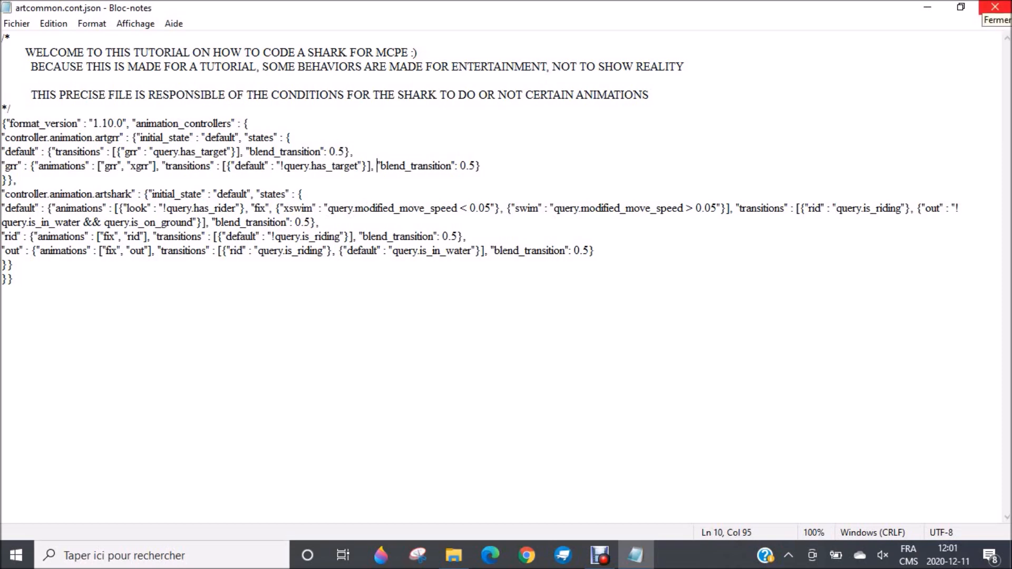